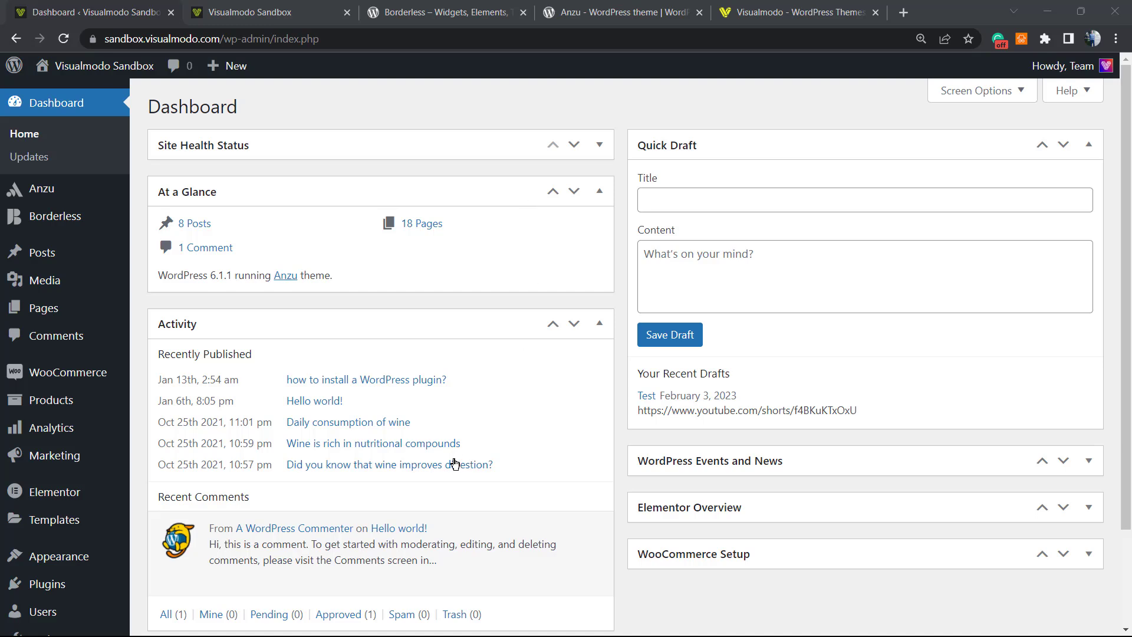
pyautogui.moveTo(407, 498)
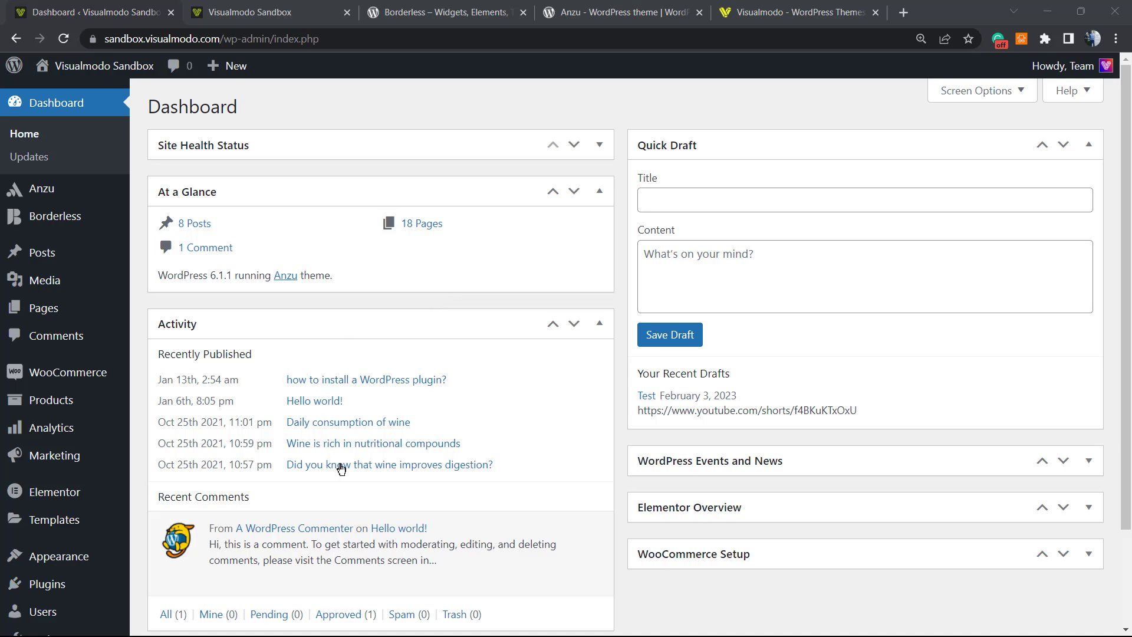
pyautogui.moveTo(362, 370)
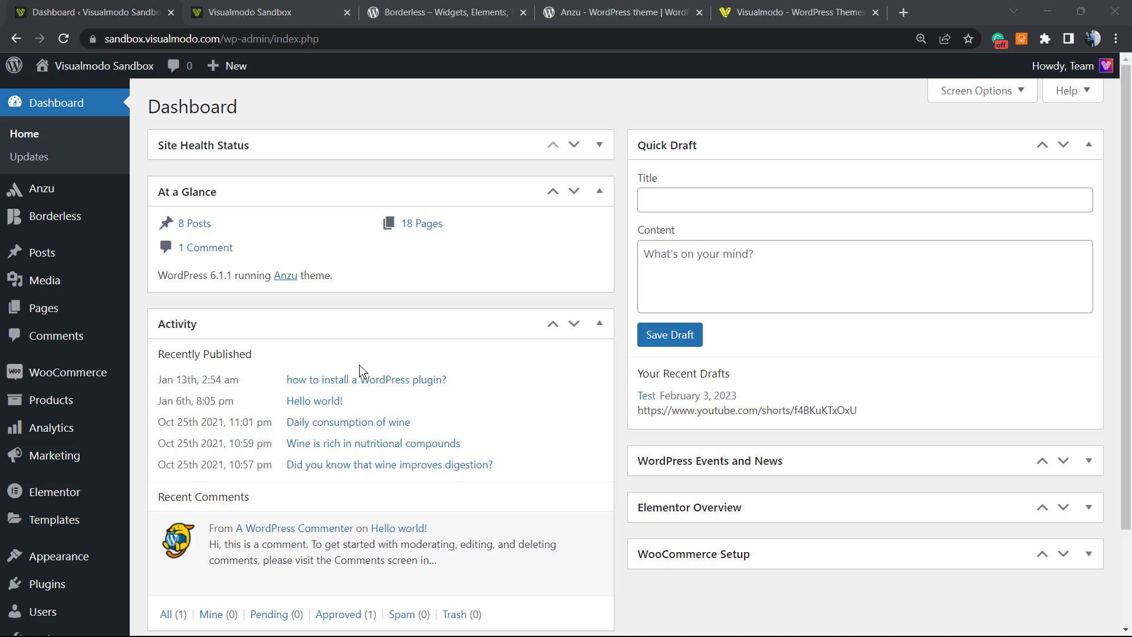
pyautogui.moveTo(369, 369)
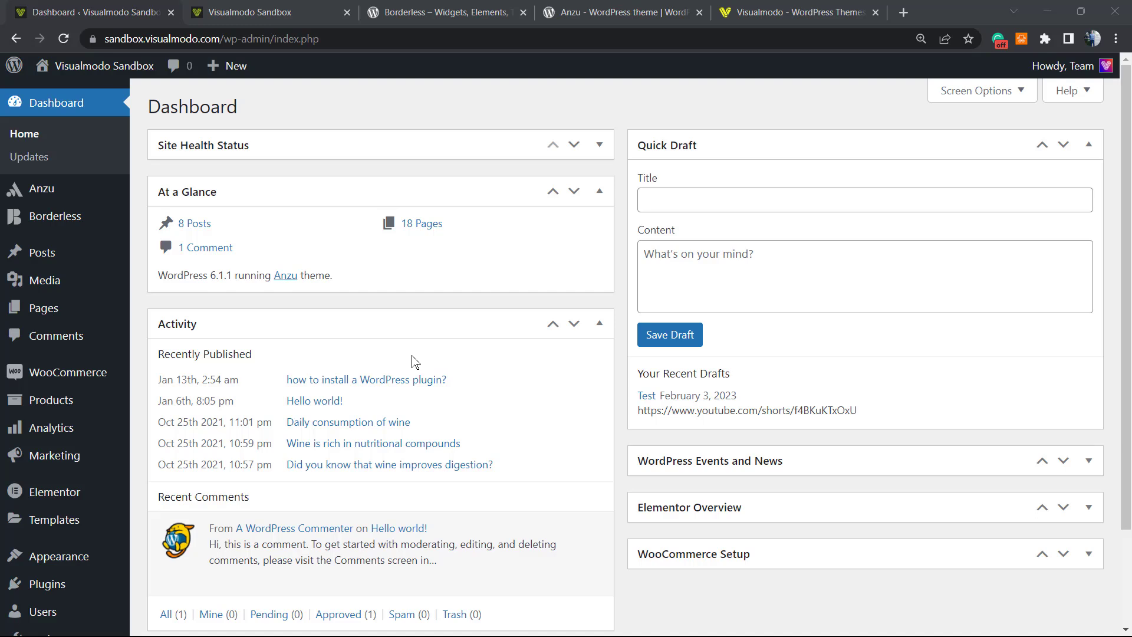
pyautogui.moveTo(415, 393)
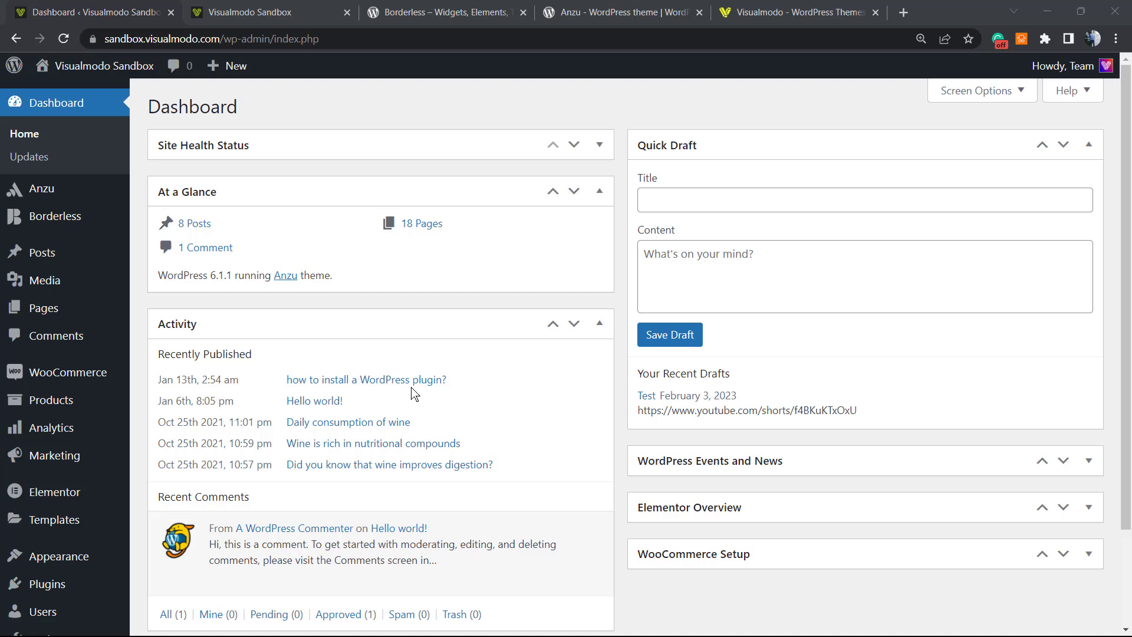
pyautogui.moveTo(435, 412)
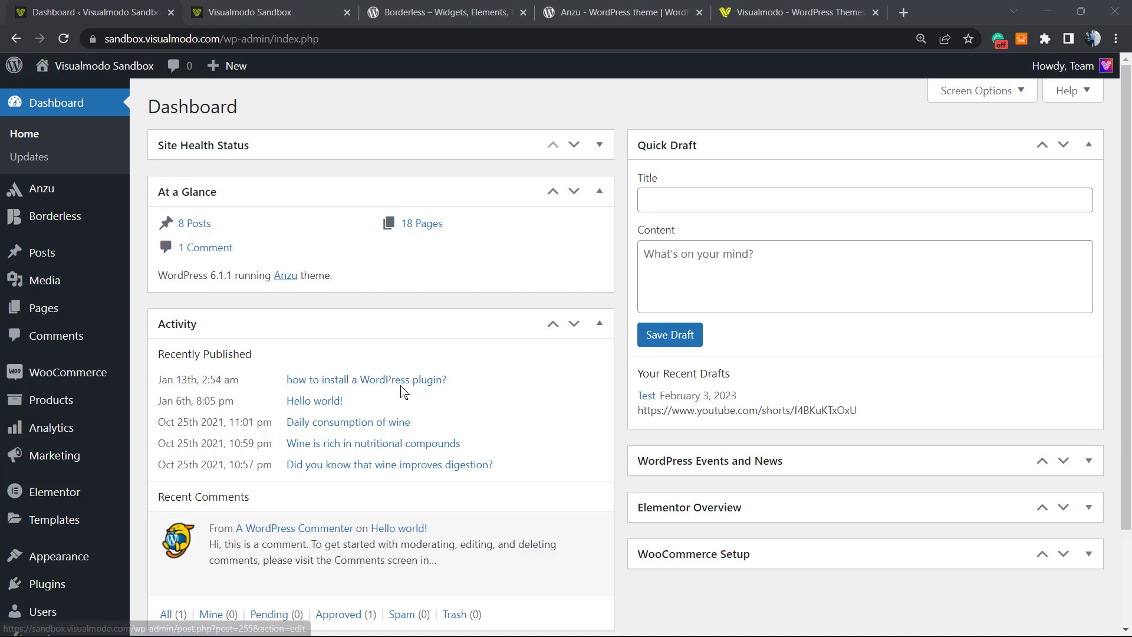
pyautogui.moveTo(411, 364)
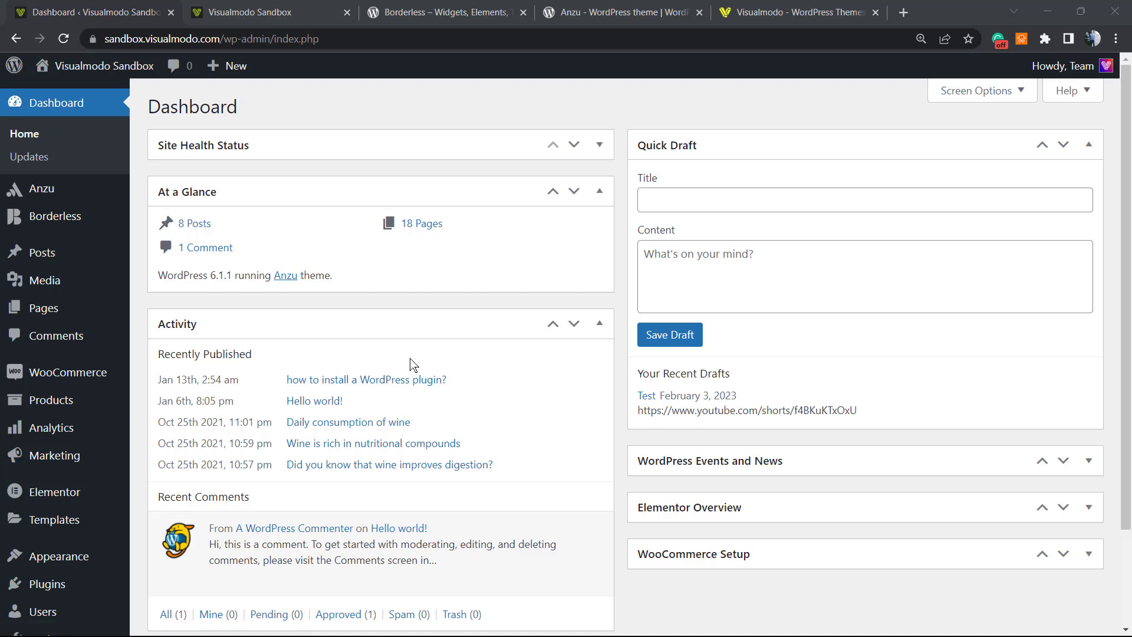
pyautogui.moveTo(419, 303)
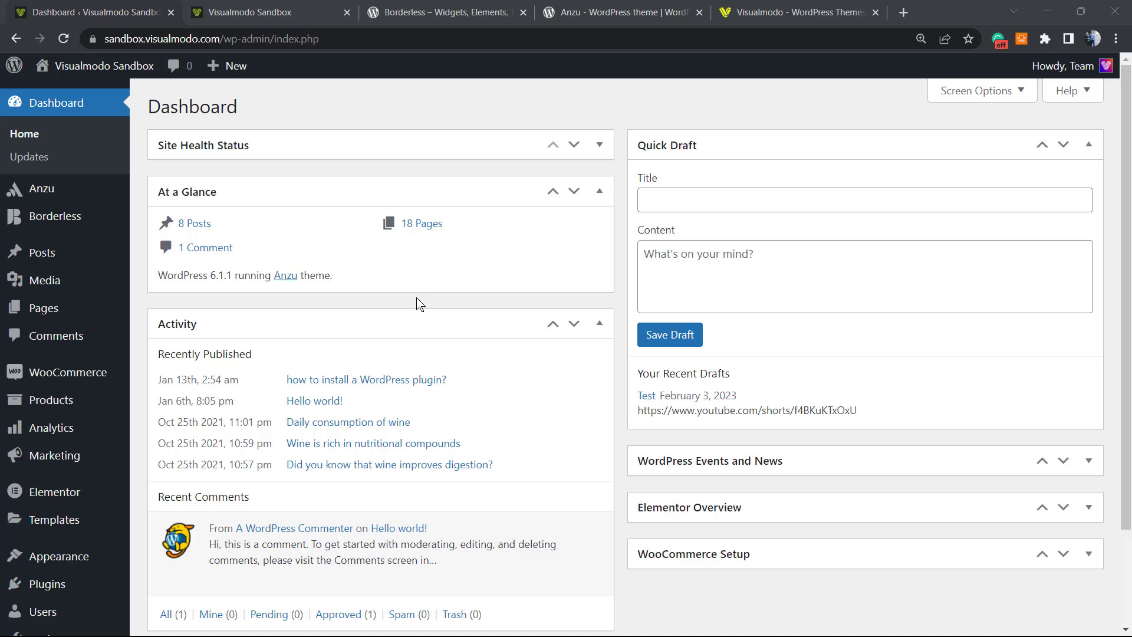
pyautogui.moveTo(313, 102)
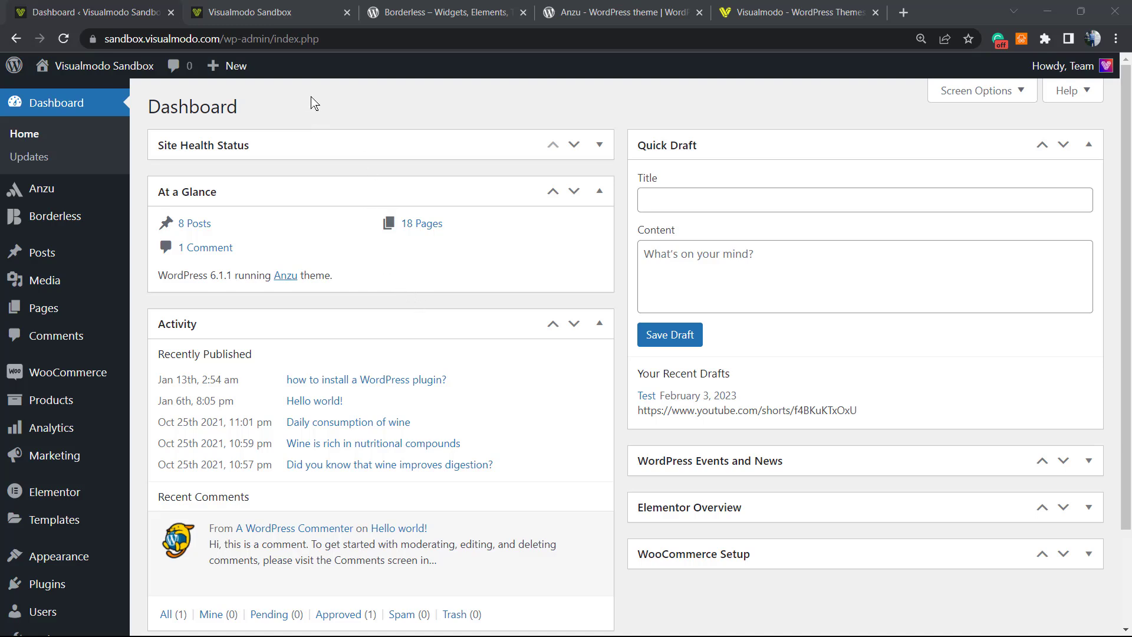
pyautogui.moveTo(326, 39)
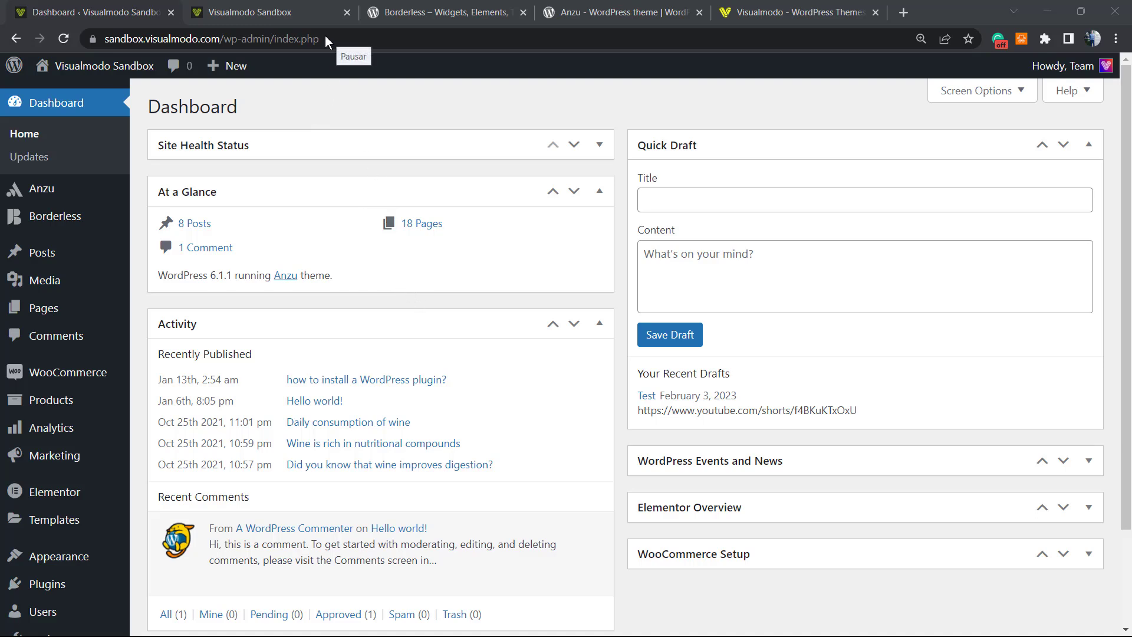
pyautogui.moveTo(283, 335)
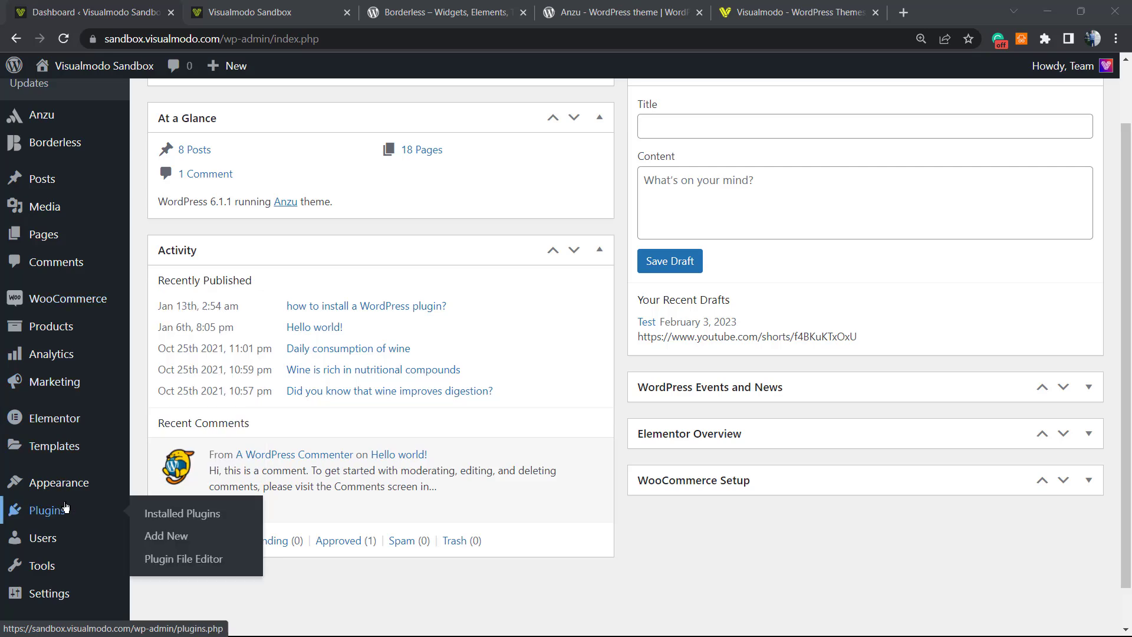
# Find CookieYes under Add New Plugins, then install and activate the GDPR Cookie Consent plugin
pyautogui.click(166, 536)
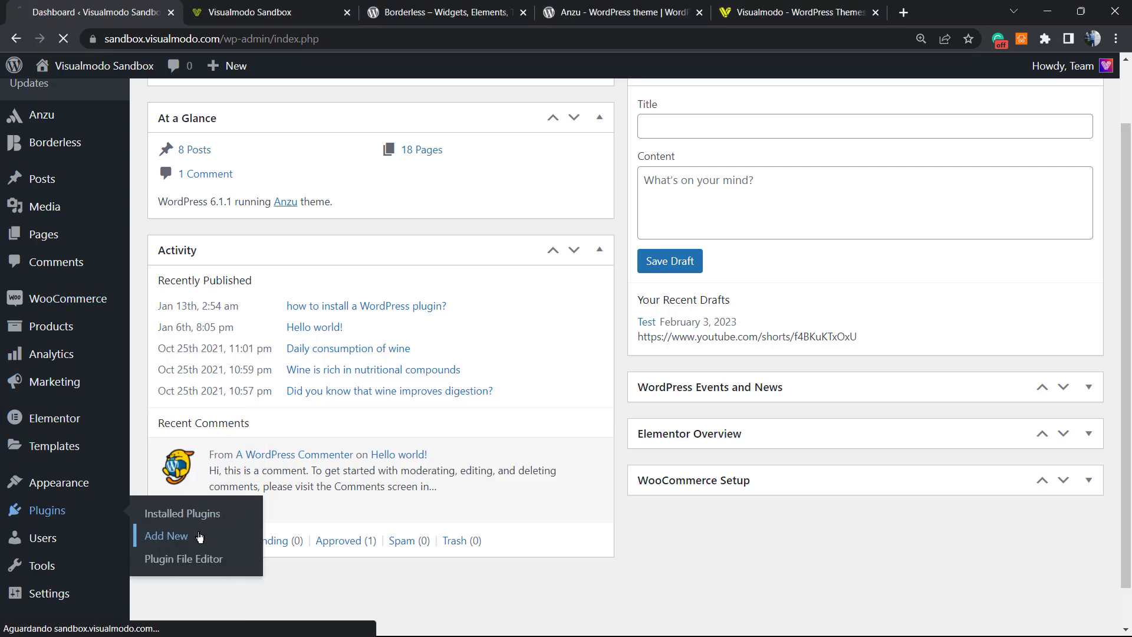
pyautogui.click(166, 536)
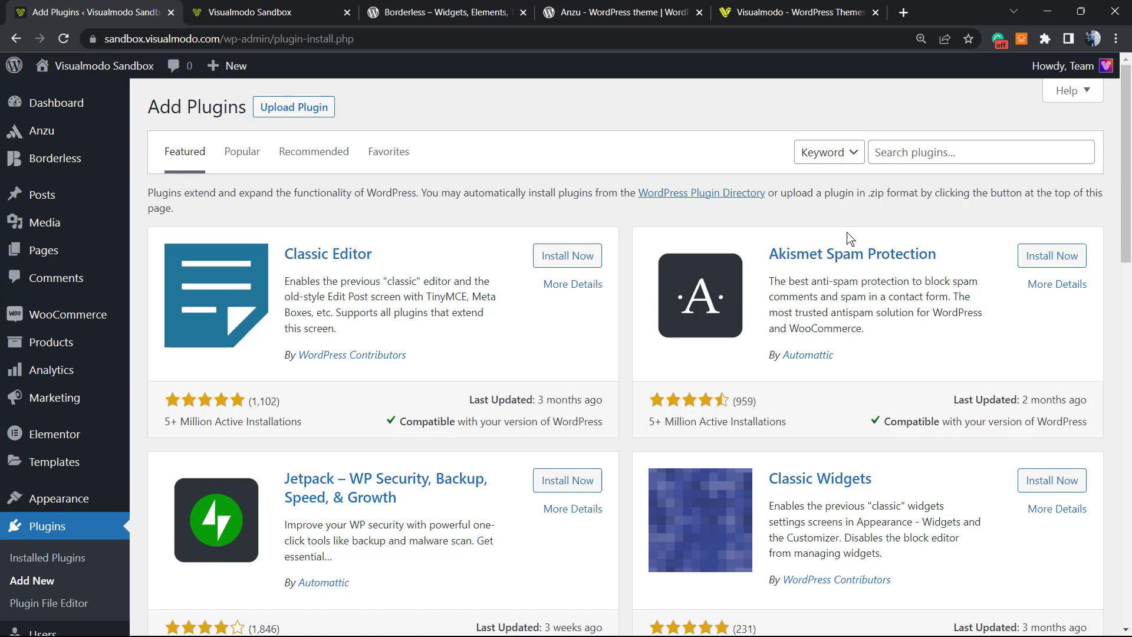
pyautogui.moveTo(881, 186)
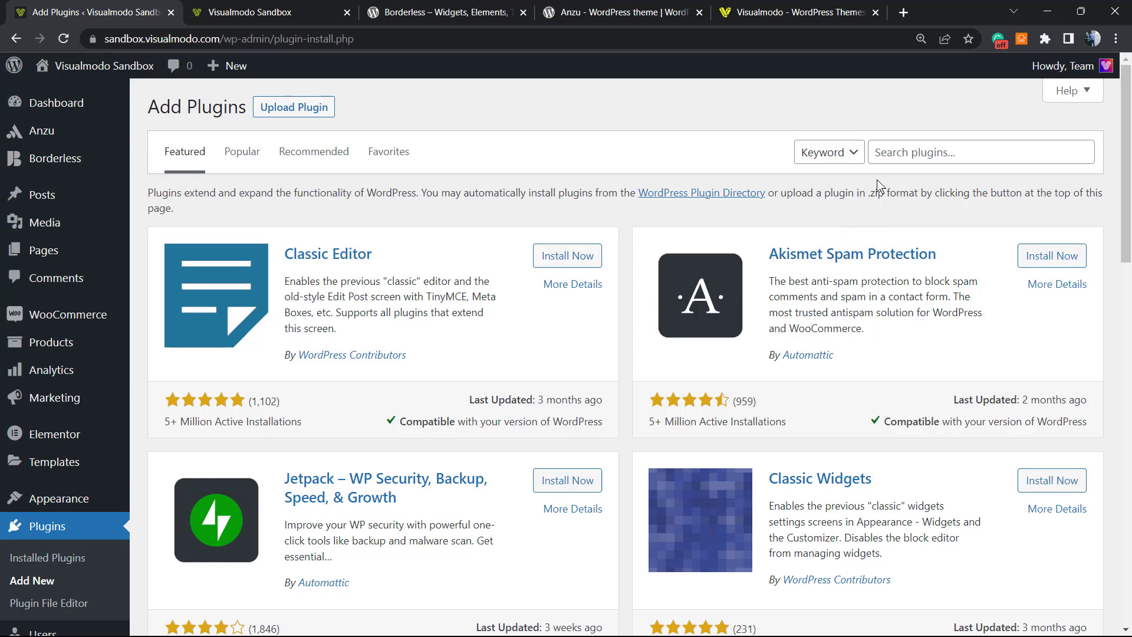
pyautogui.moveTo(878, 173)
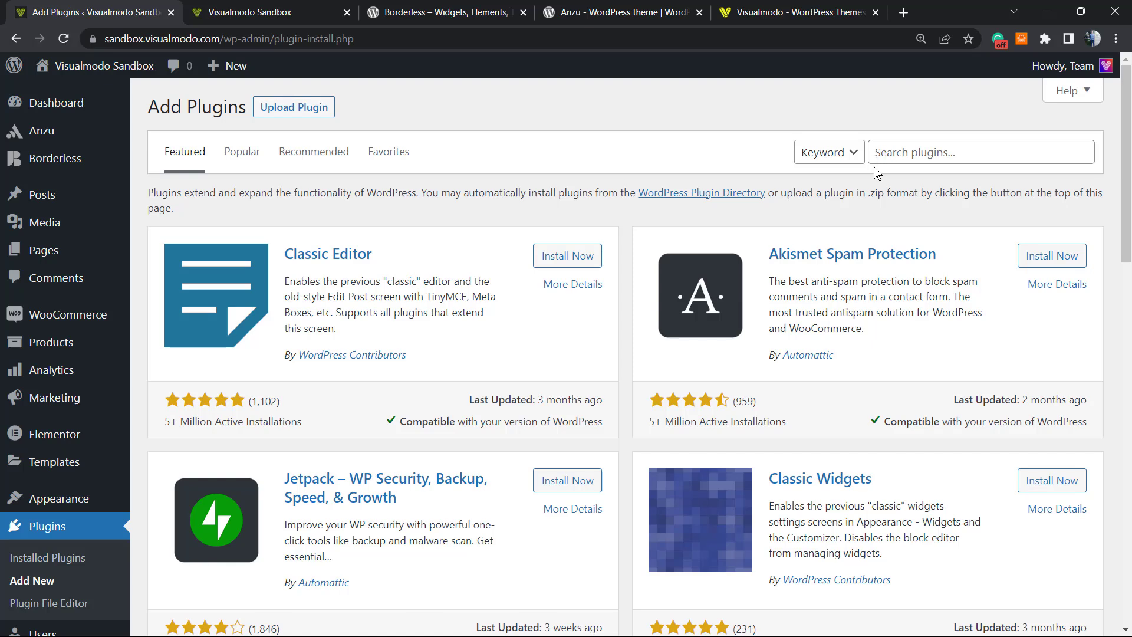
pyautogui.click(979, 152)
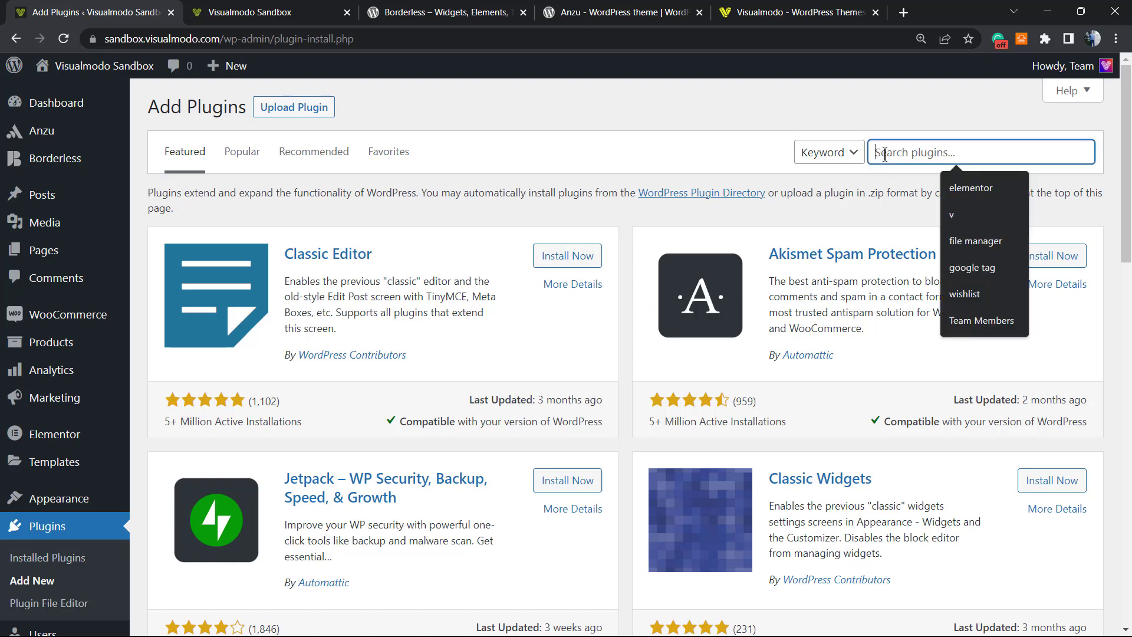
pyautogui.write('CookieYes')
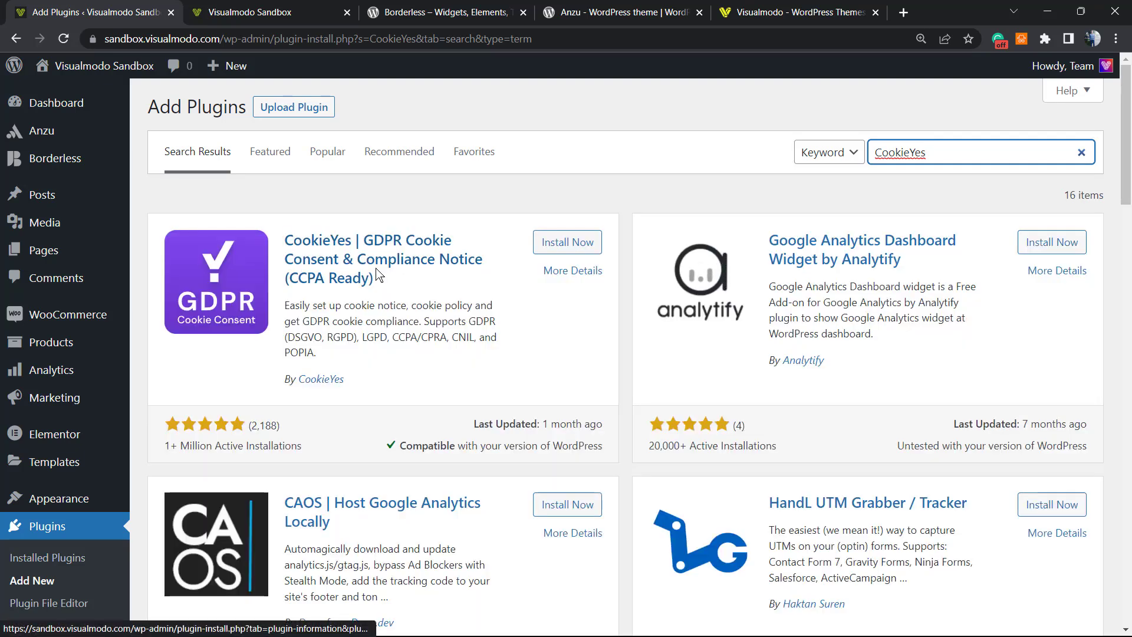
pyautogui.click(566, 242)
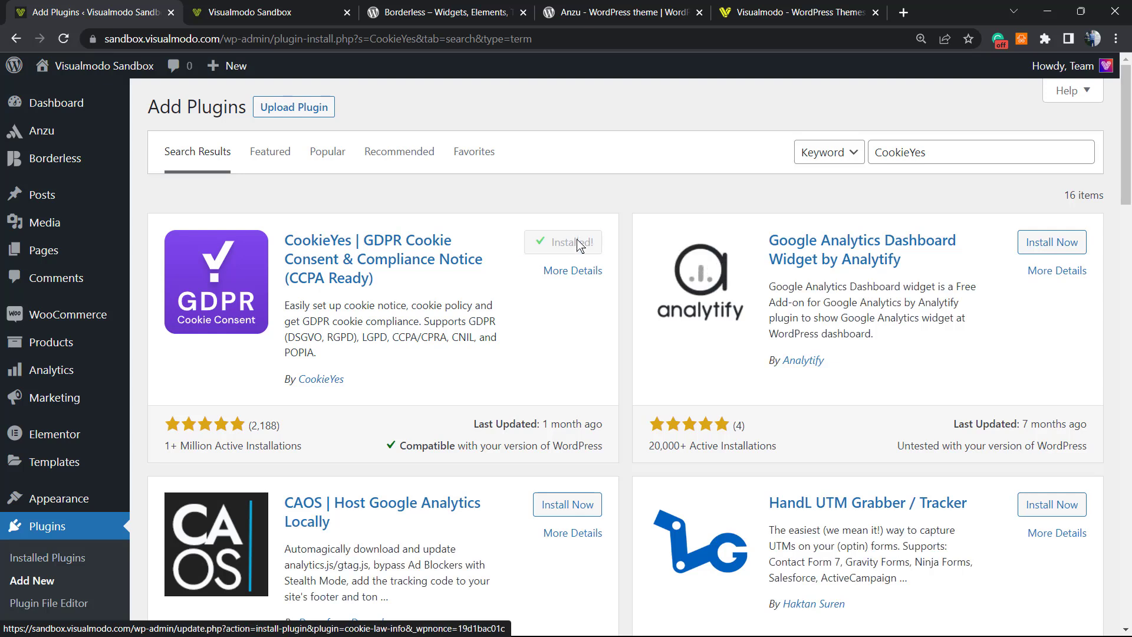
pyautogui.click(563, 241)
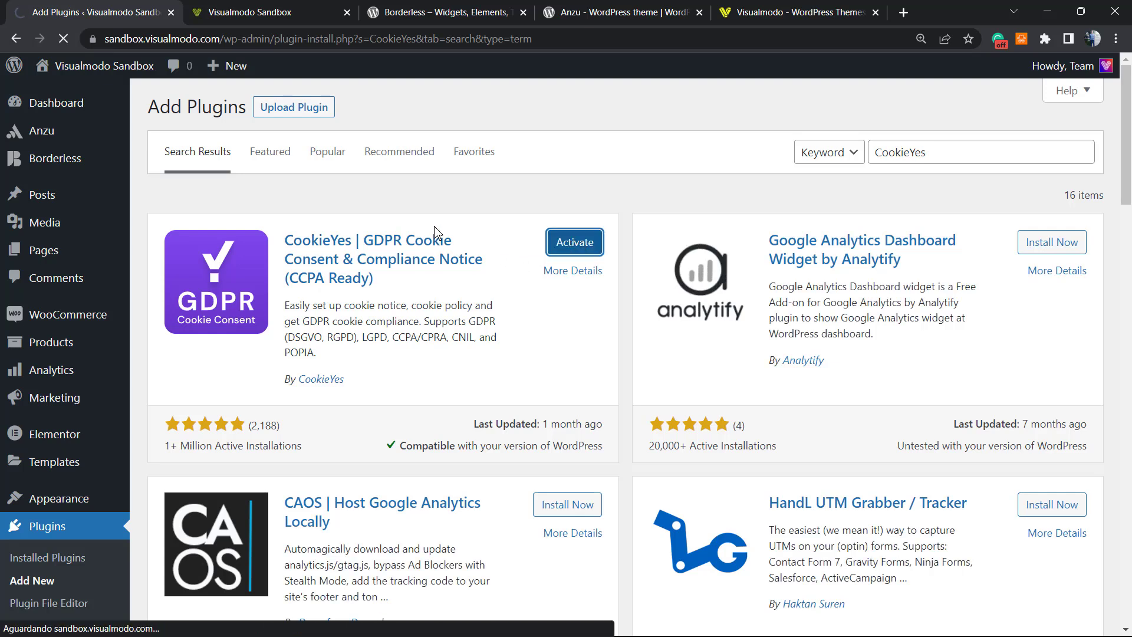
pyautogui.click(573, 242)
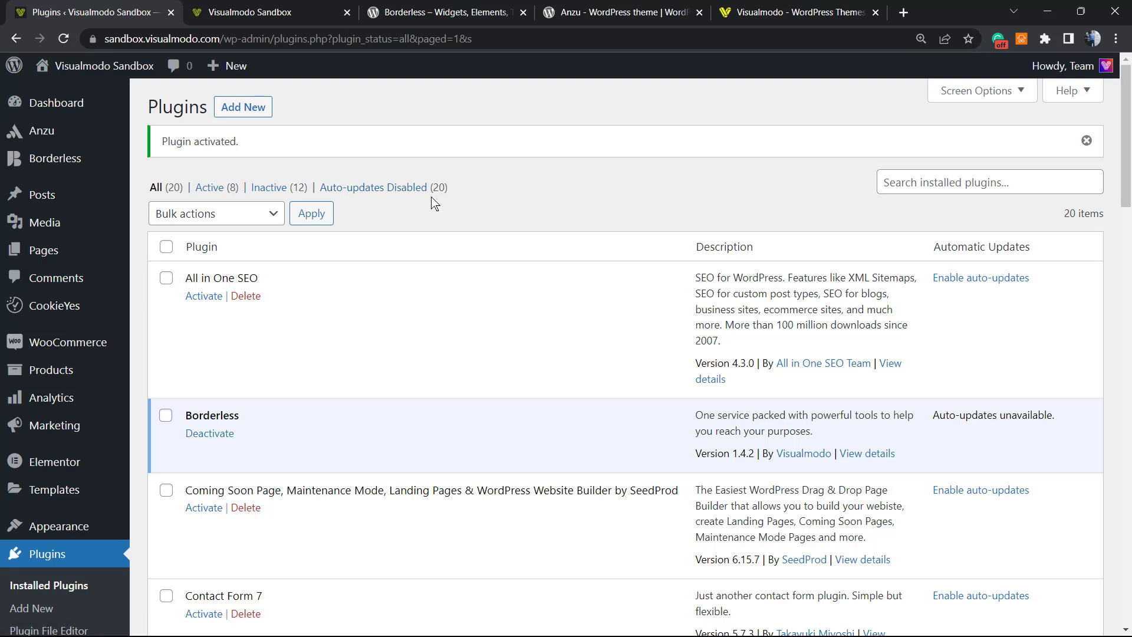
pyautogui.moveTo(326, 315)
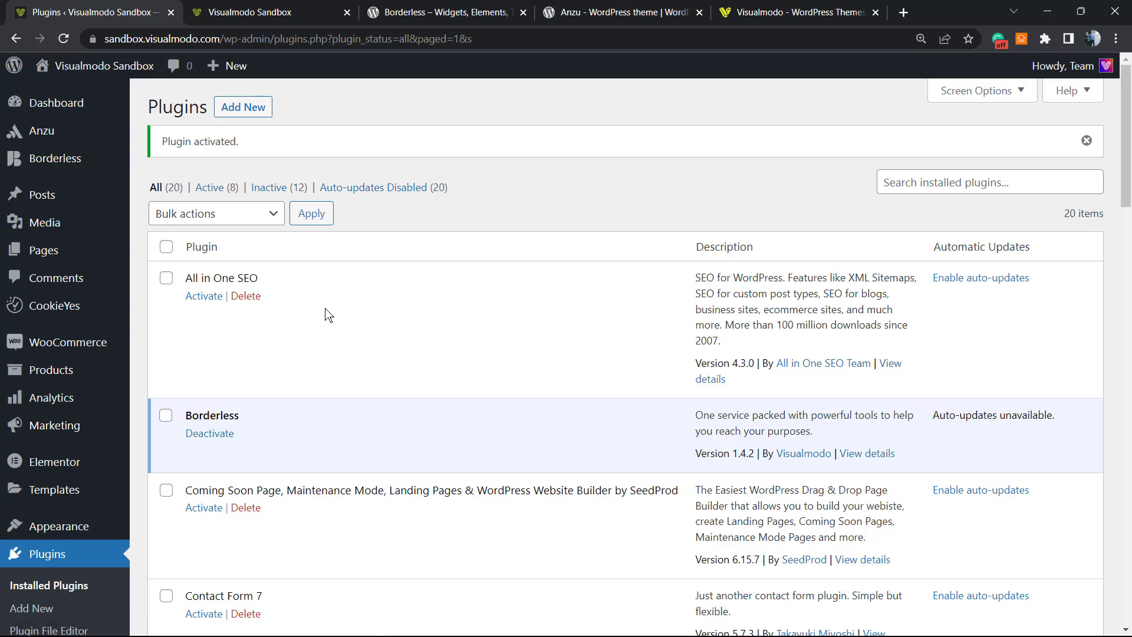
pyautogui.moveTo(325, 314)
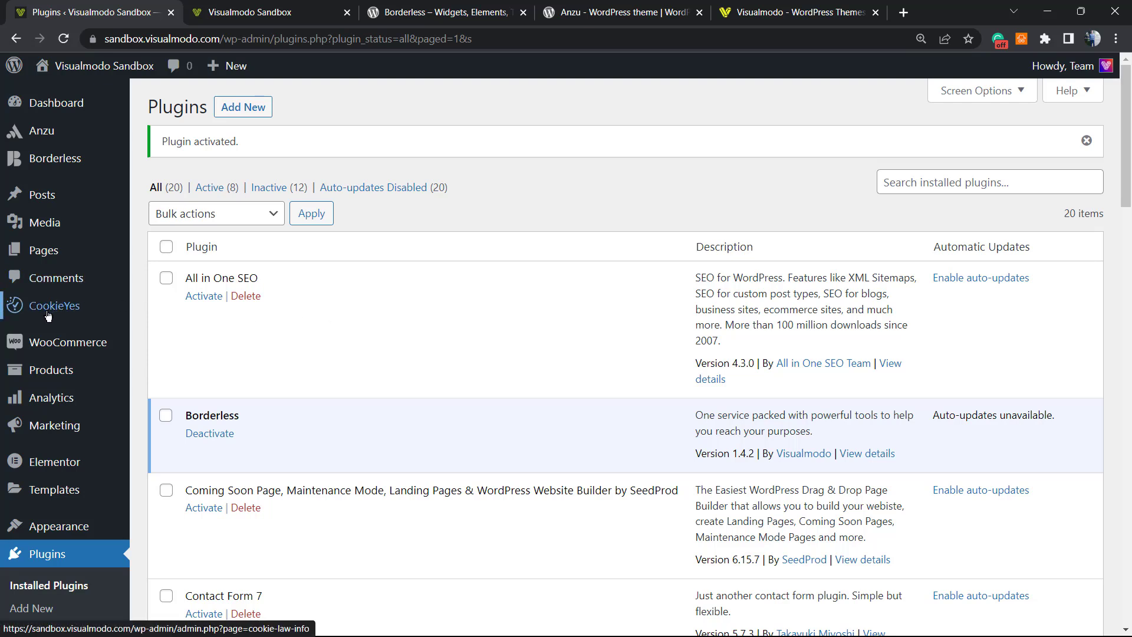
pyautogui.moveTo(43, 314)
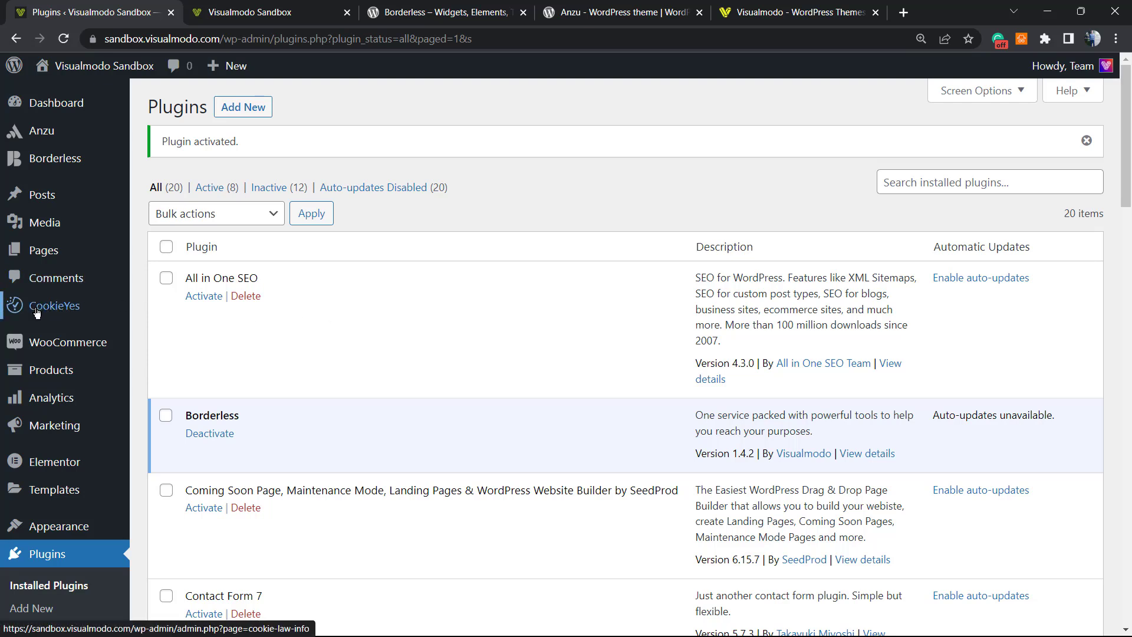
# Open the CookieYes dashboard and scroll to its Overview with the banner status Active
pyautogui.click(53, 305)
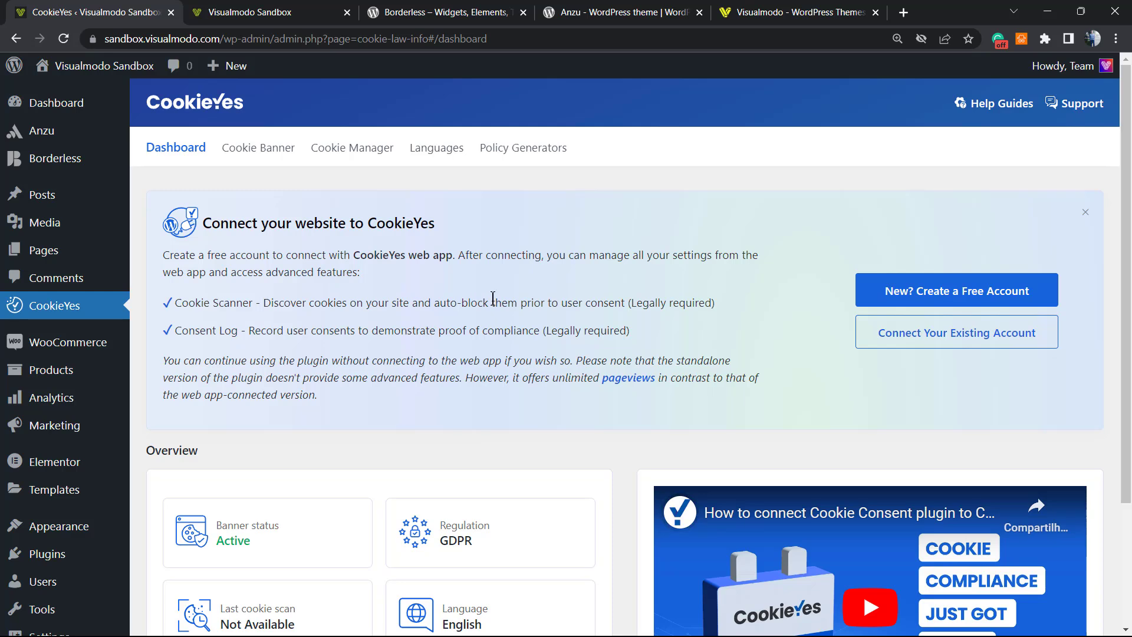
pyautogui.scroll(-3)
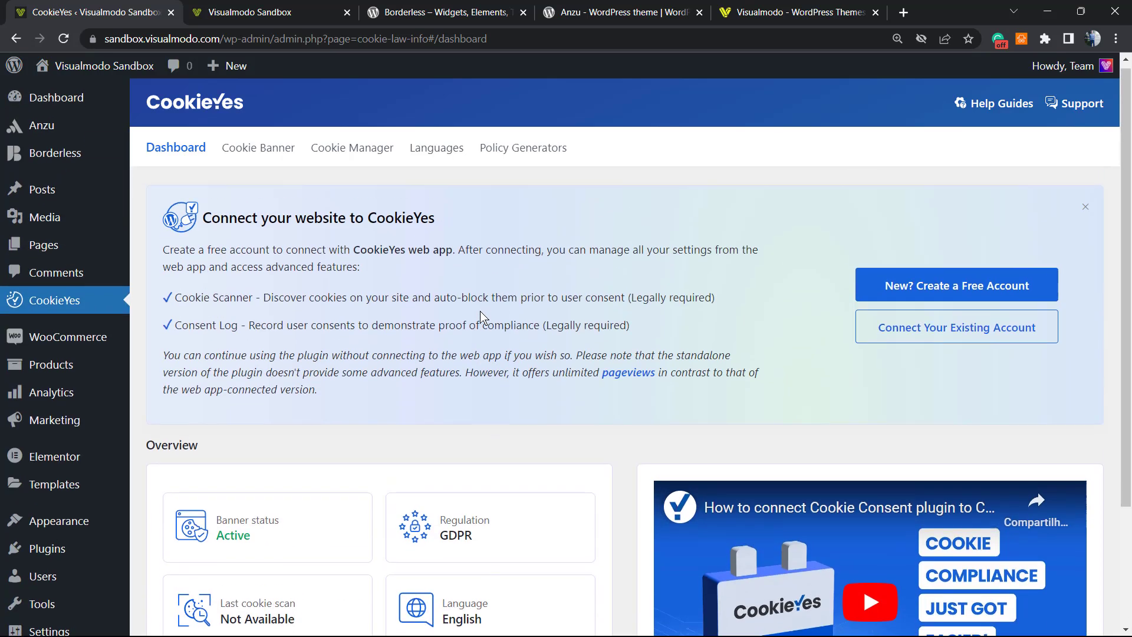
pyautogui.scroll(-3)
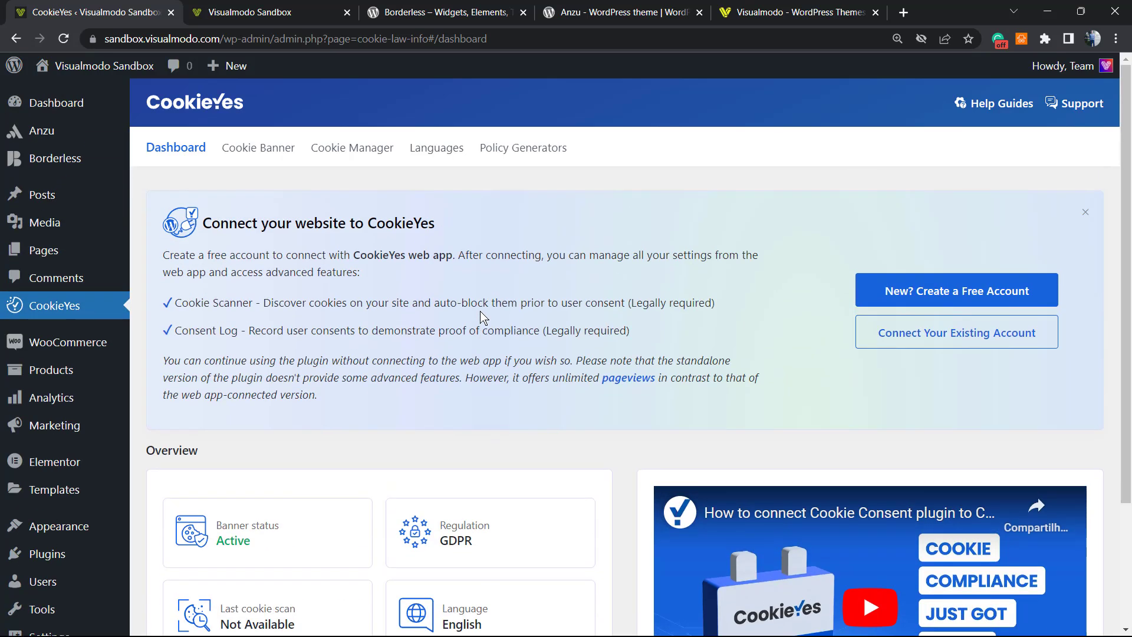
pyautogui.scroll(-3)
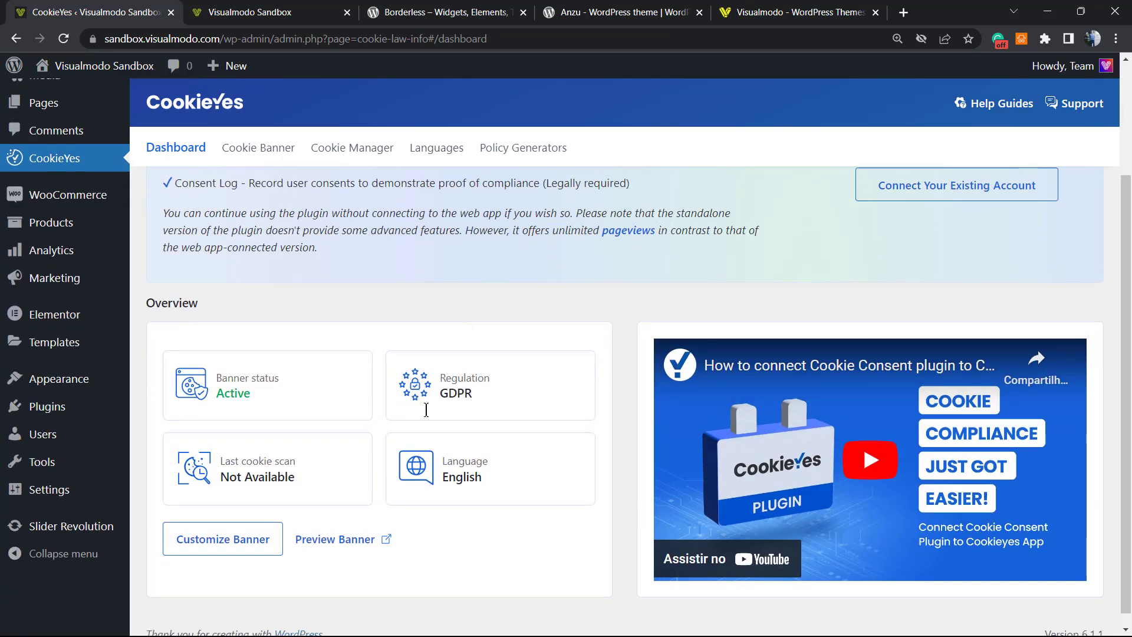
pyautogui.scroll(-3)
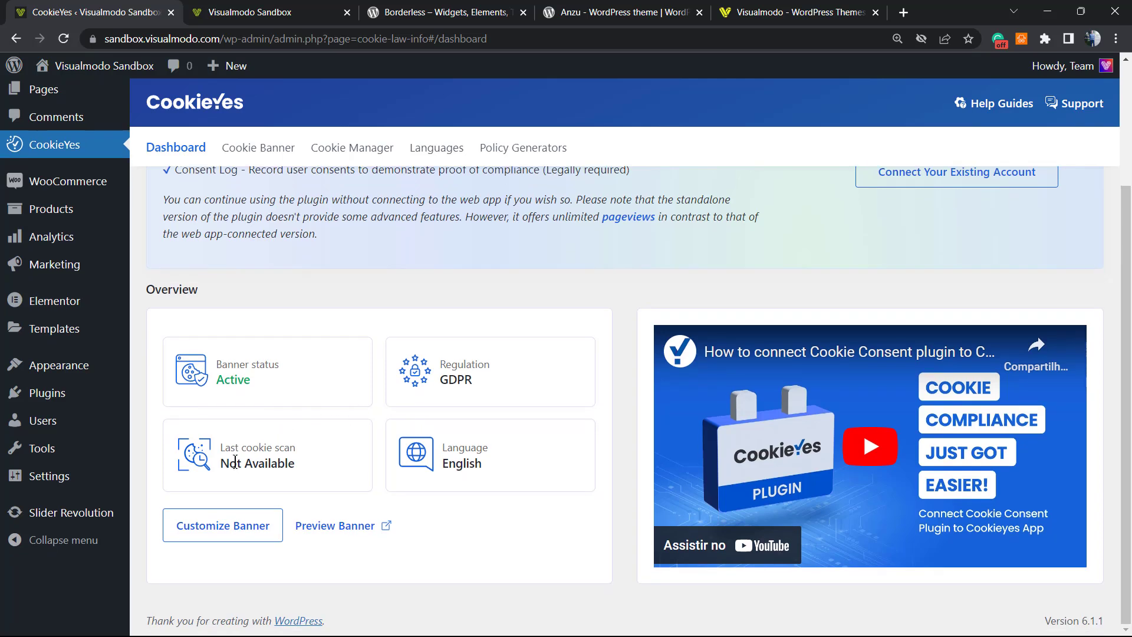
pyautogui.doubleClick(267, 463)
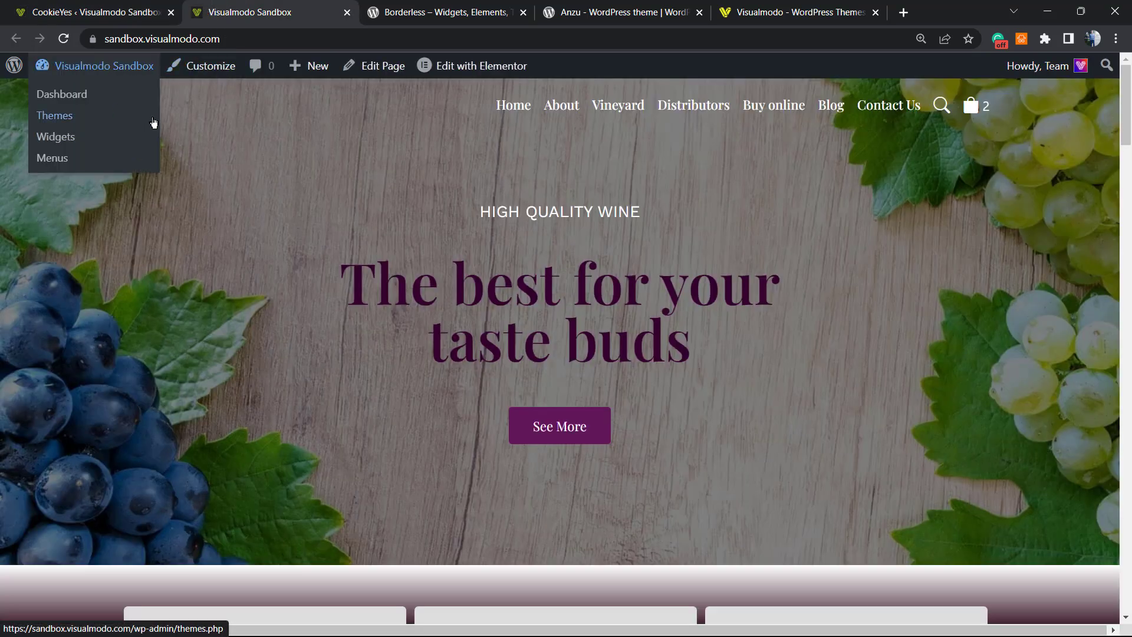
# Open and close the banner's Customize preferences, reopen via Cookie Settings badge, and accept all cookies
pyautogui.click(54, 115)
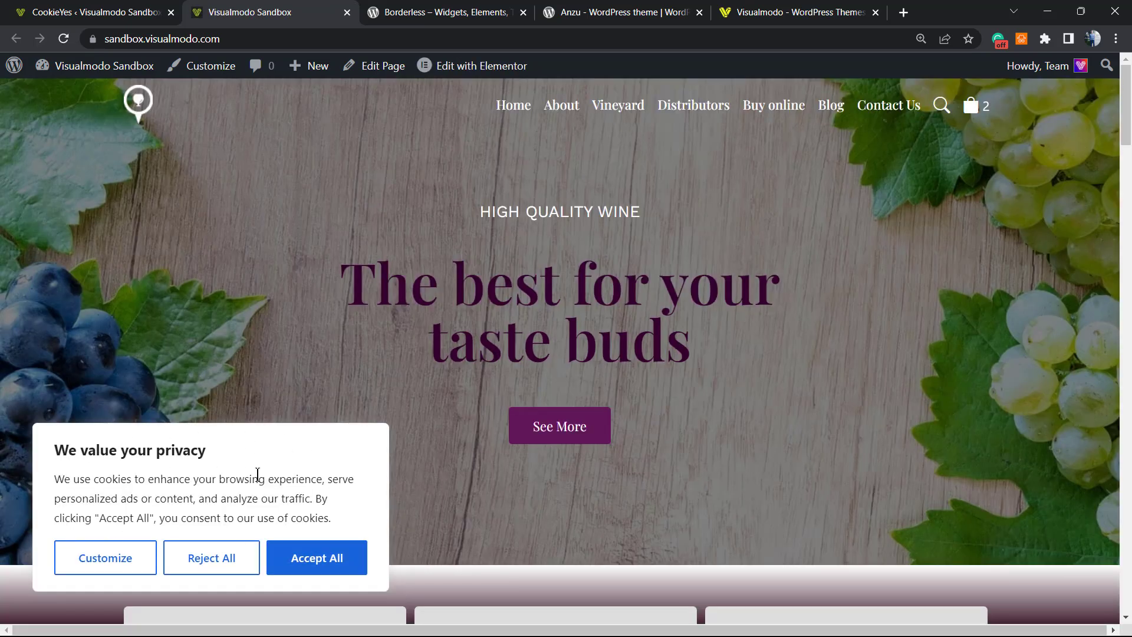
pyautogui.moveTo(211, 557)
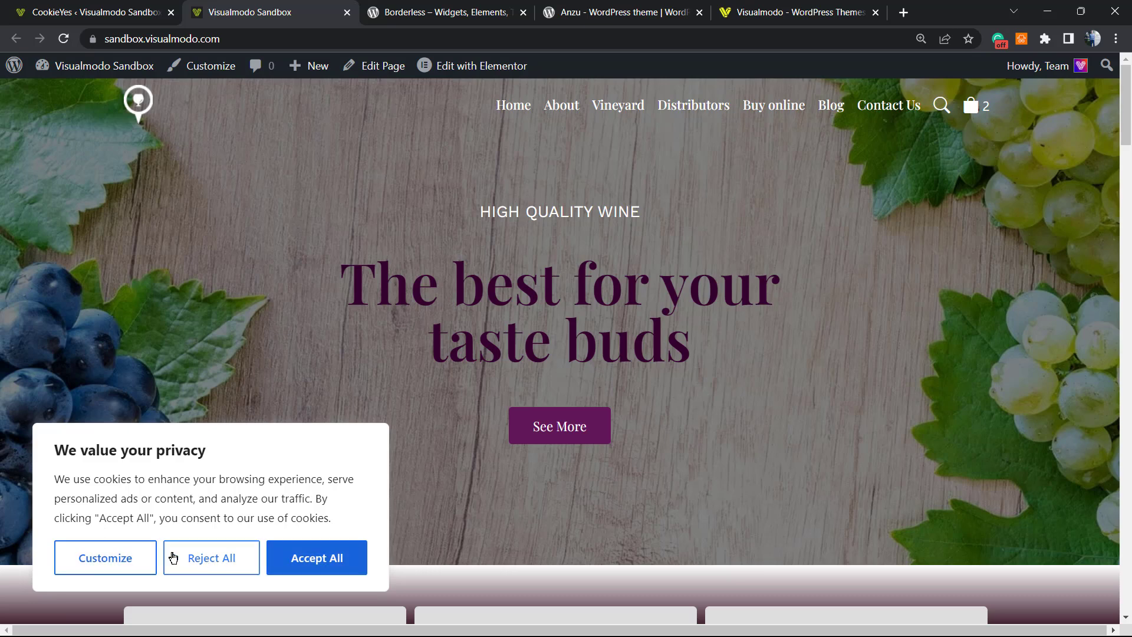
pyautogui.click(105, 557)
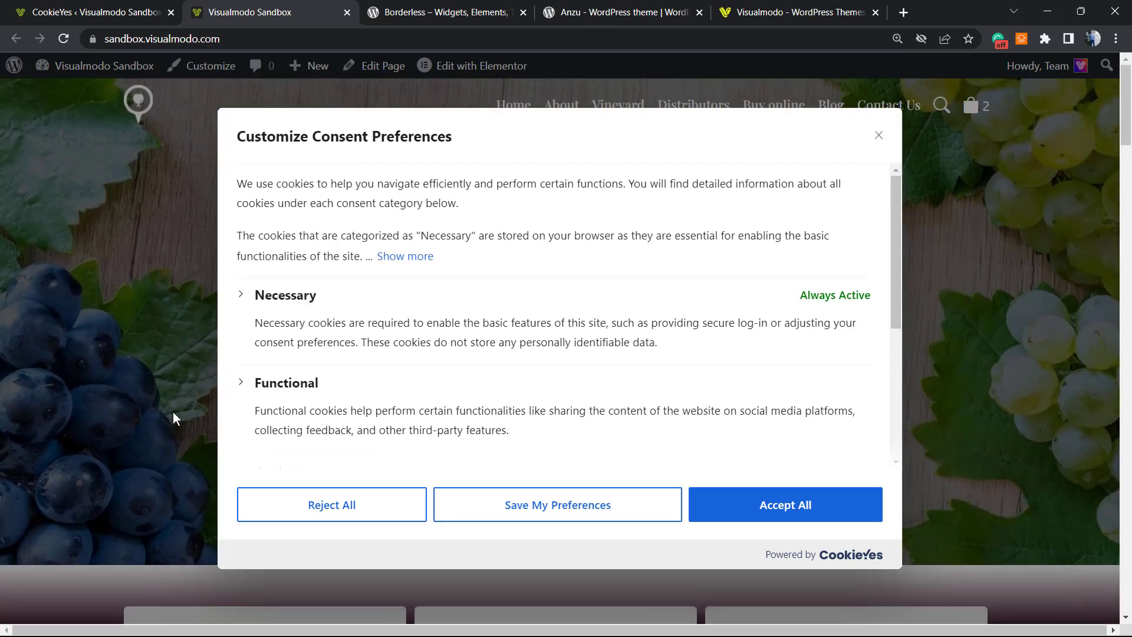
pyautogui.click(784, 504)
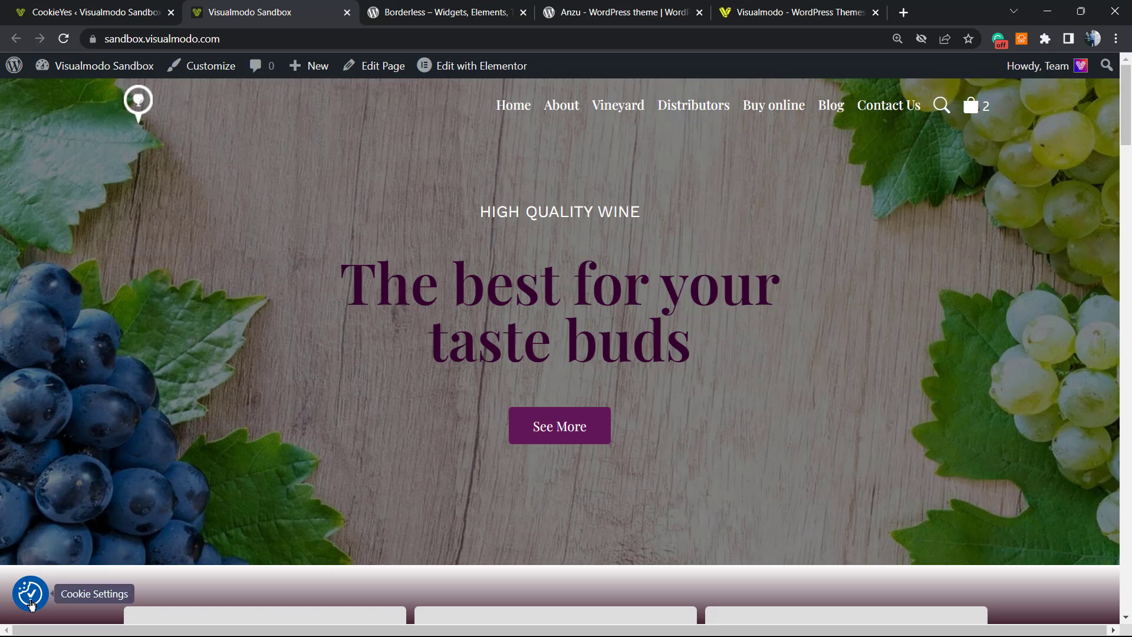
pyautogui.click(30, 594)
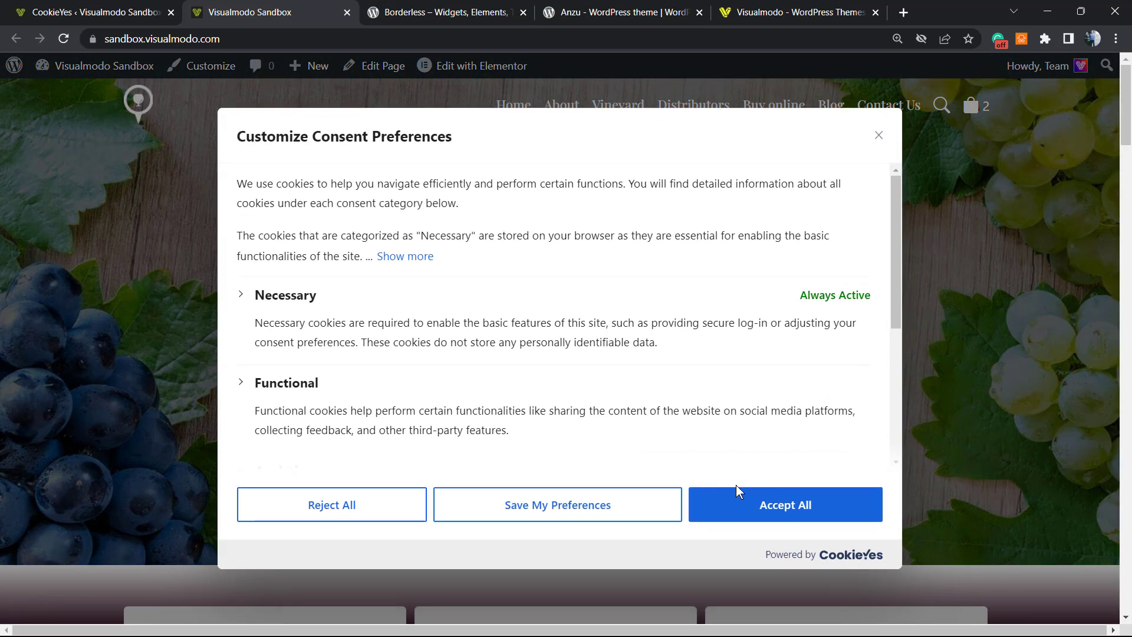
pyautogui.click(784, 504)
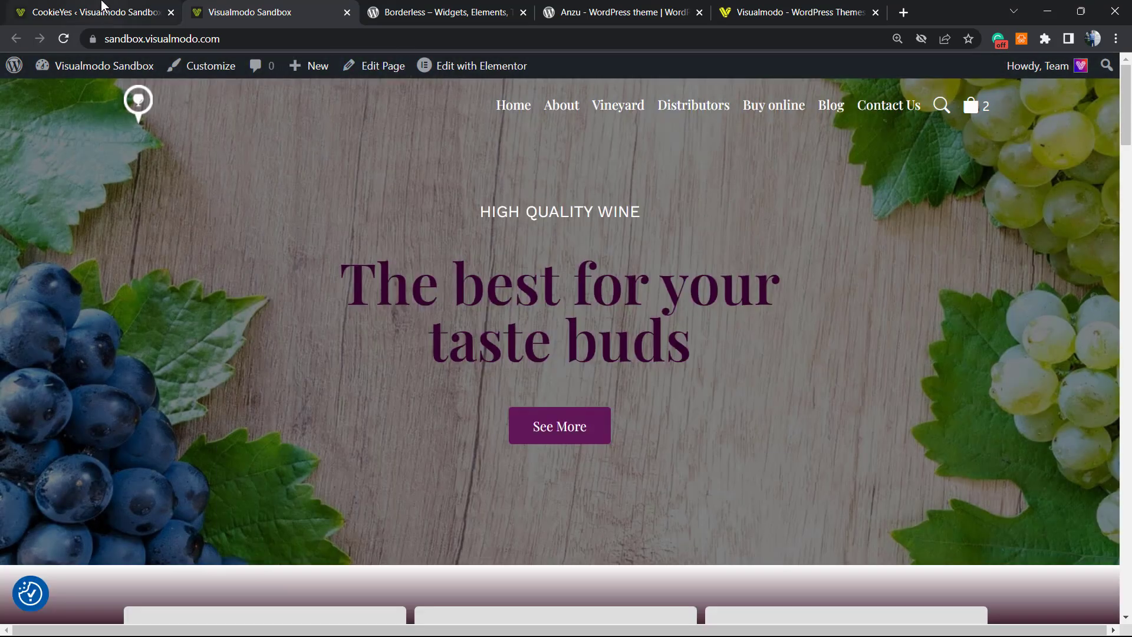
pyautogui.click(87, 12)
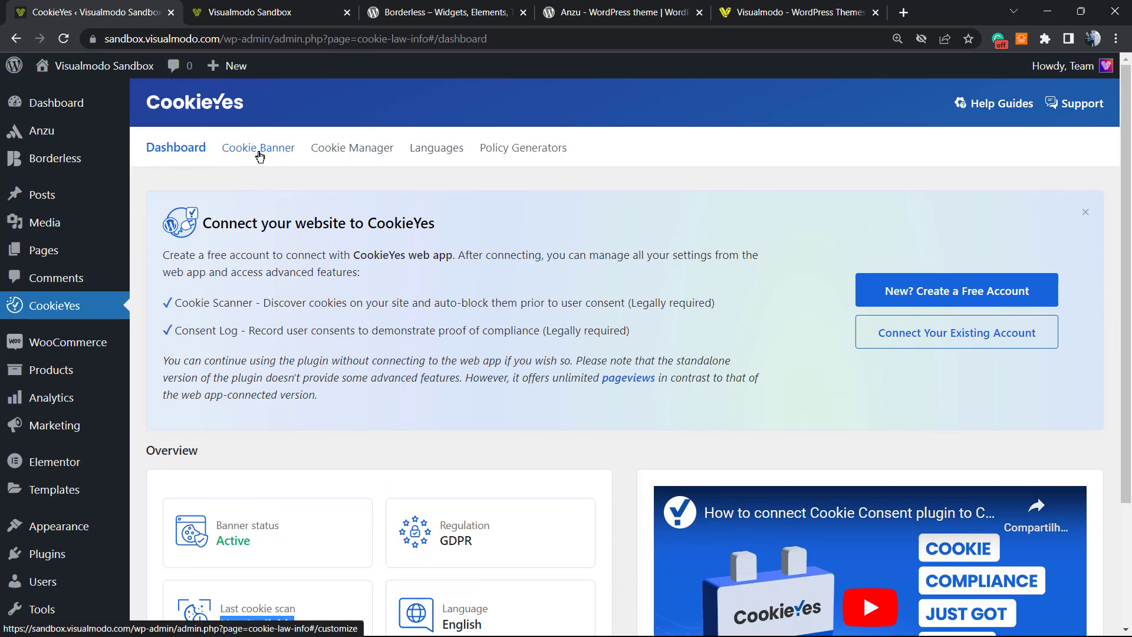
# Open Cookie Banner settings and expand advanced settings to the 365-day consent expiration
pyautogui.click(257, 147)
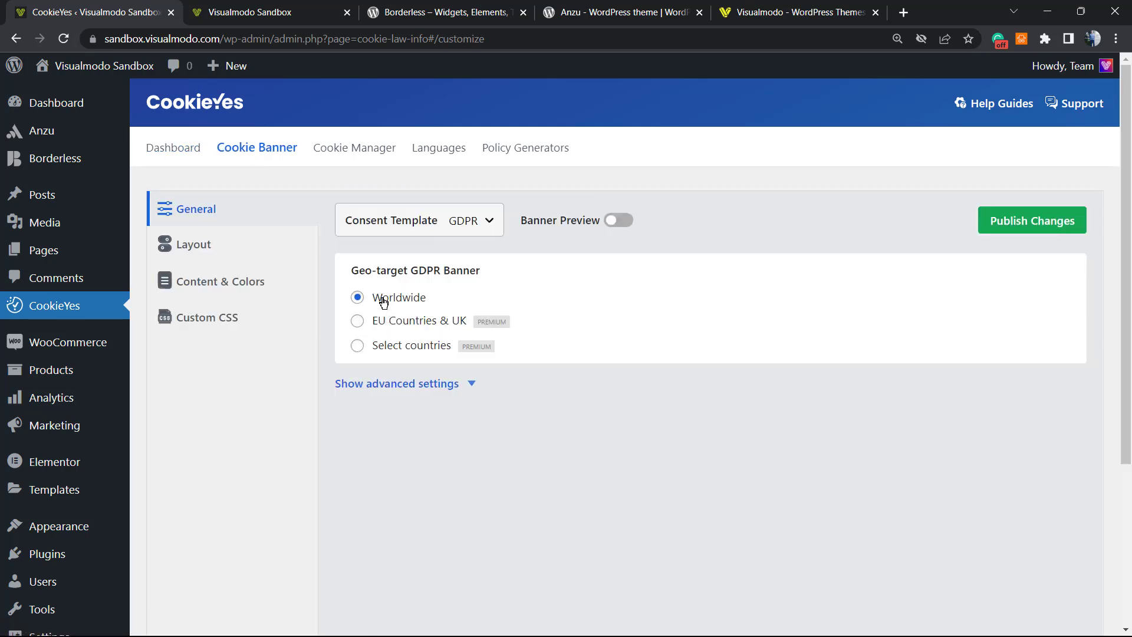
pyautogui.moveTo(387, 350)
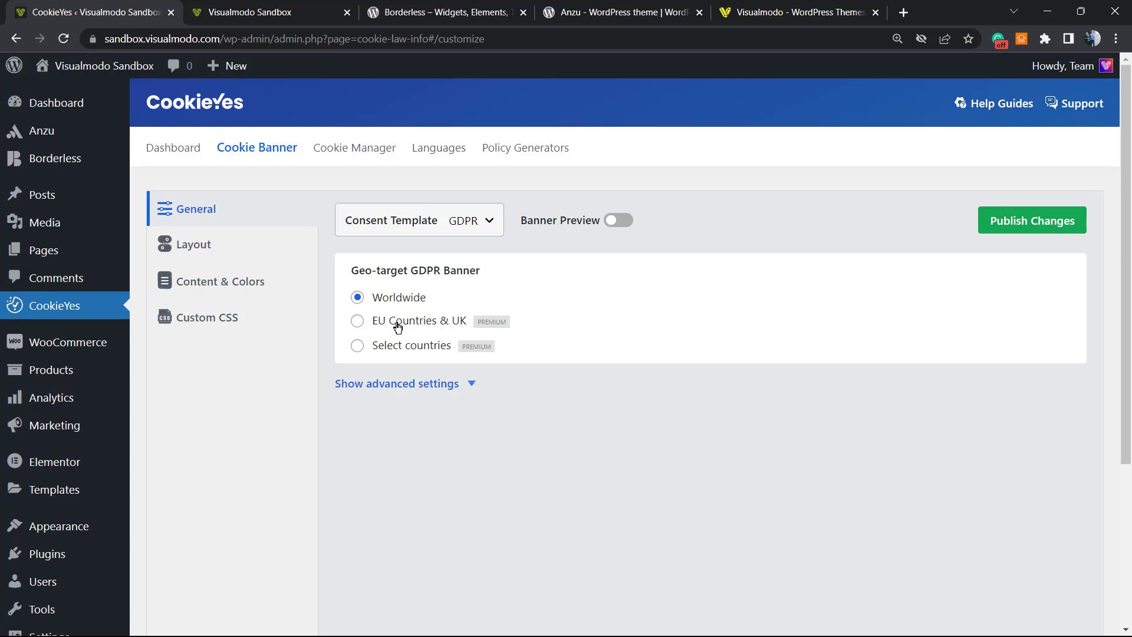
pyautogui.moveTo(395, 328)
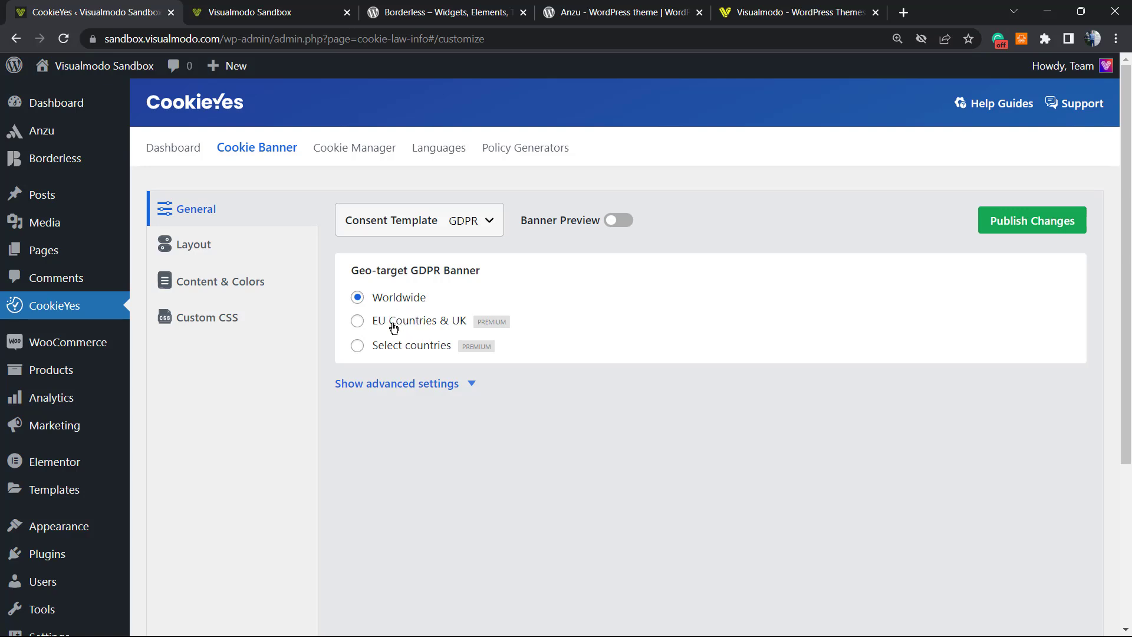
pyautogui.moveTo(562, 273)
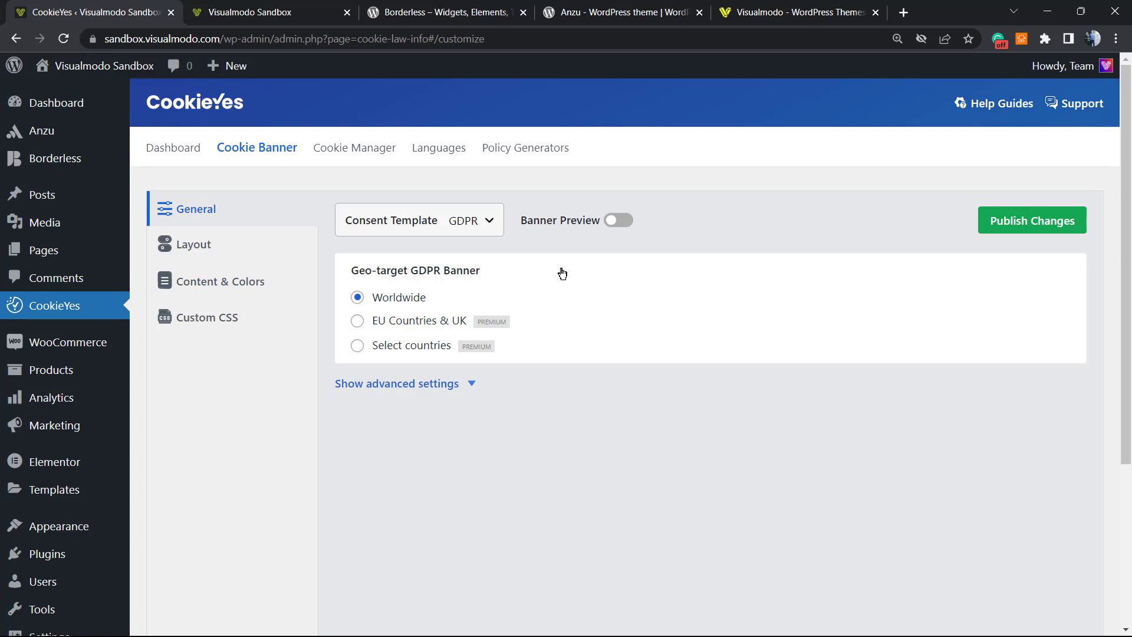
pyautogui.click(397, 383)
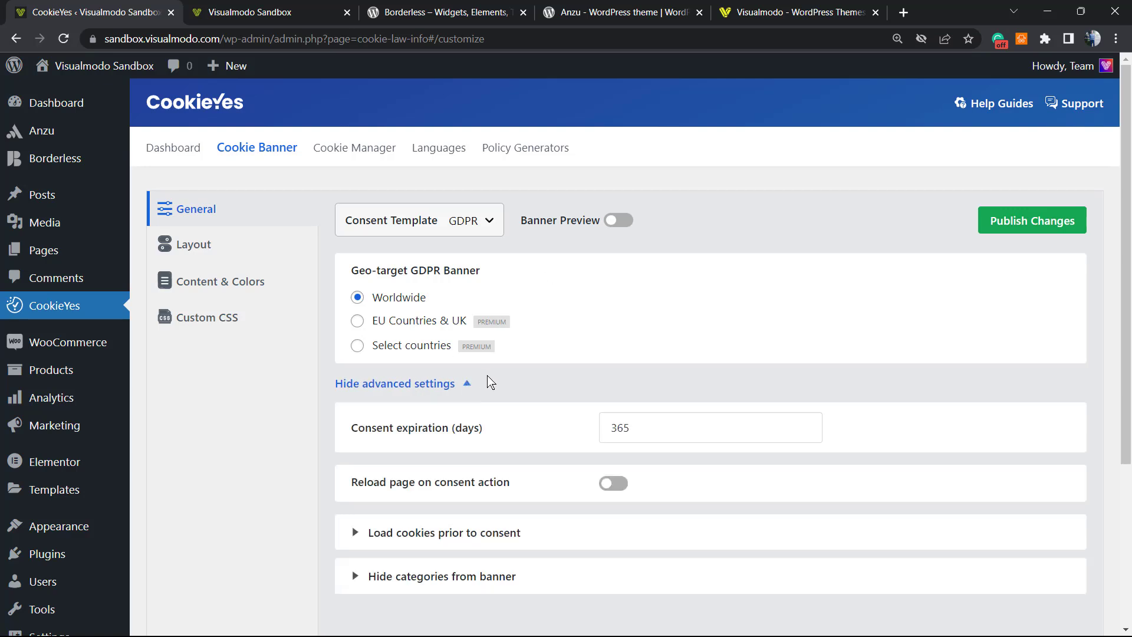
pyautogui.scroll(-3)
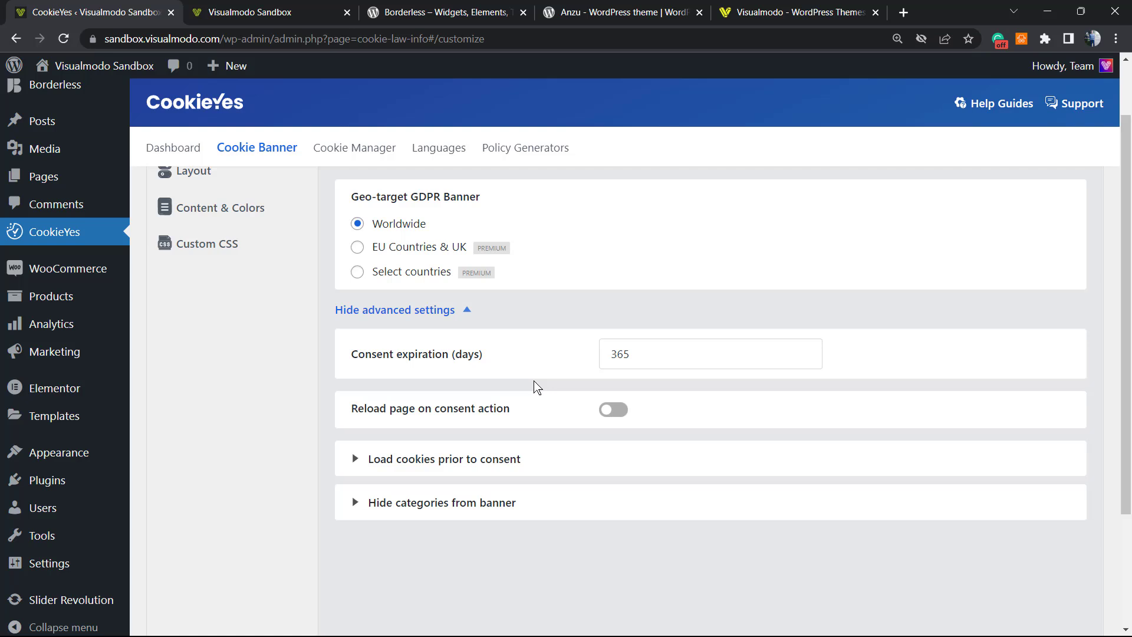
pyautogui.moveTo(631, 421)
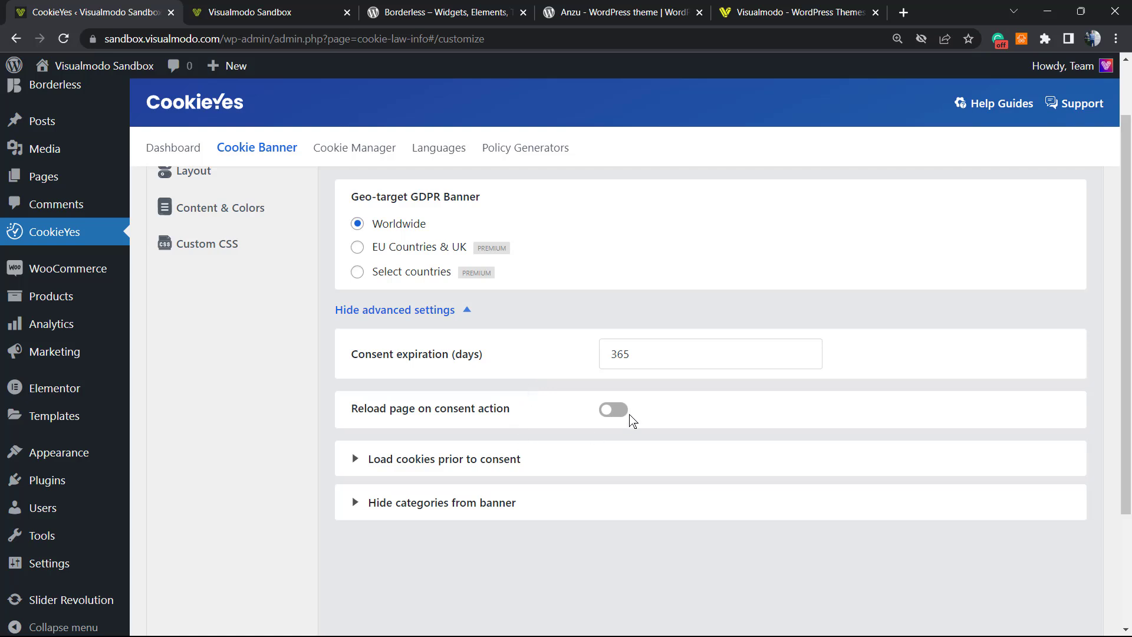
pyautogui.click(710, 353)
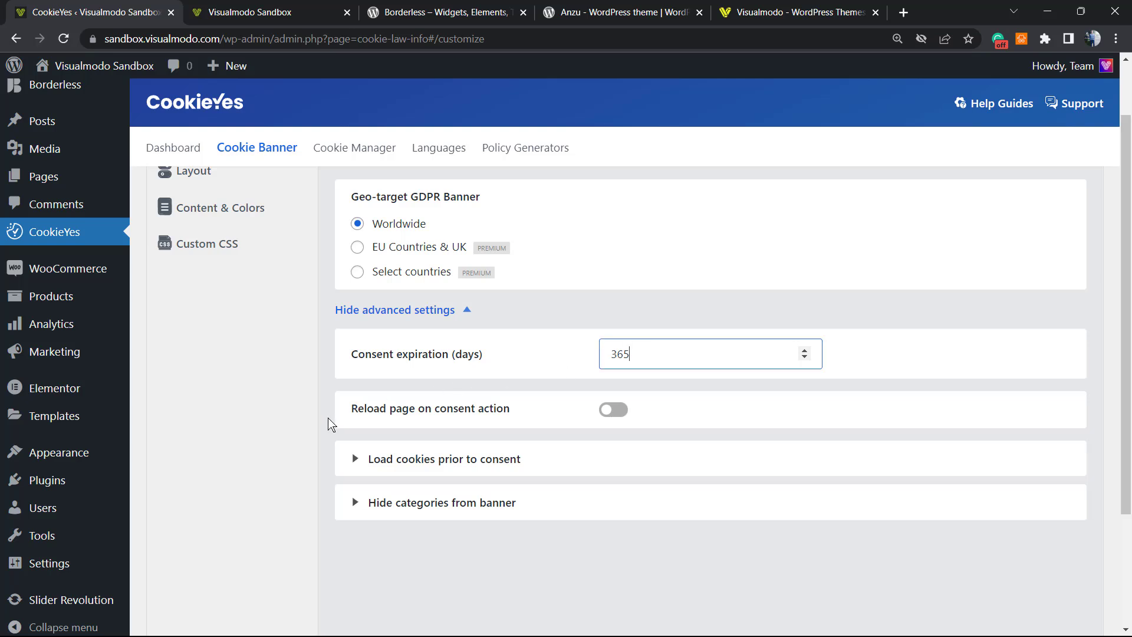
pyautogui.moveTo(621, 412)
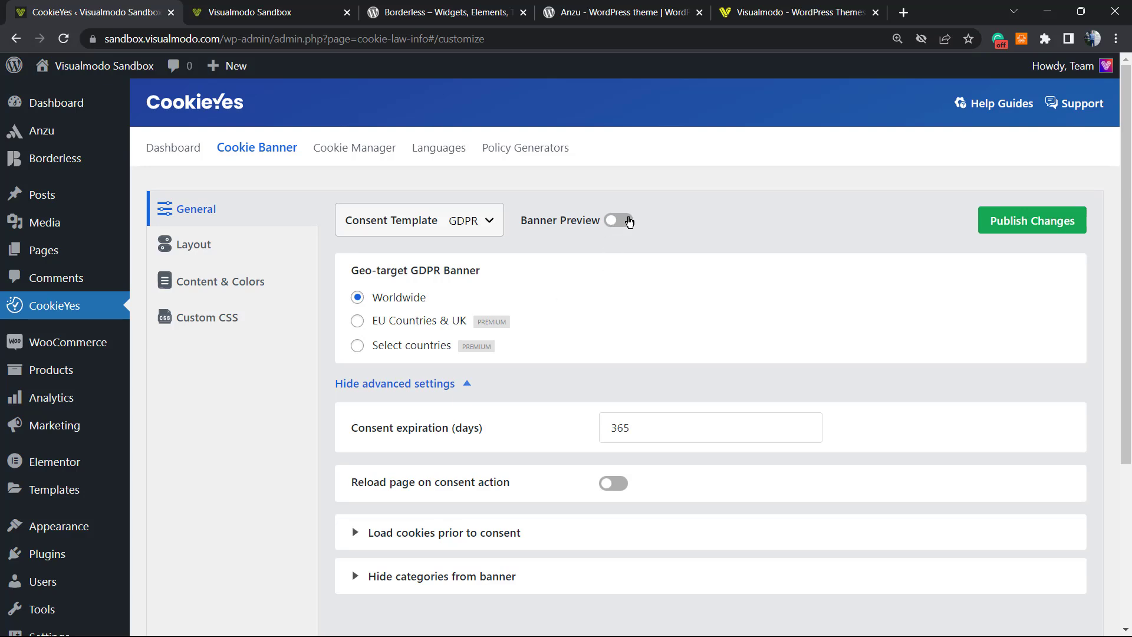
# Turn on banner preview, compare top-right box and bottom bar layouts, then choose bottom-left box
pyautogui.click(618, 219)
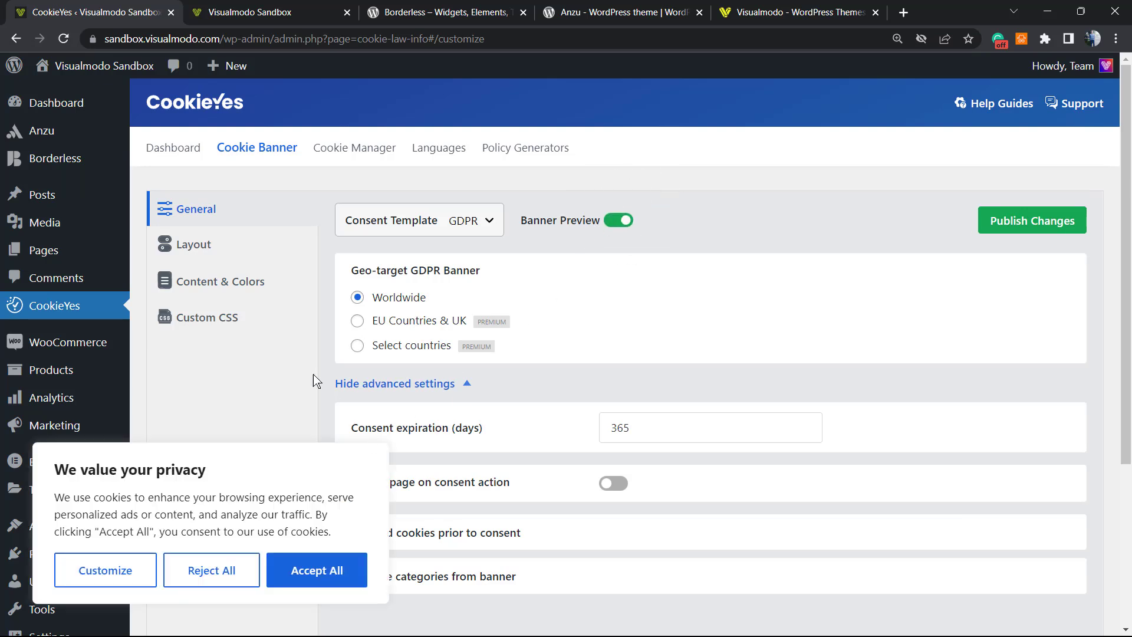
pyautogui.click(193, 244)
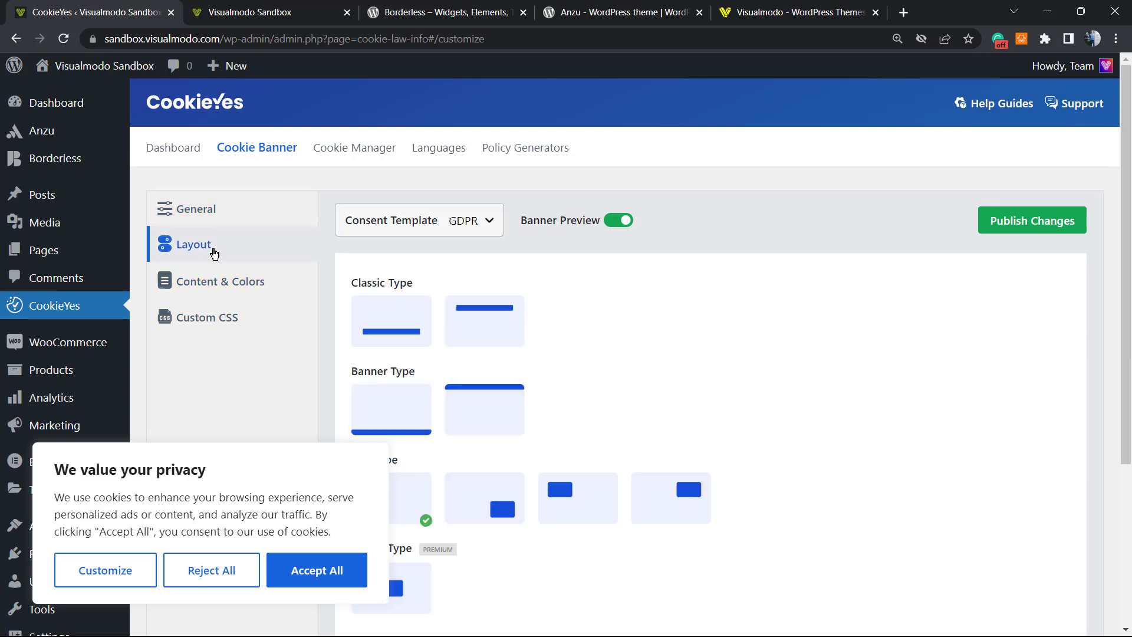
pyautogui.scroll(-3)
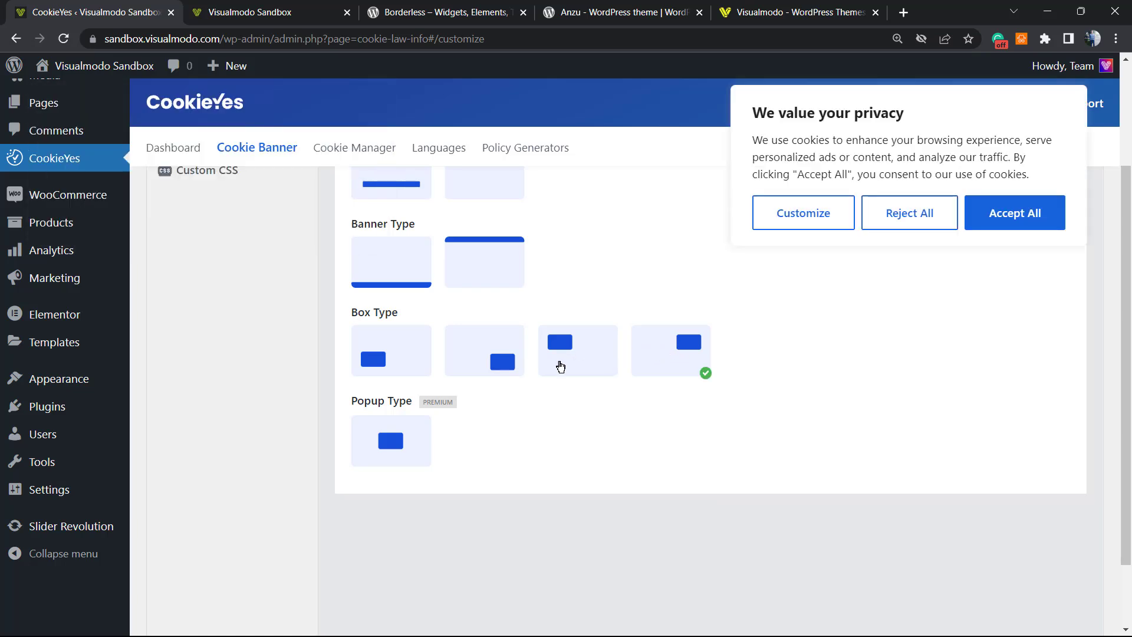
pyautogui.click(390, 441)
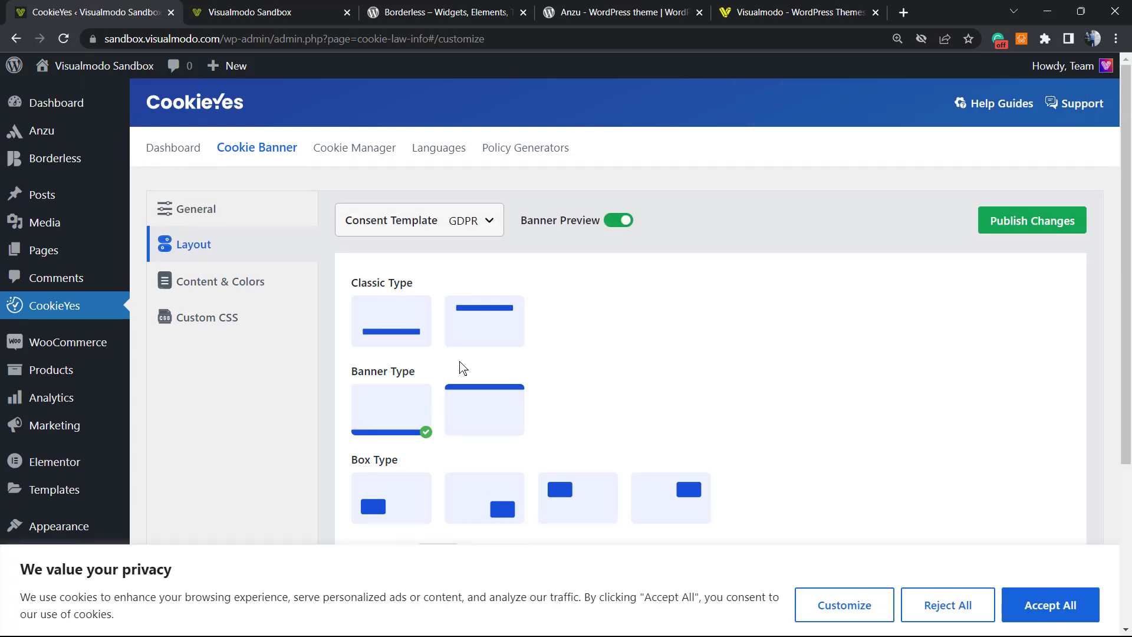
pyautogui.click(390, 330)
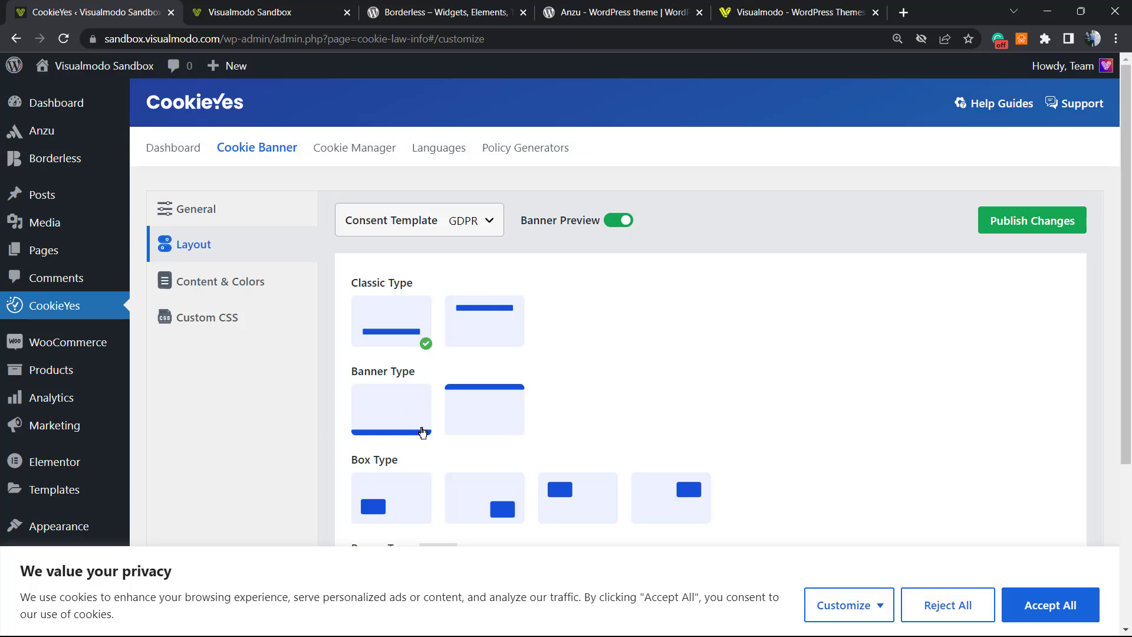
pyautogui.scroll(-3)
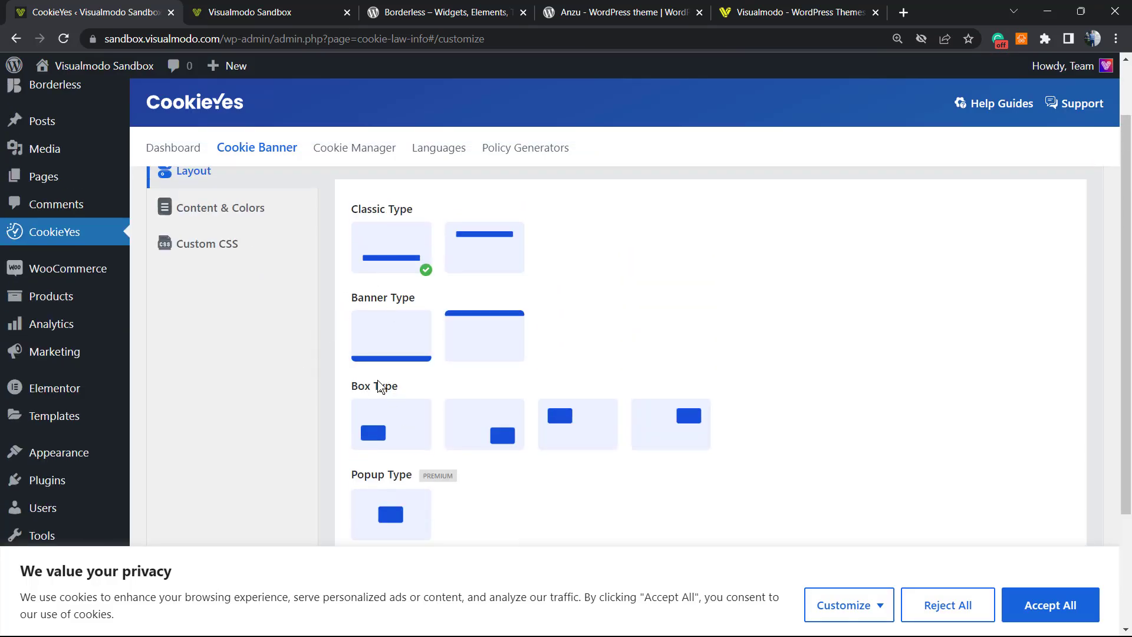
pyautogui.click(391, 424)
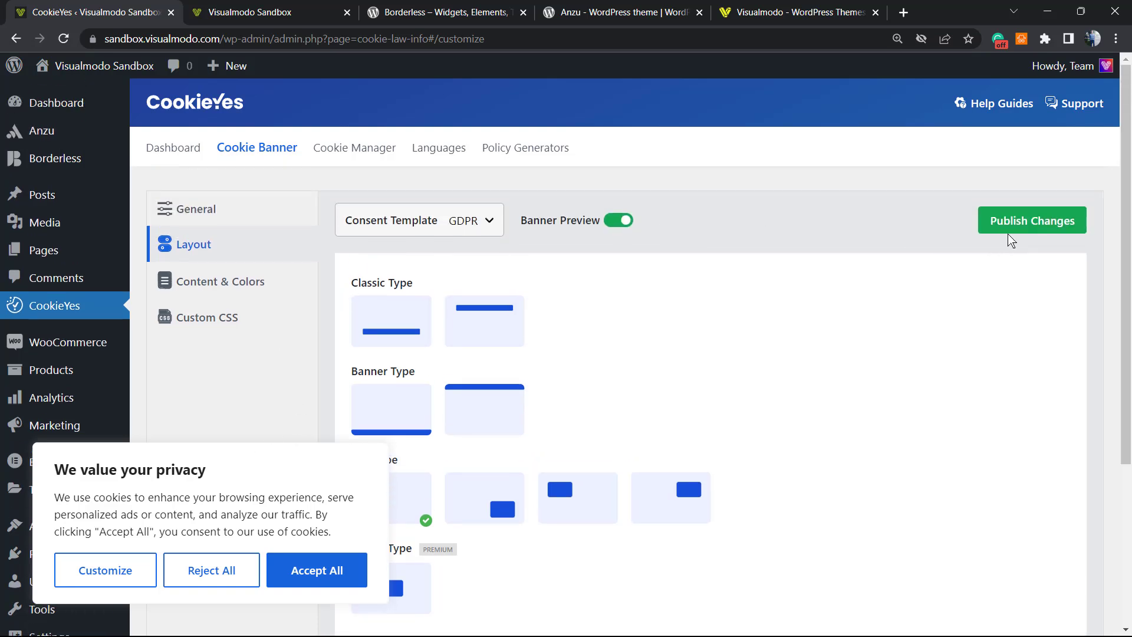
# Publish the layout changes and switch the banner to the Dark colour scheme
pyautogui.click(1031, 220)
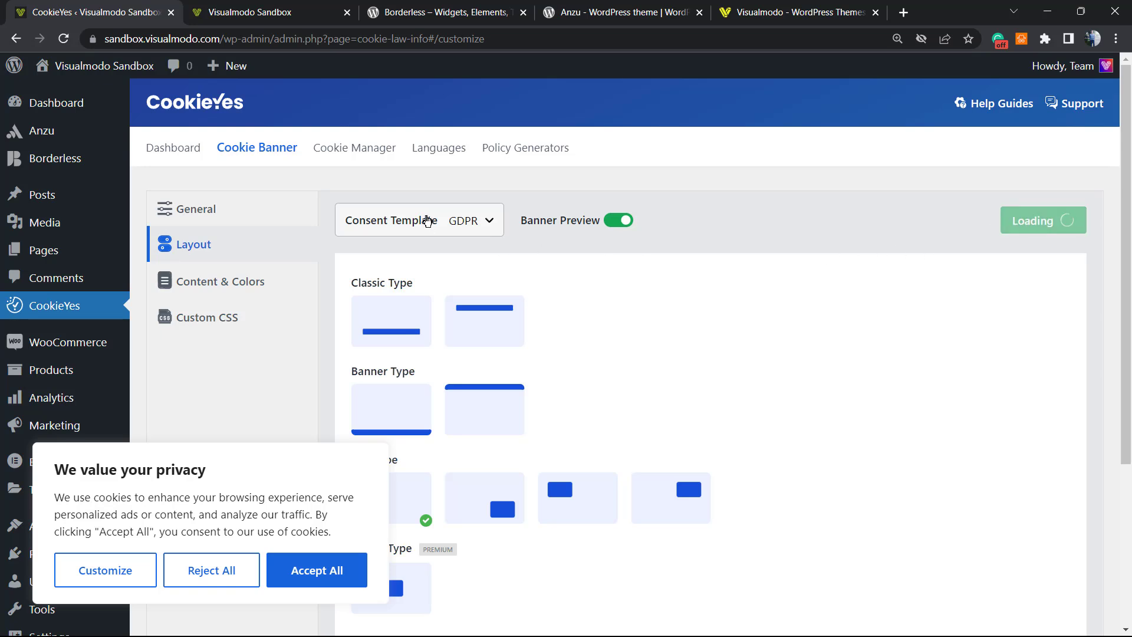
pyautogui.click(221, 281)
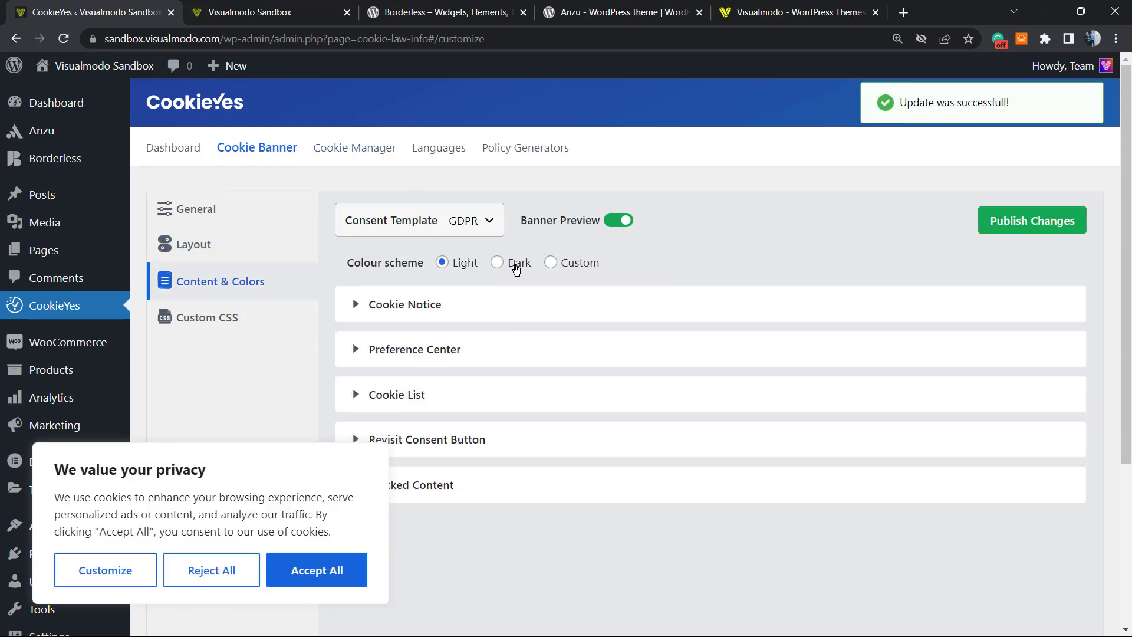
pyautogui.click(551, 262)
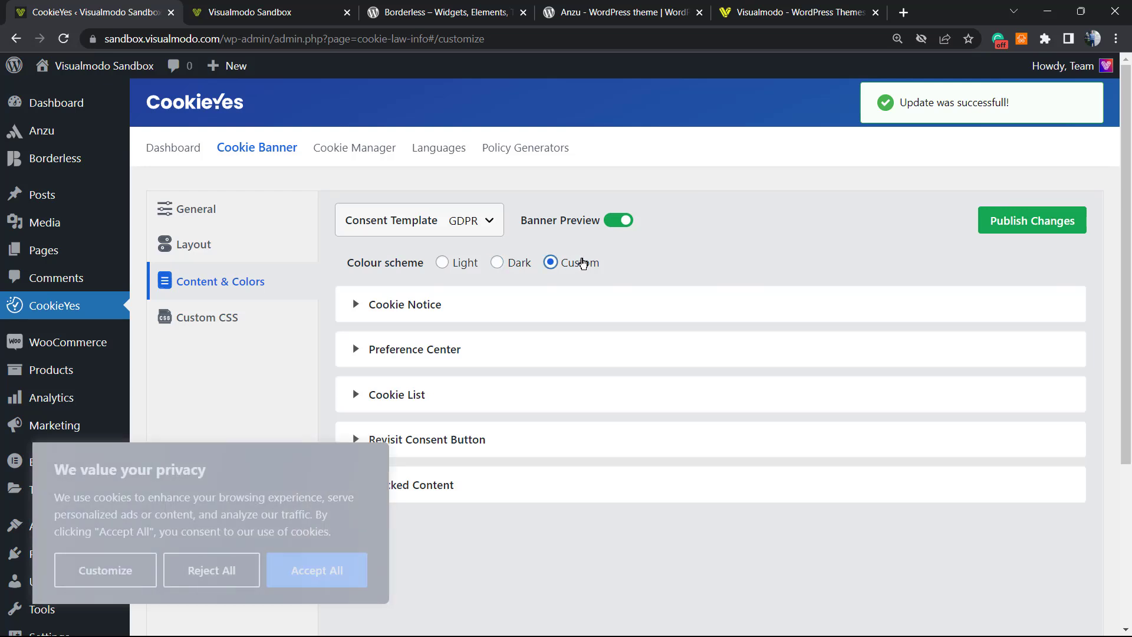
pyautogui.click(496, 262)
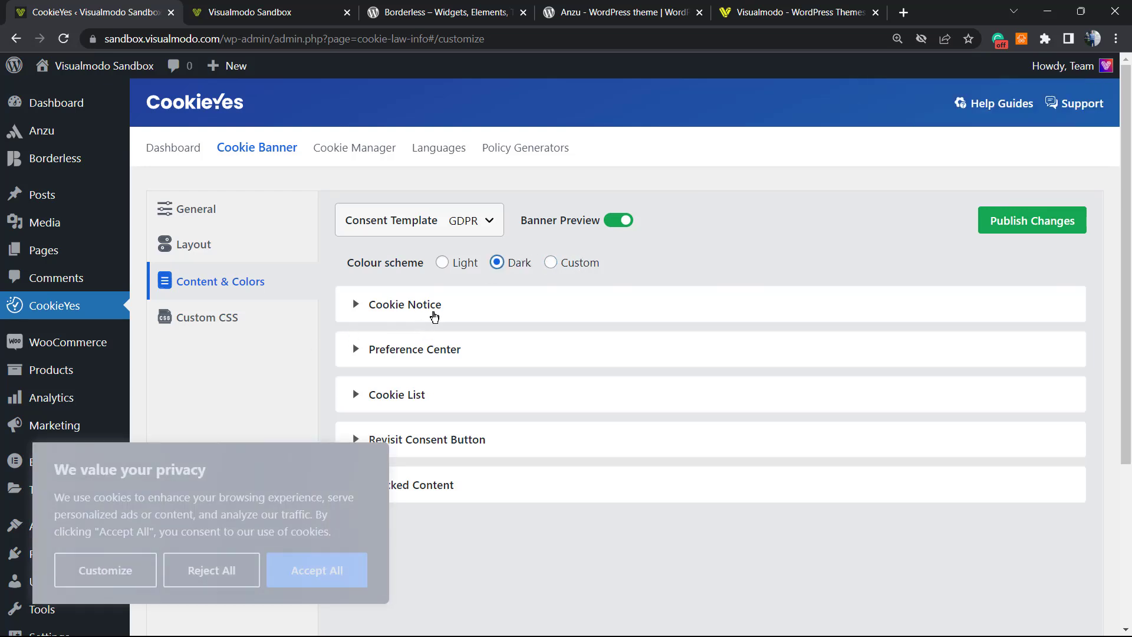
# Expand the Cookie Notice content settings and review the options down to the cookie list
pyautogui.click(405, 304)
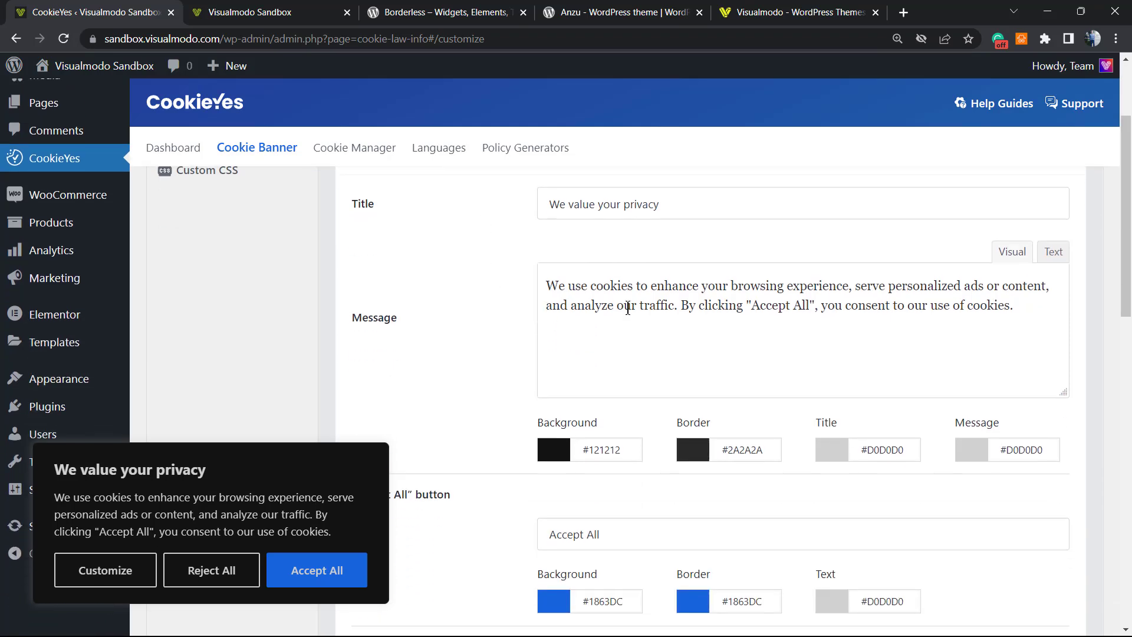
pyautogui.scroll(-3)
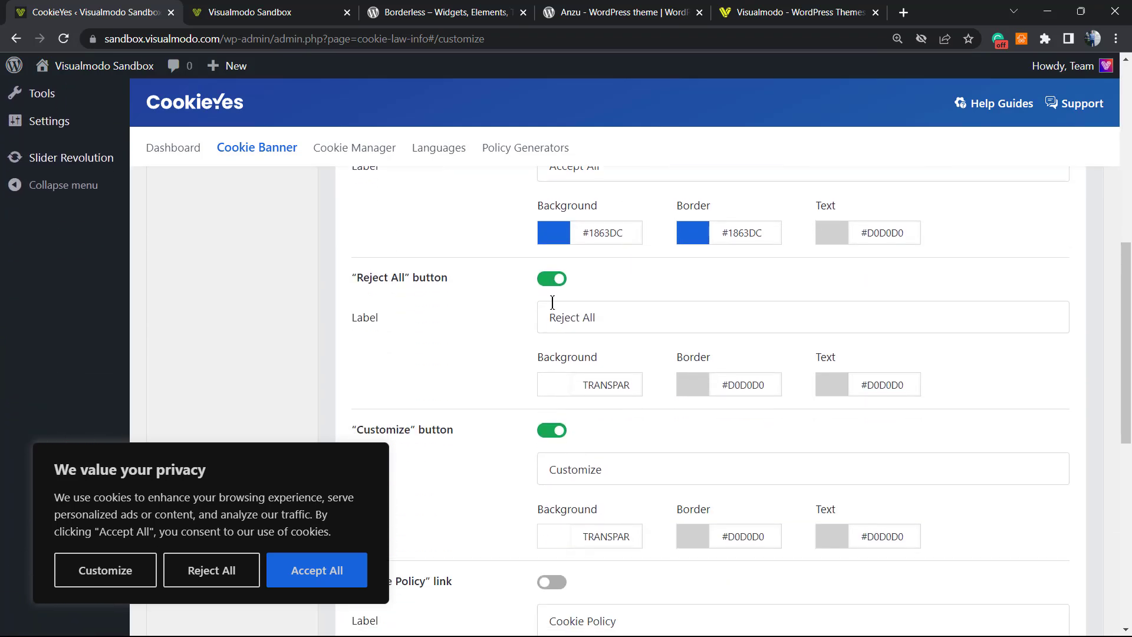
pyautogui.scroll(-3)
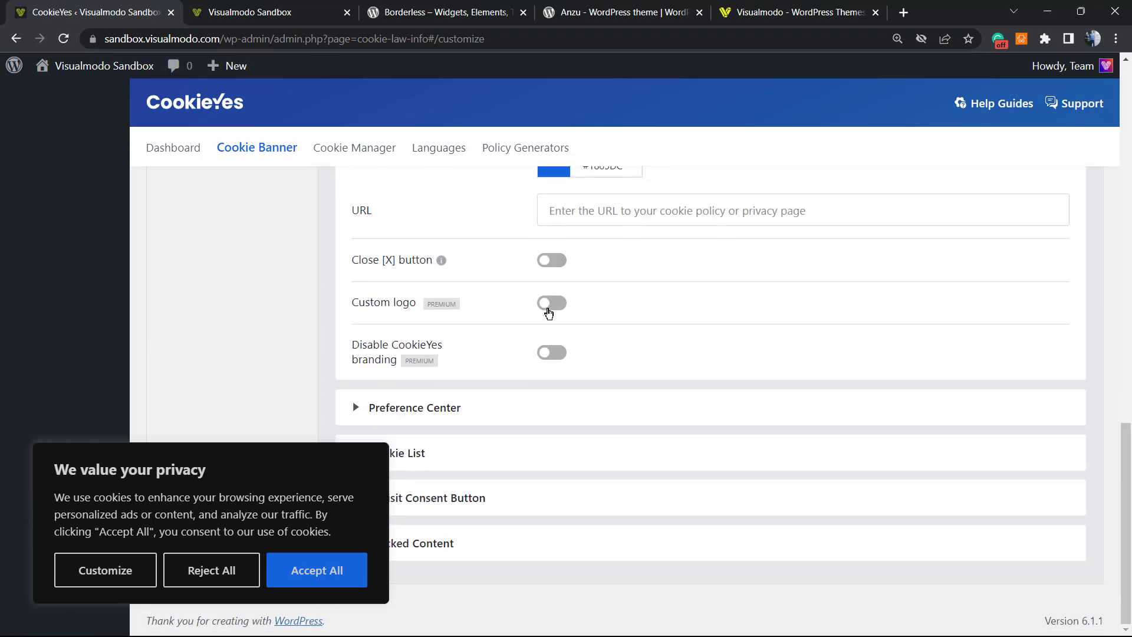
pyautogui.scroll(-3)
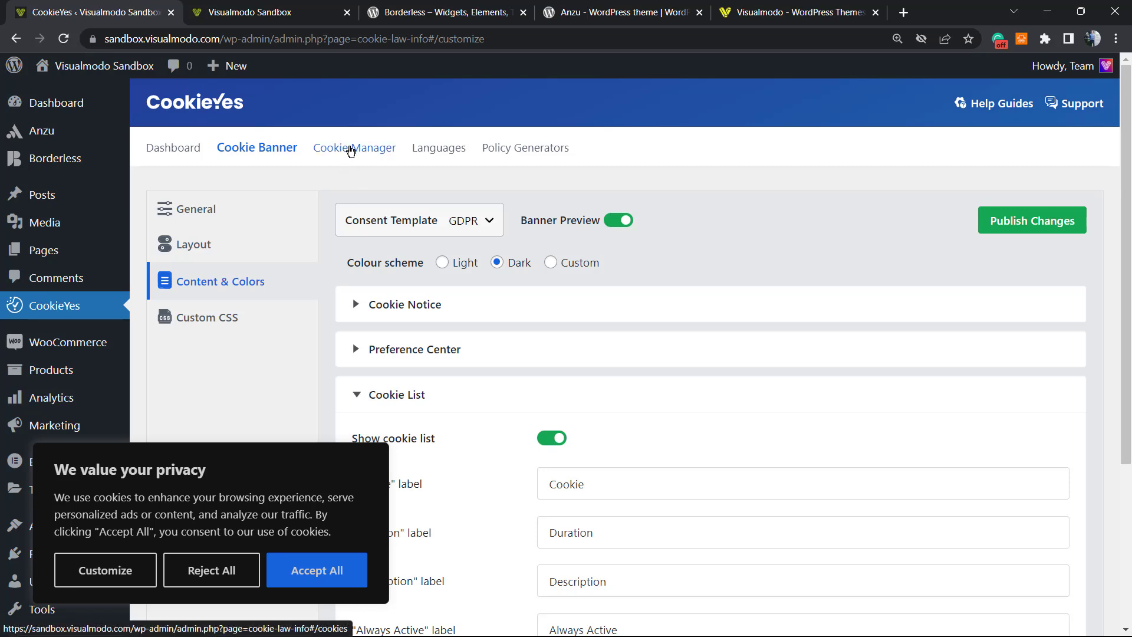
# Open the Cookie Manager showing the empty Necessary cookie list
pyautogui.click(207, 318)
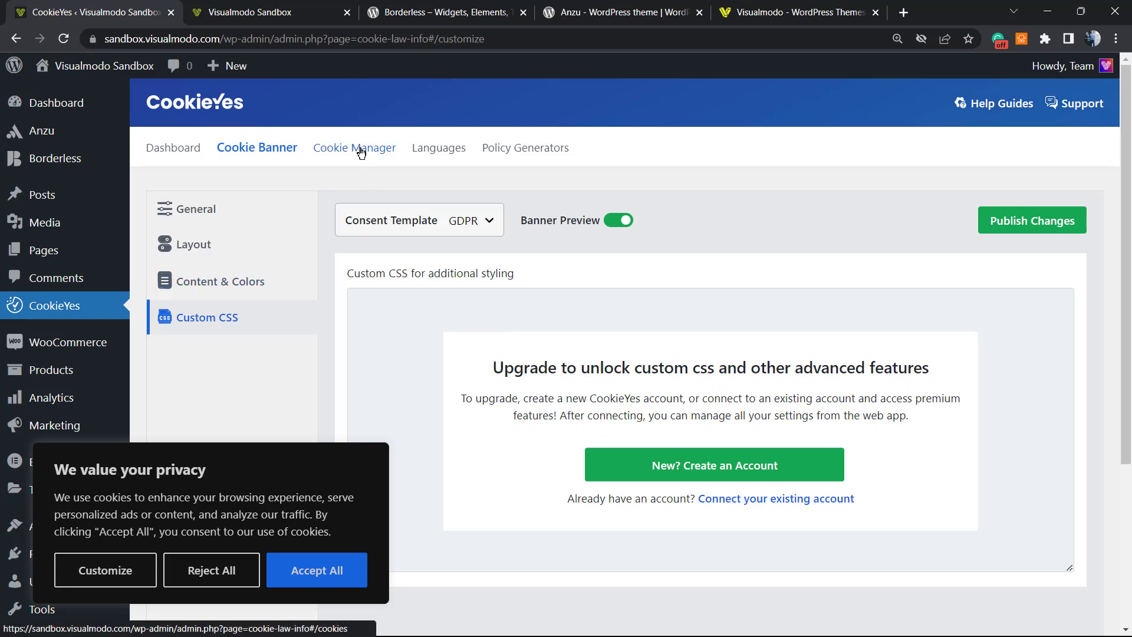
pyautogui.click(353, 147)
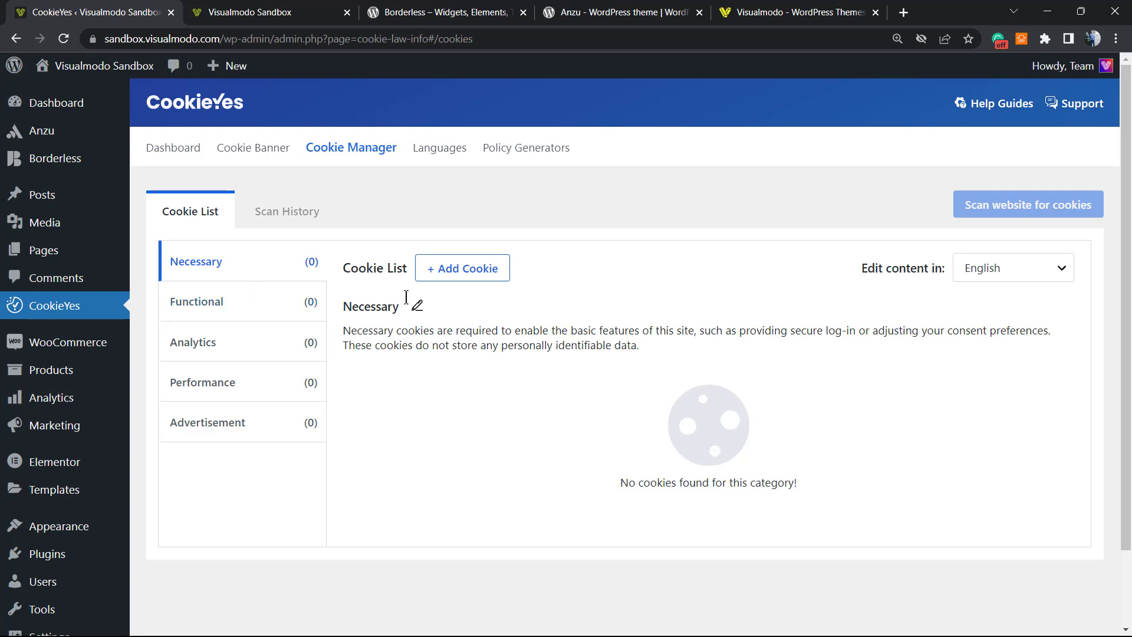
pyautogui.moveTo(463, 268)
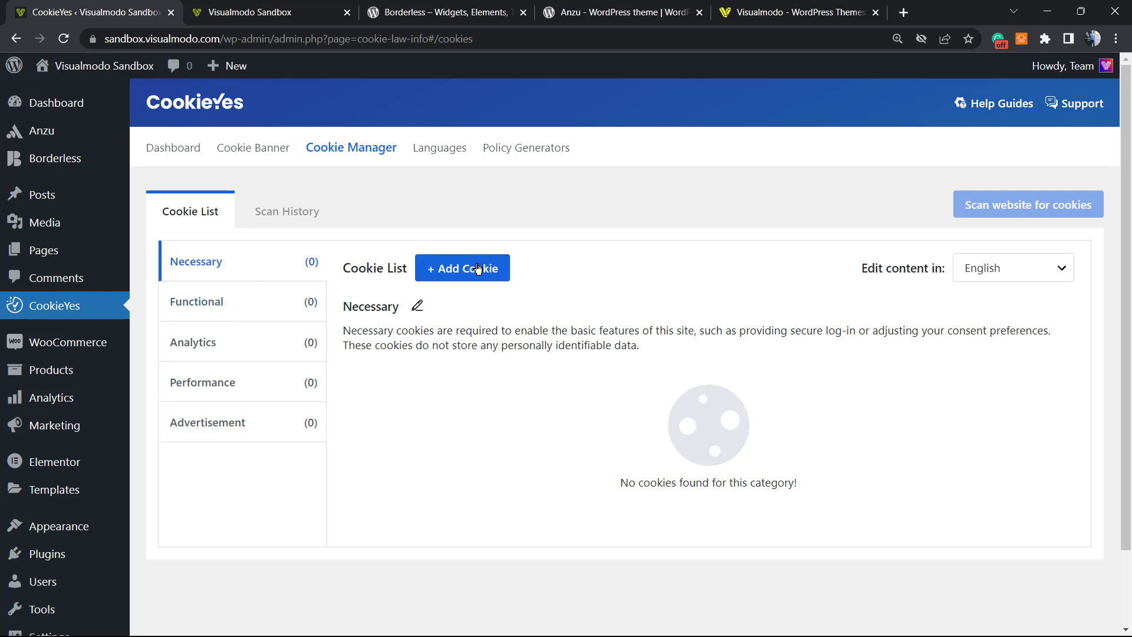
# Cancel a new Necessary cookie form, then browse the Functional and Analytics categories
pyautogui.click(462, 268)
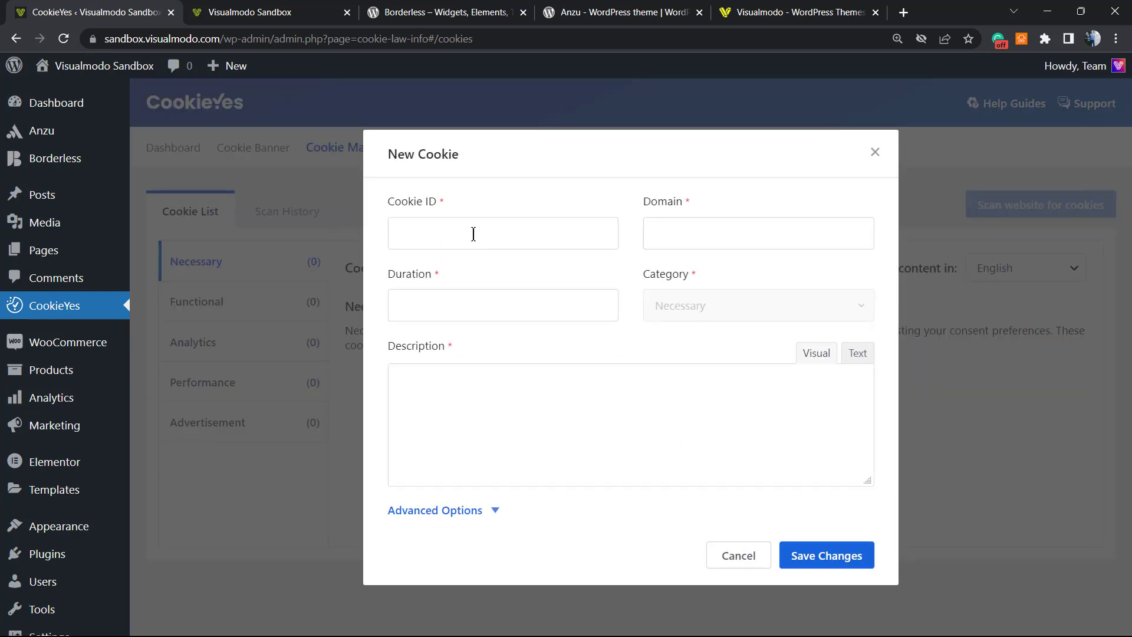
pyautogui.moveTo(503, 304)
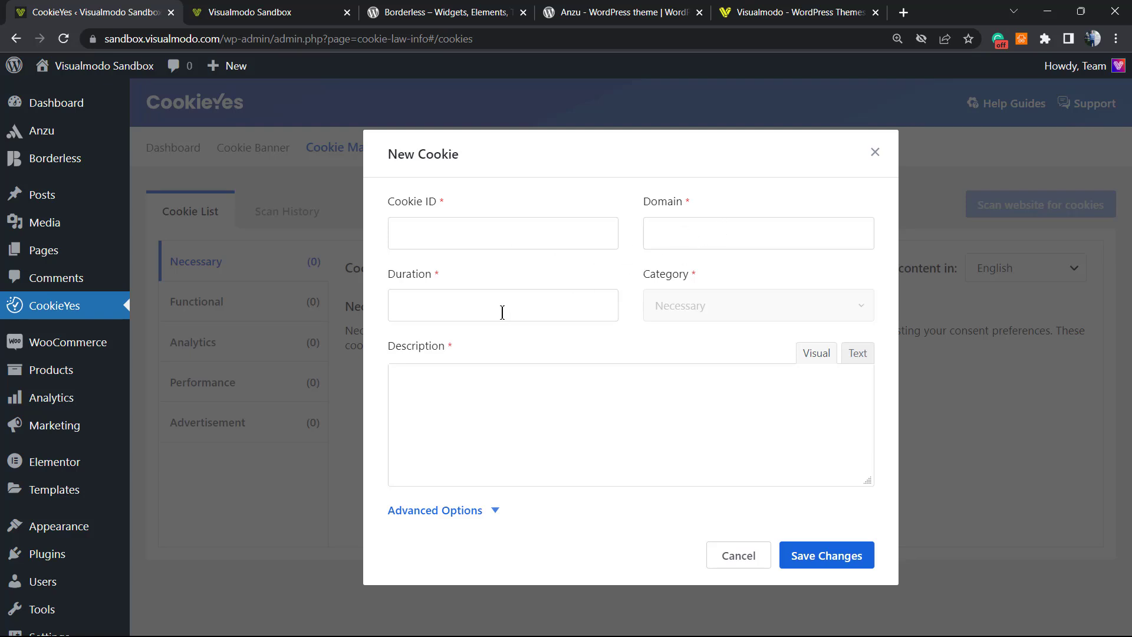
pyautogui.moveTo(603, 431)
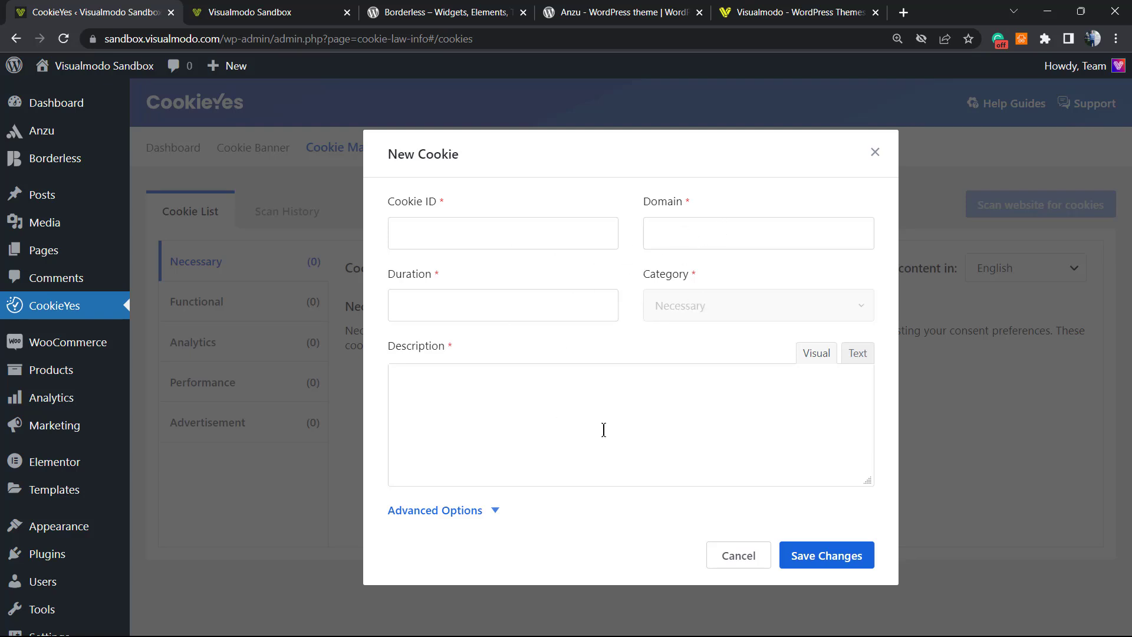
pyautogui.click(737, 556)
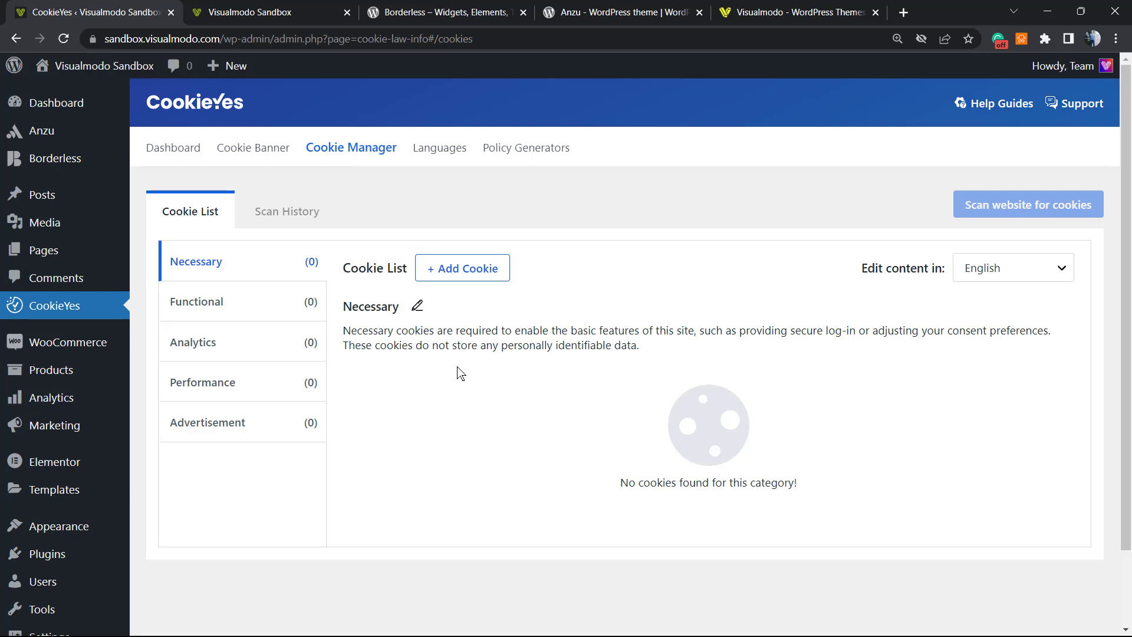
pyautogui.moveTo(448, 376)
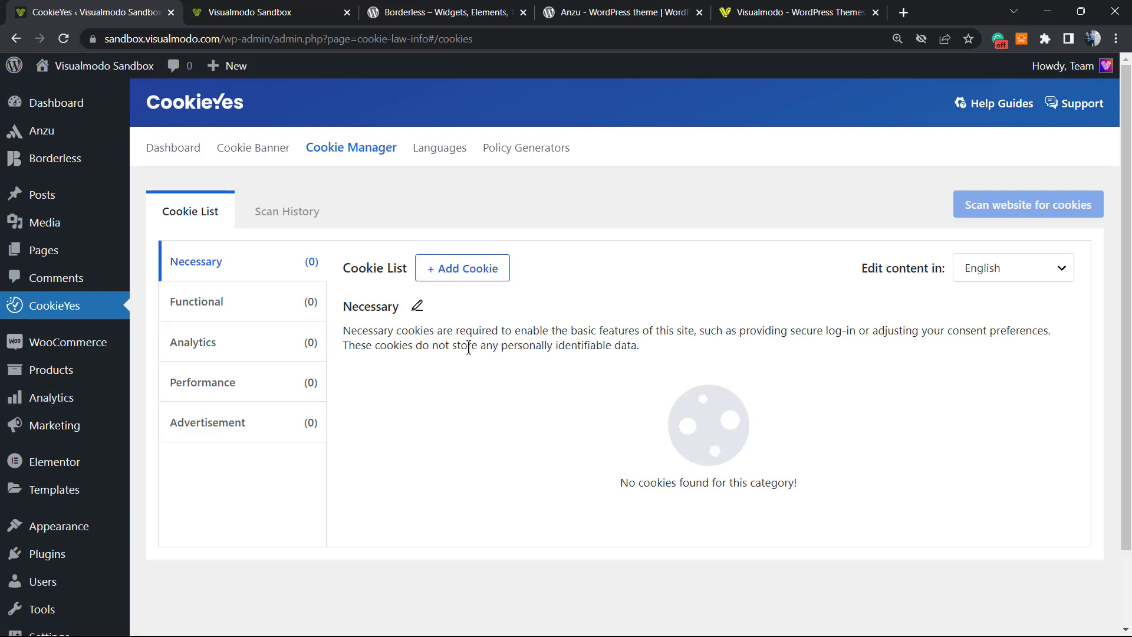
pyautogui.moveTo(438, 148)
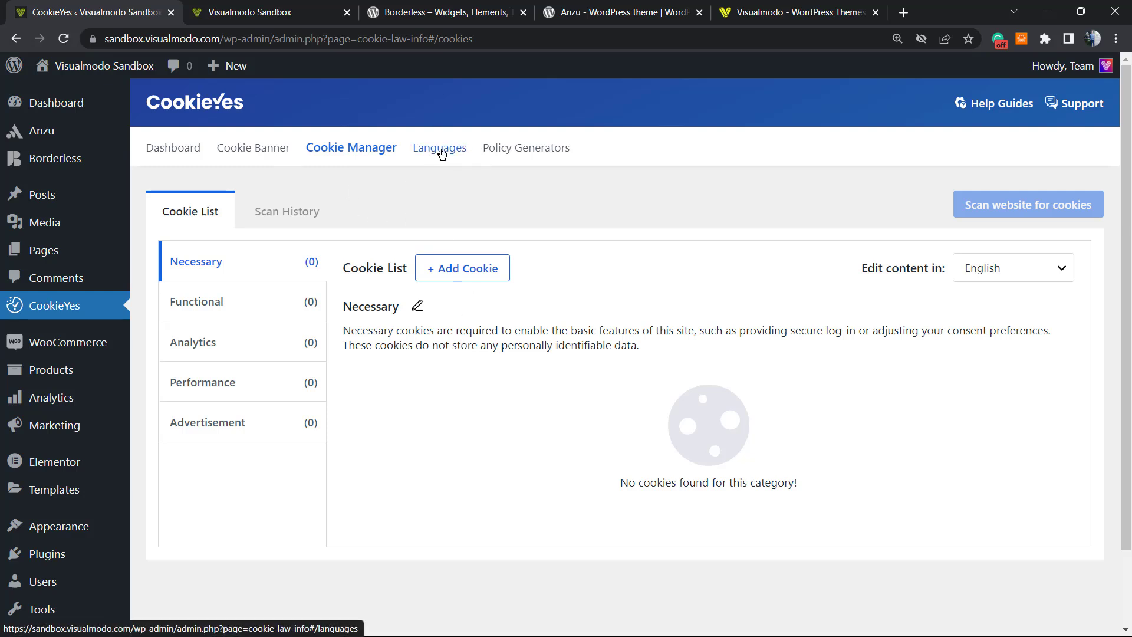
pyautogui.click(196, 301)
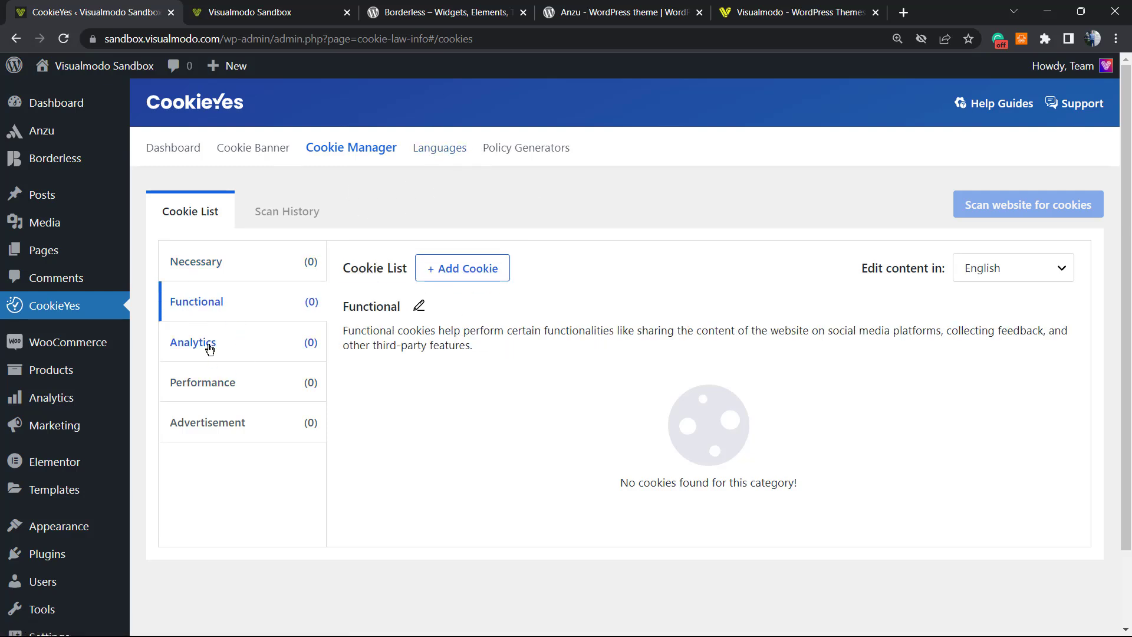
pyautogui.click(193, 342)
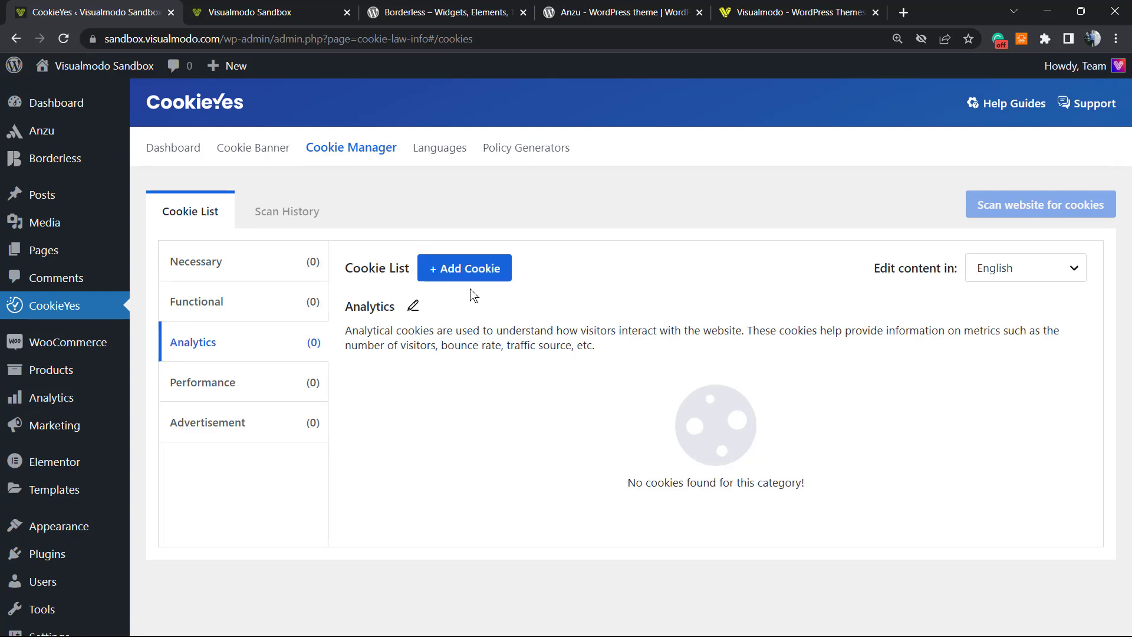
# Dismiss a new Analytics cookie form and go to the Languages page
pyautogui.click(464, 268)
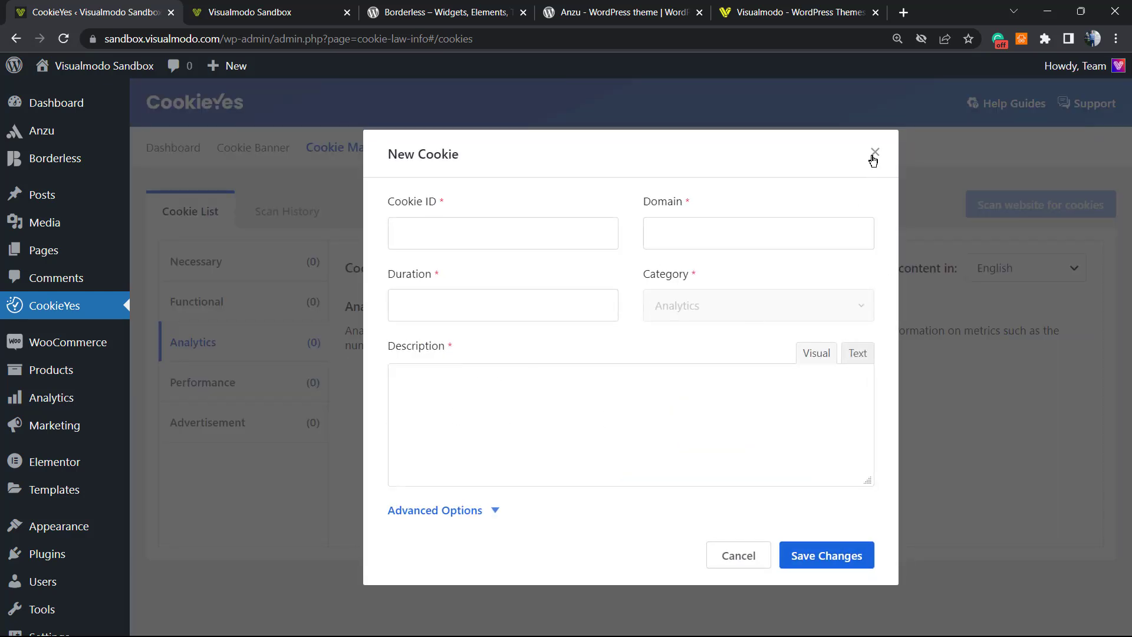
pyautogui.click(874, 153)
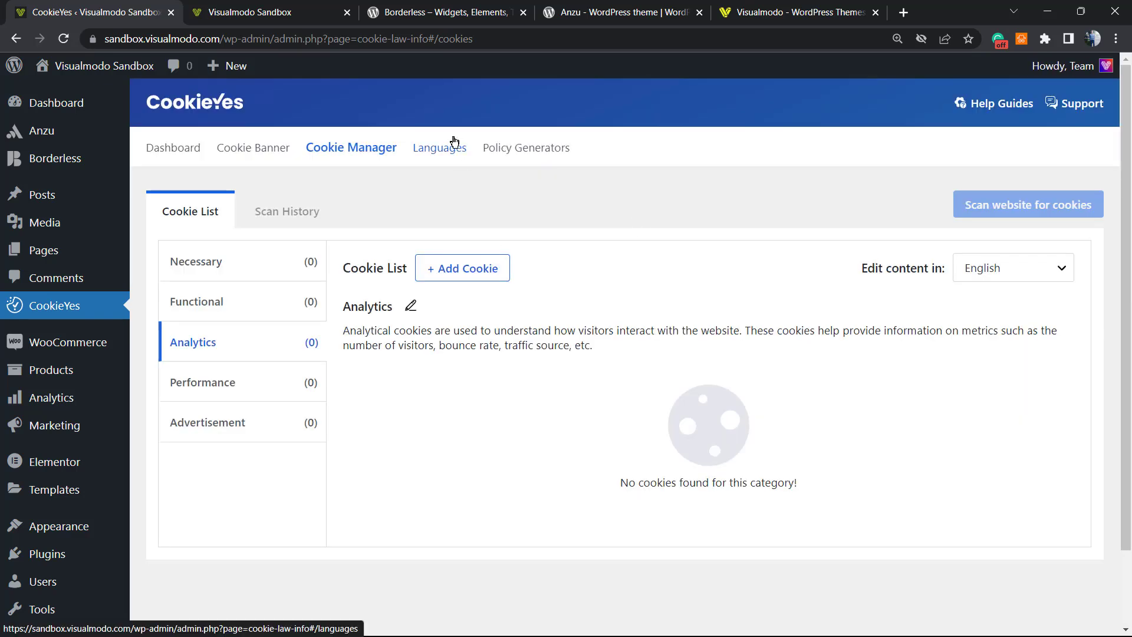
pyautogui.moveTo(436, 149)
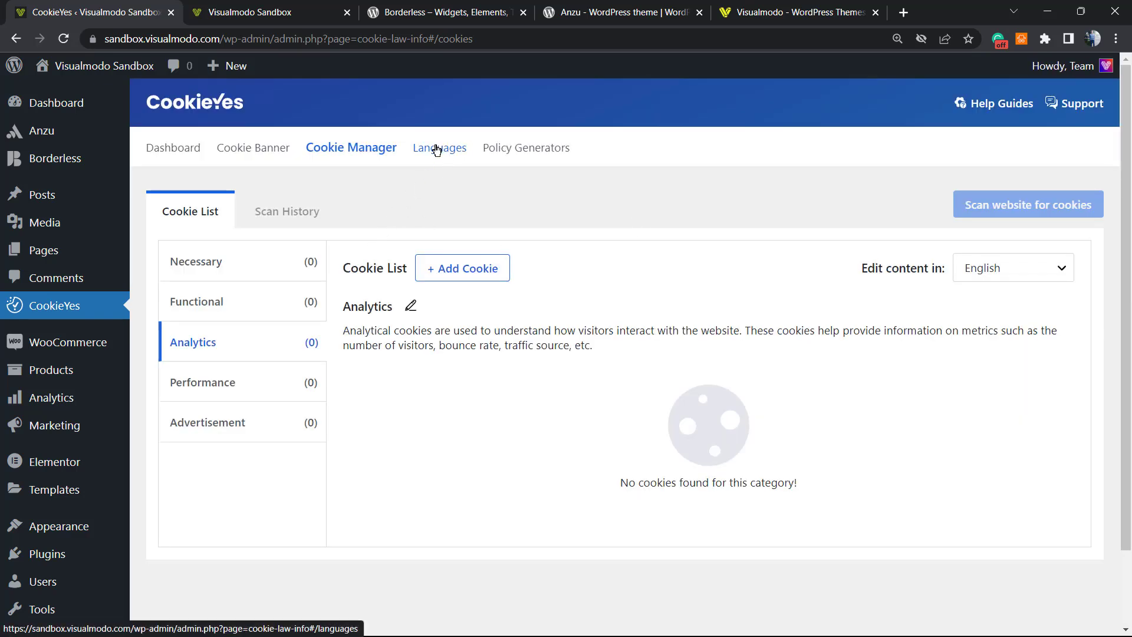
pyautogui.click(439, 148)
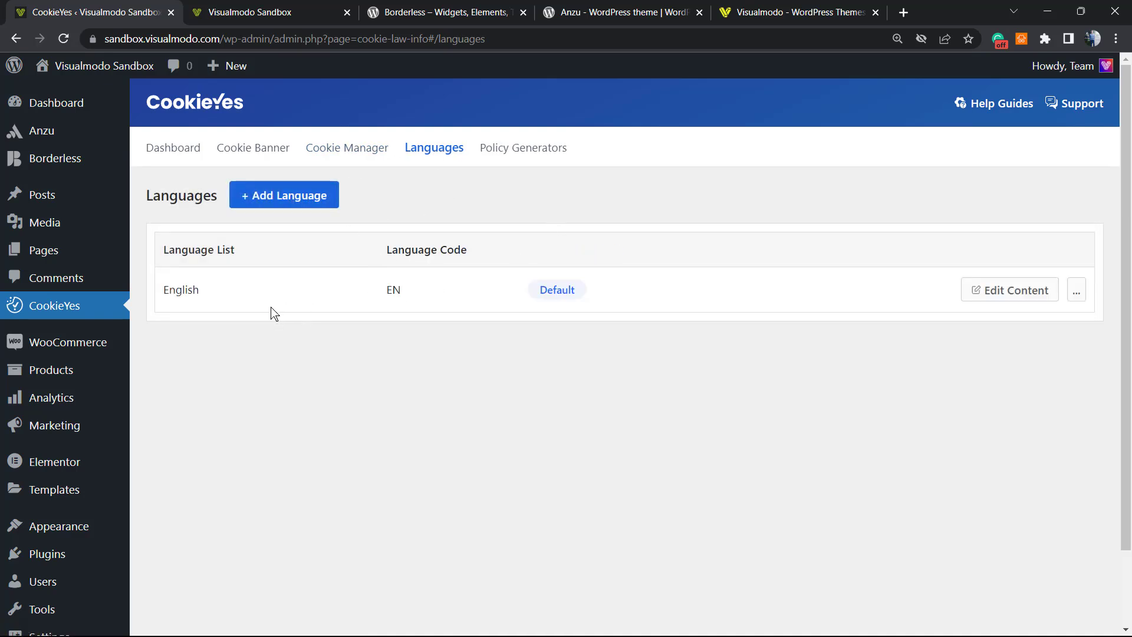
pyautogui.moveTo(487, 303)
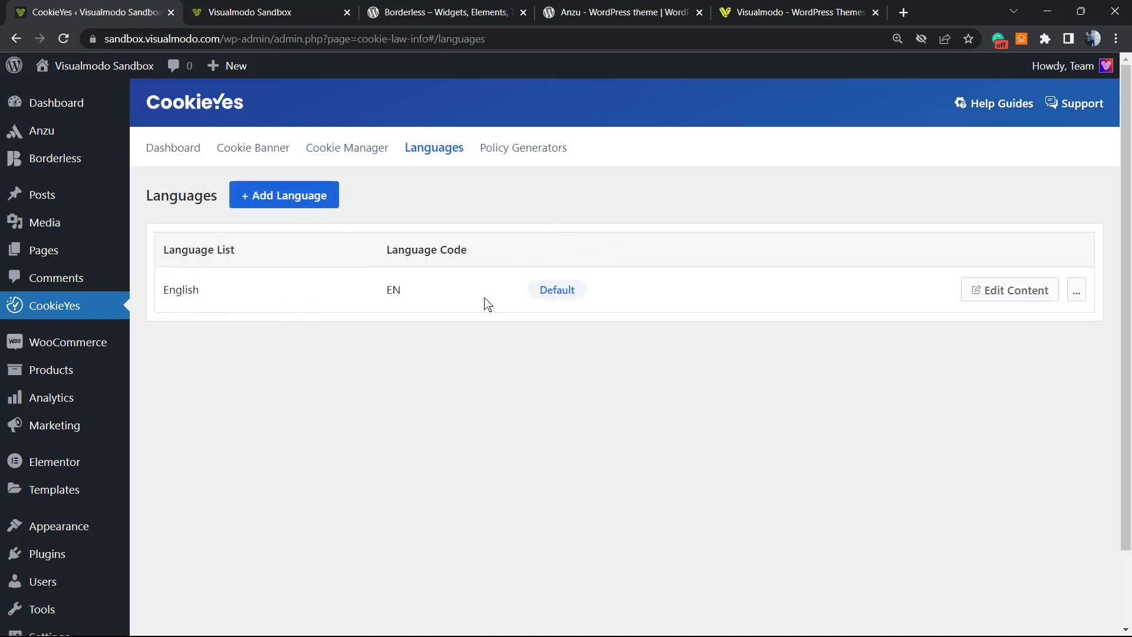
pyautogui.moveTo(484, 309)
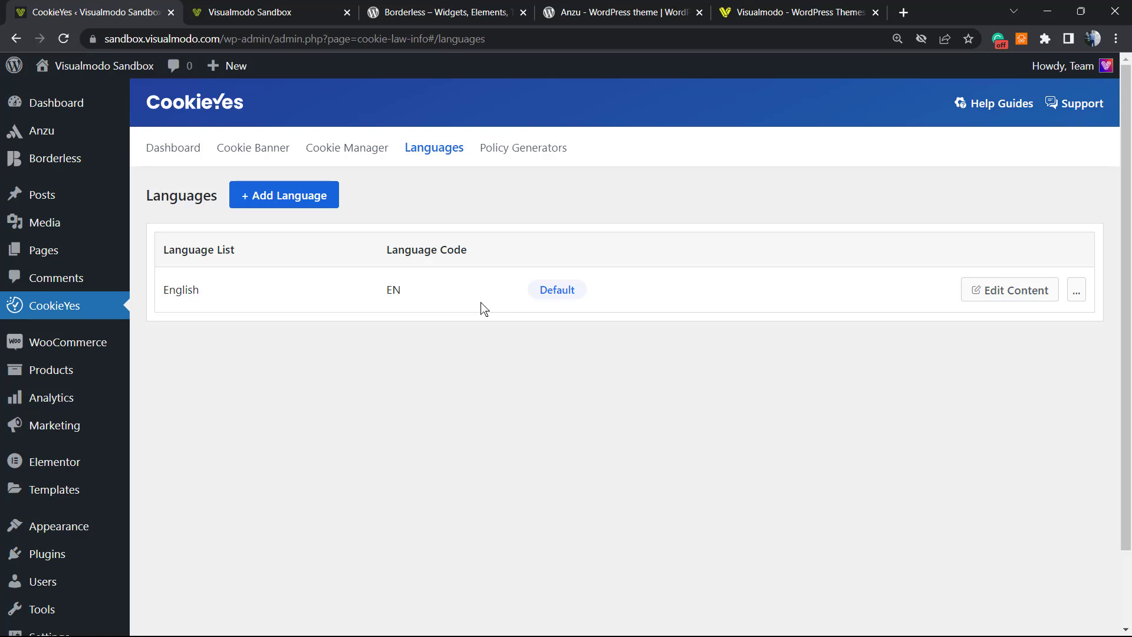
pyautogui.moveTo(740, 297)
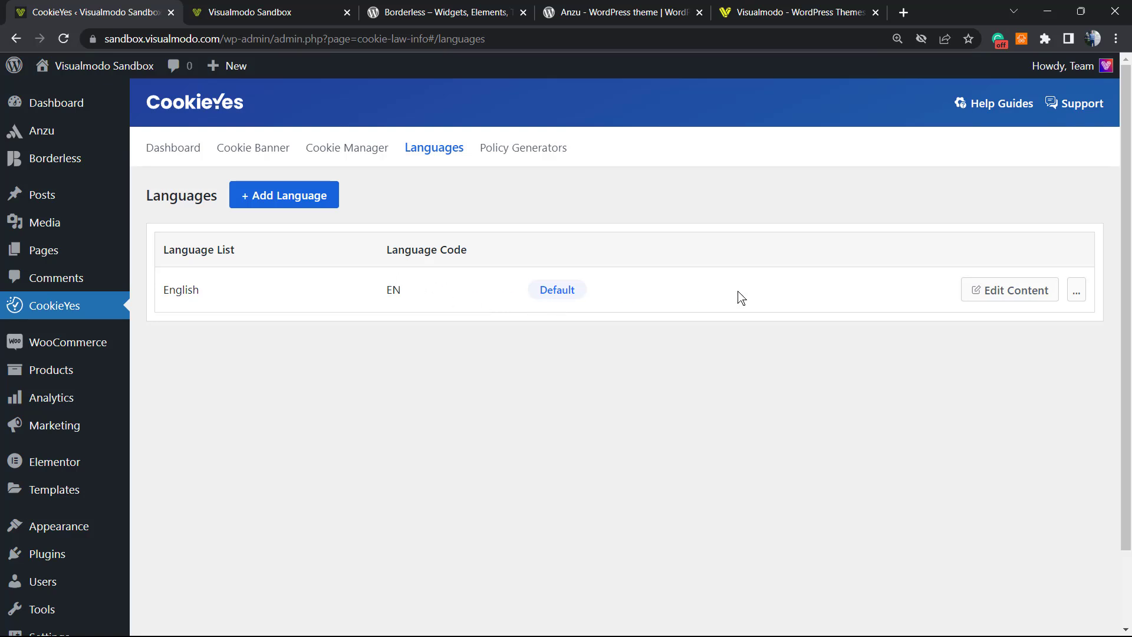
pyautogui.moveTo(523, 147)
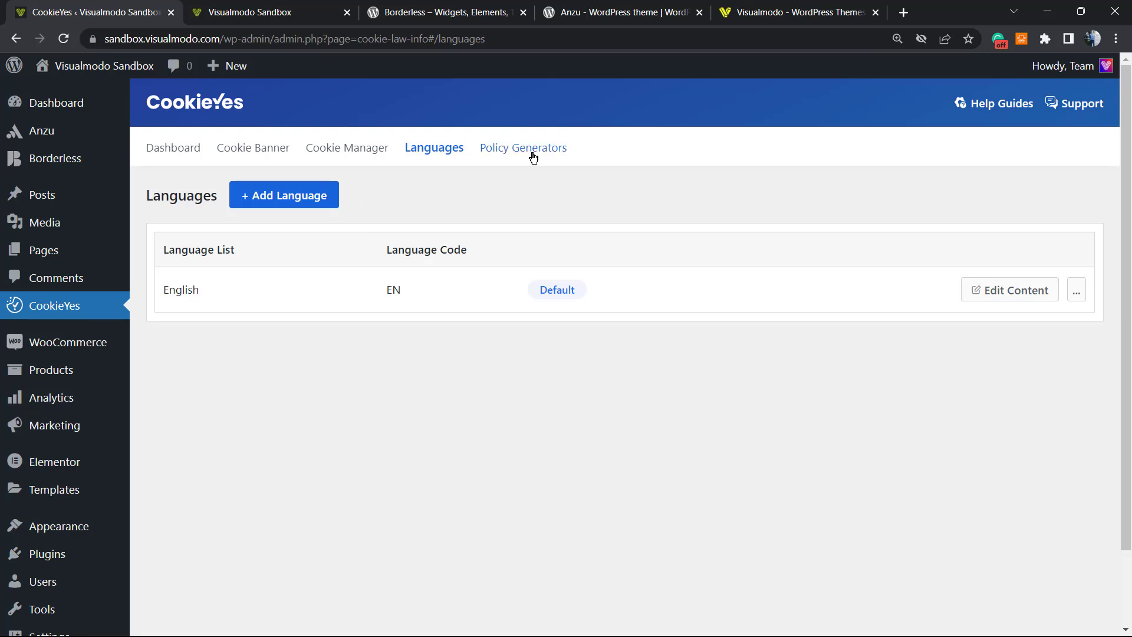
# Launch Generate Privacy Policy from Policy Generators, then go back to the Dashboard tab
pyautogui.click(523, 147)
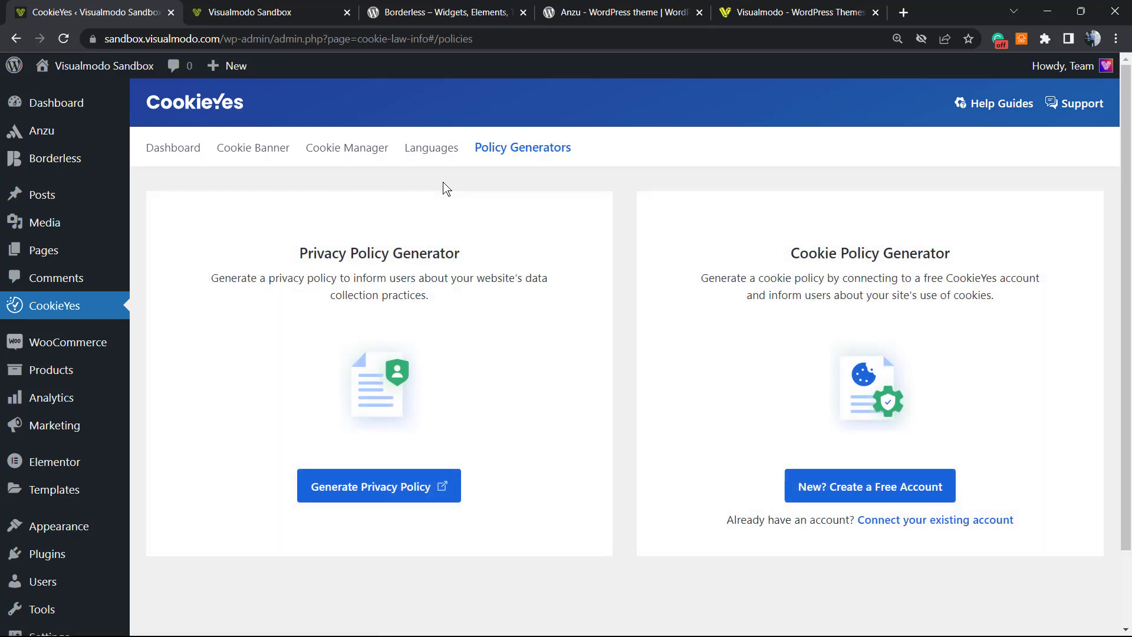
pyautogui.moveTo(334, 299)
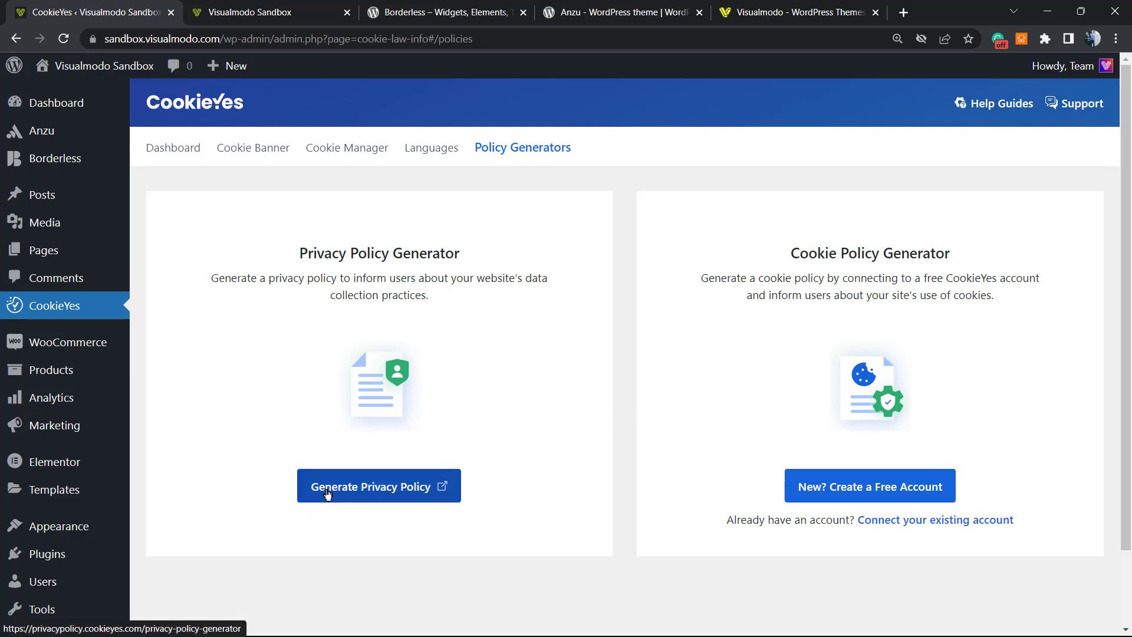
pyautogui.click(379, 486)
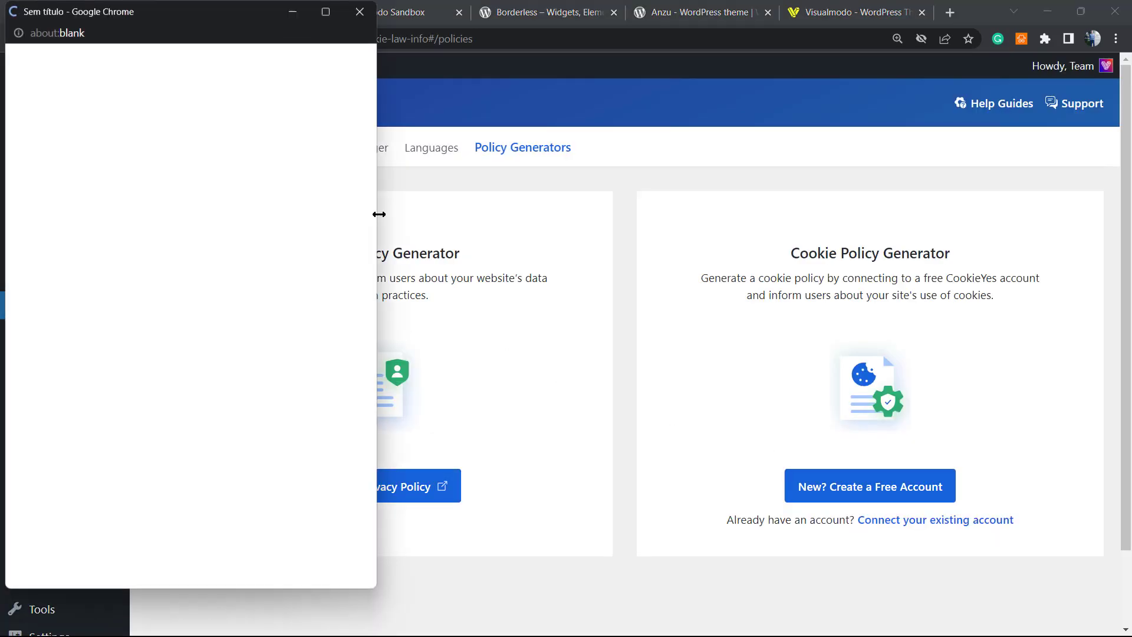
pyautogui.click(868, 485)
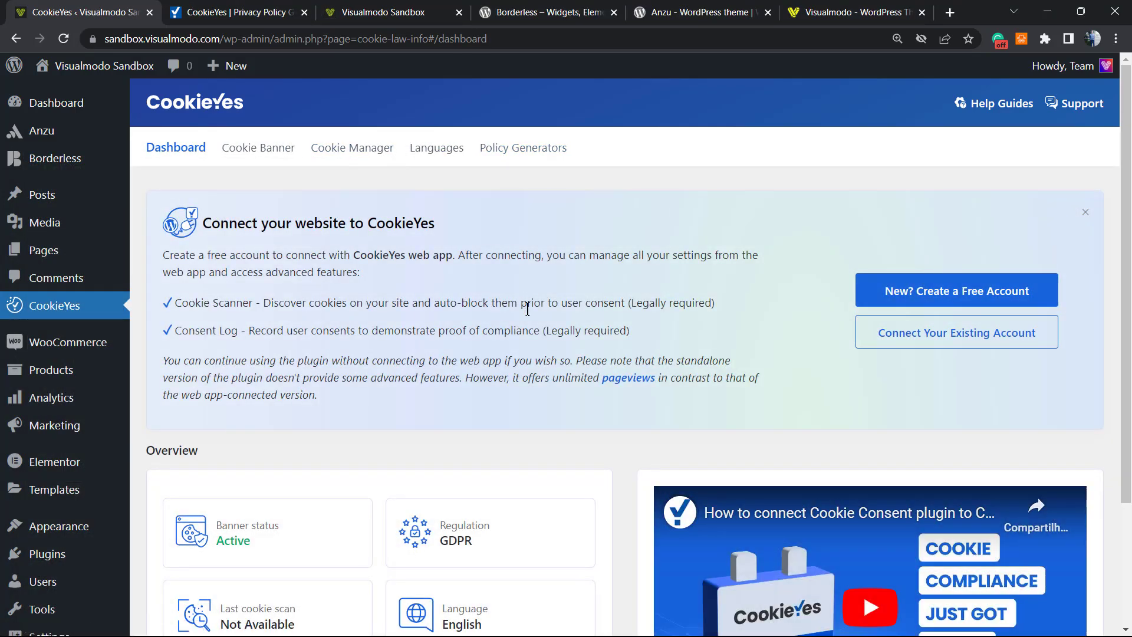
pyautogui.moveTo(955, 290)
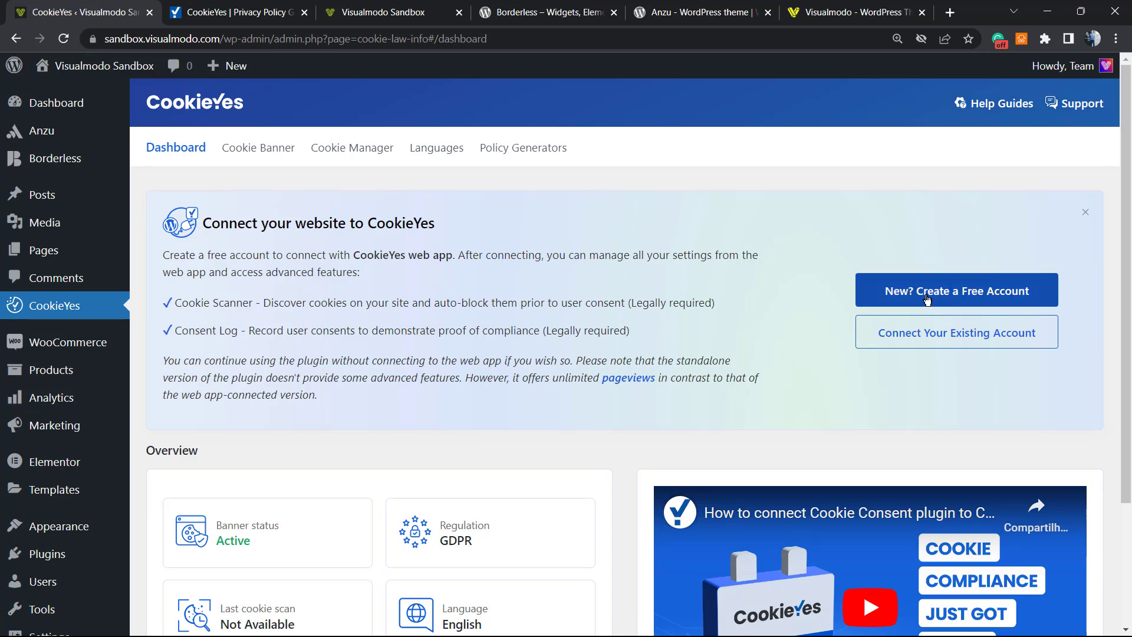
# Connect the site through a new free CookieYes account and open the CookieYes Web App
pyautogui.click(955, 290)
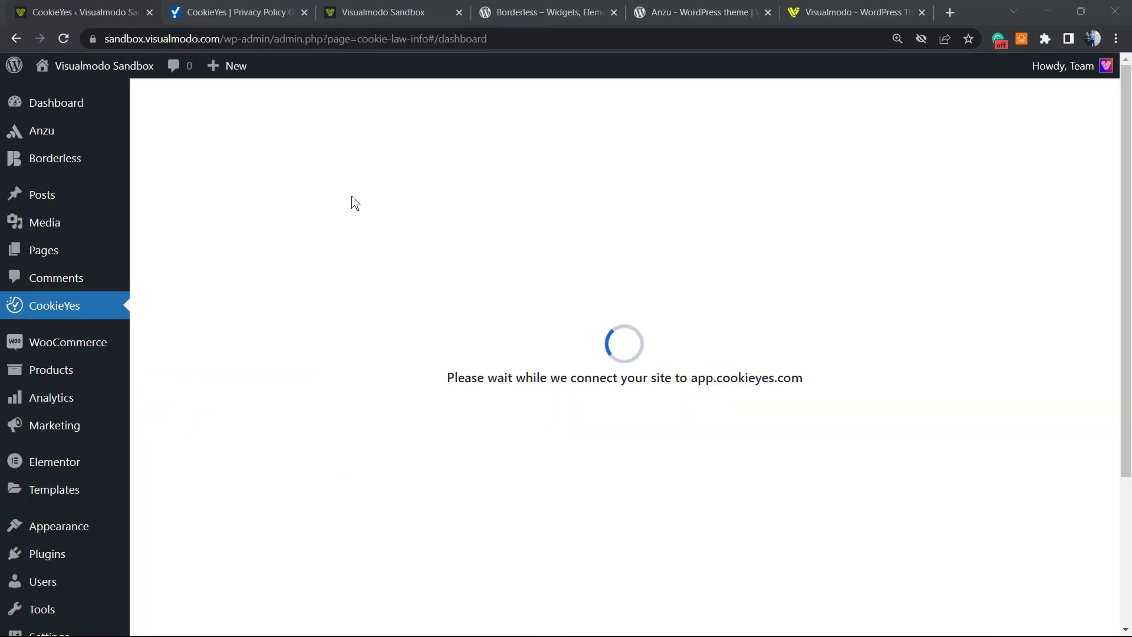
pyautogui.moveTo(381, 353)
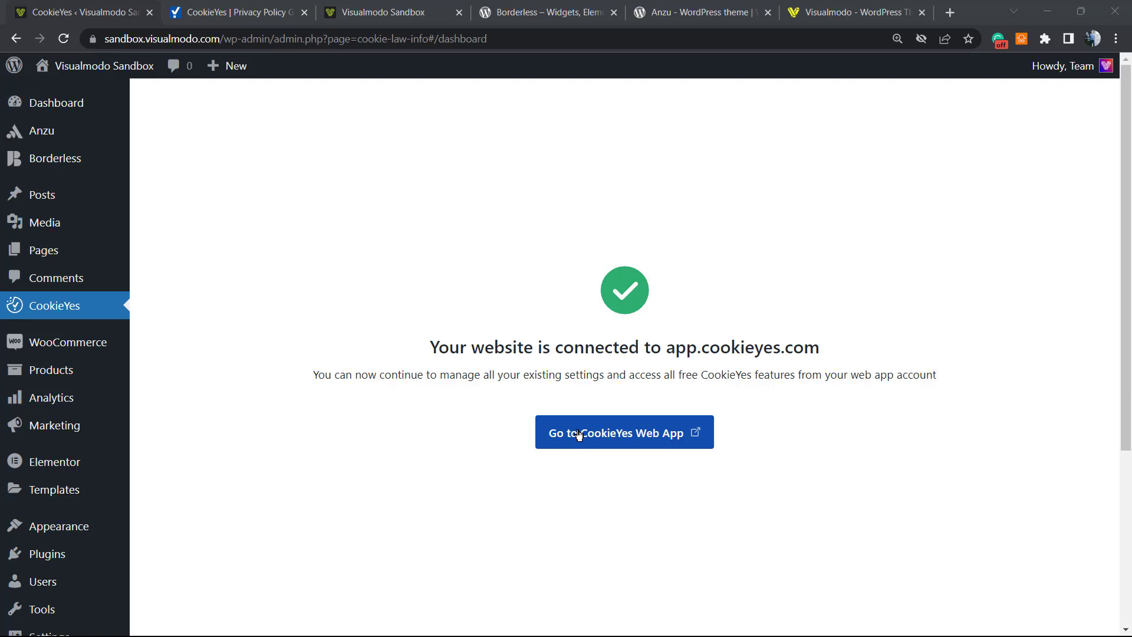
pyautogui.click(623, 432)
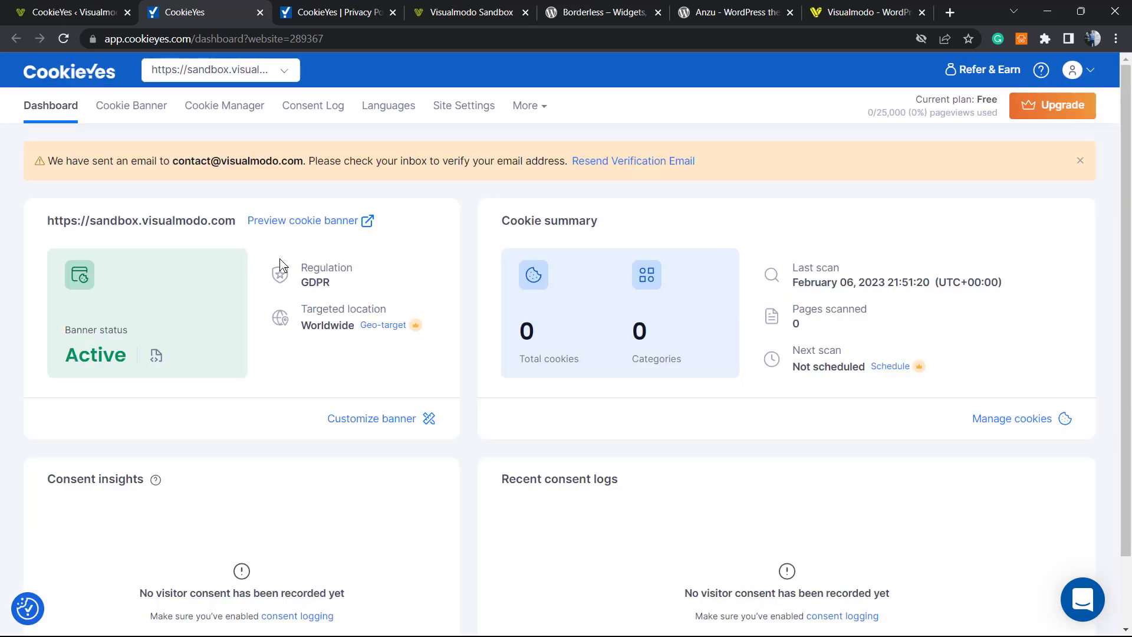
pyautogui.moveTo(258, 269)
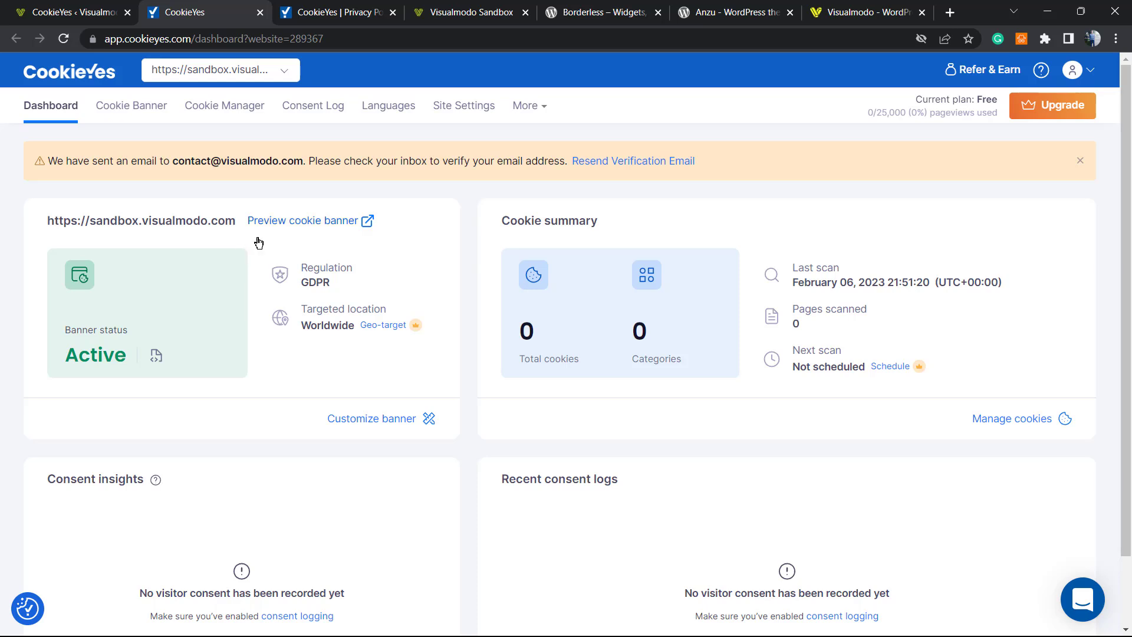
pyautogui.moveTo(381, 355)
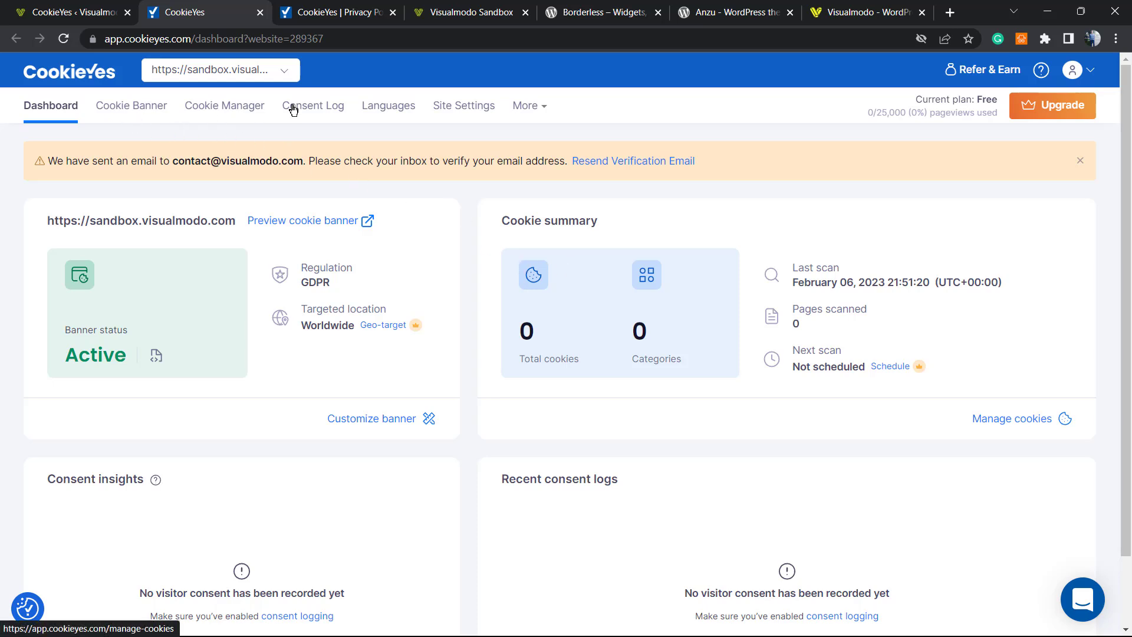
# Expand the web app's More menu to reveal the cookie policy and privacy policy generators
pyautogui.click(525, 105)
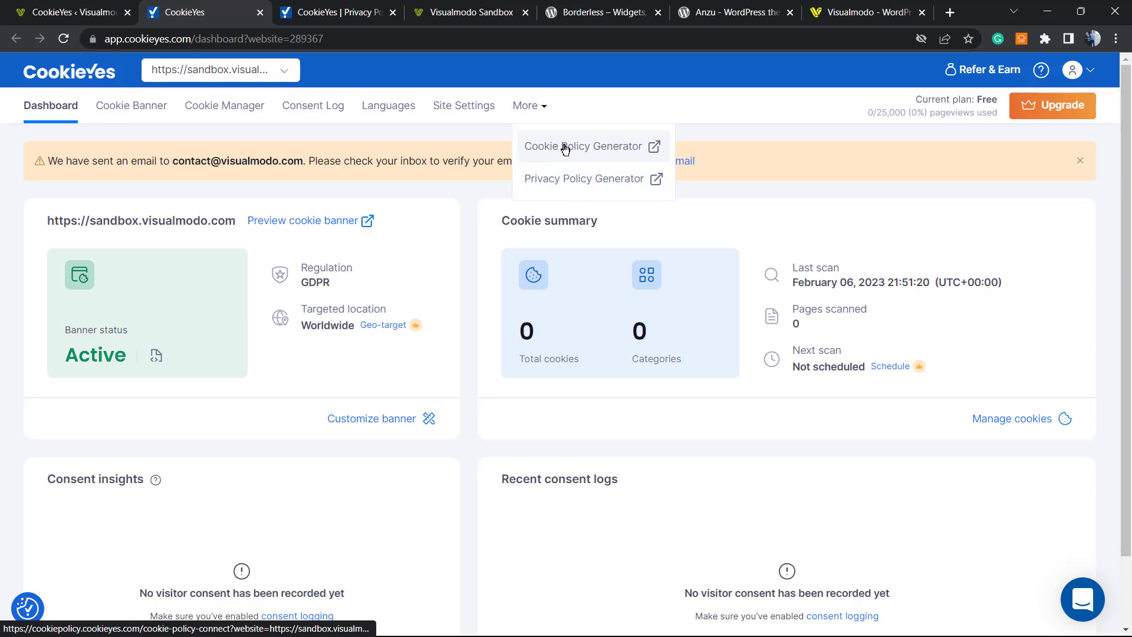
pyautogui.moveTo(552, 155)
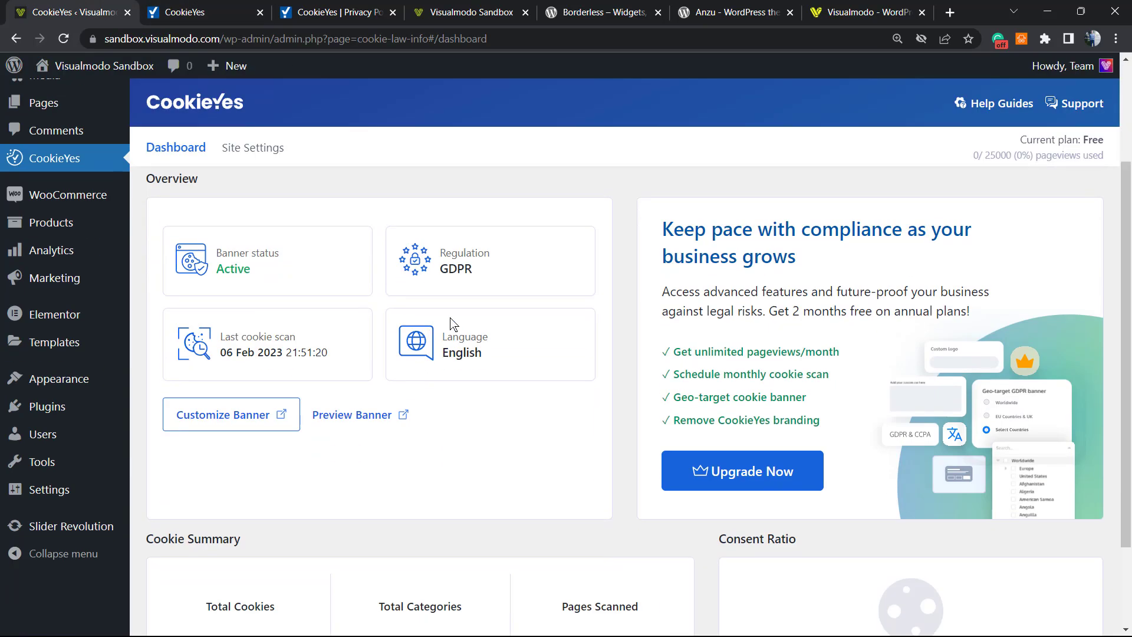
pyautogui.scroll(-3)
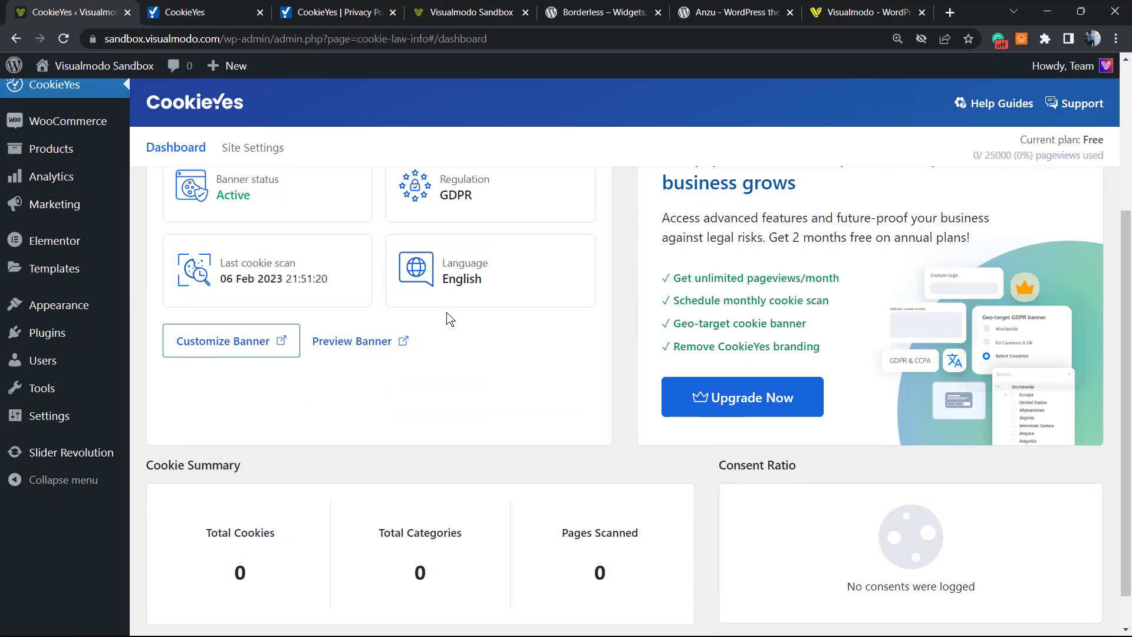
pyautogui.scroll(-3)
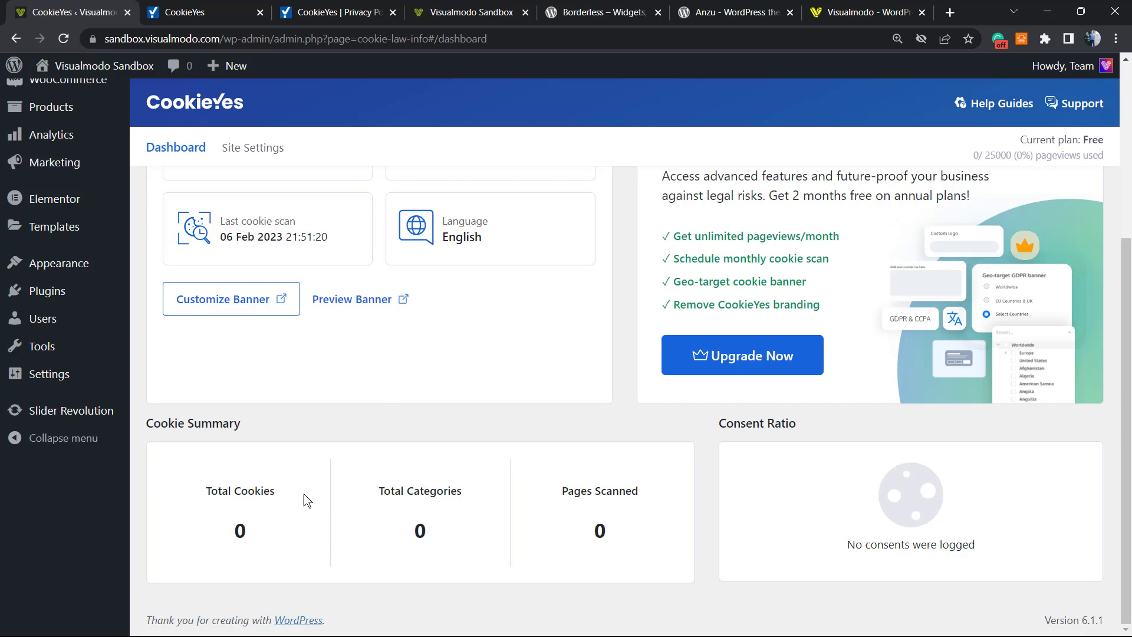
pyautogui.moveTo(227, 506)
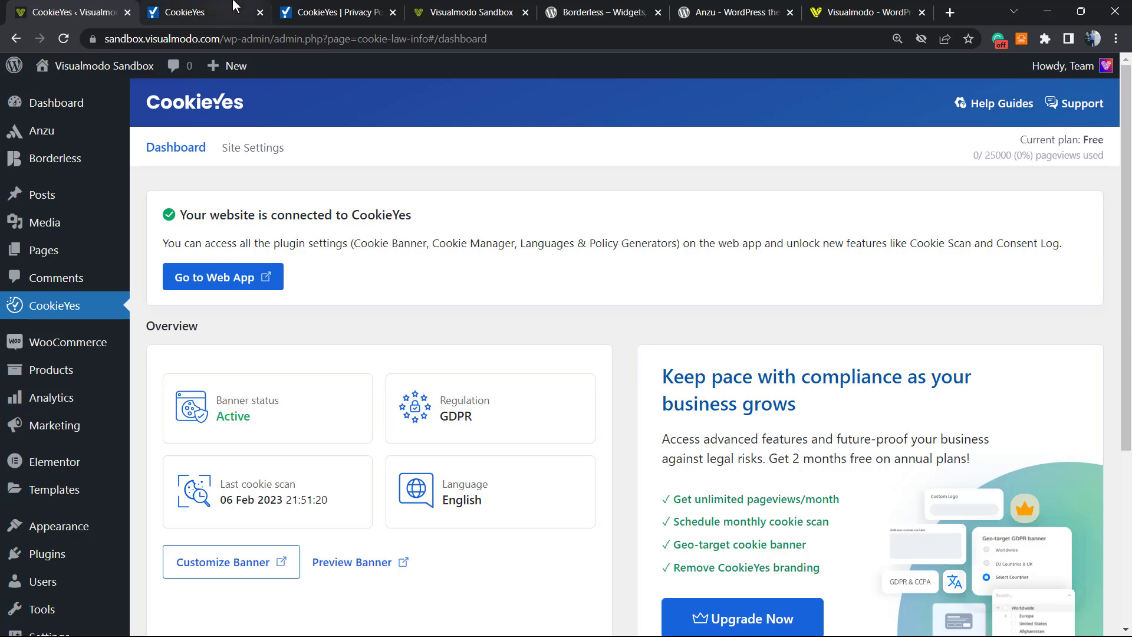
pyautogui.click(467, 13)
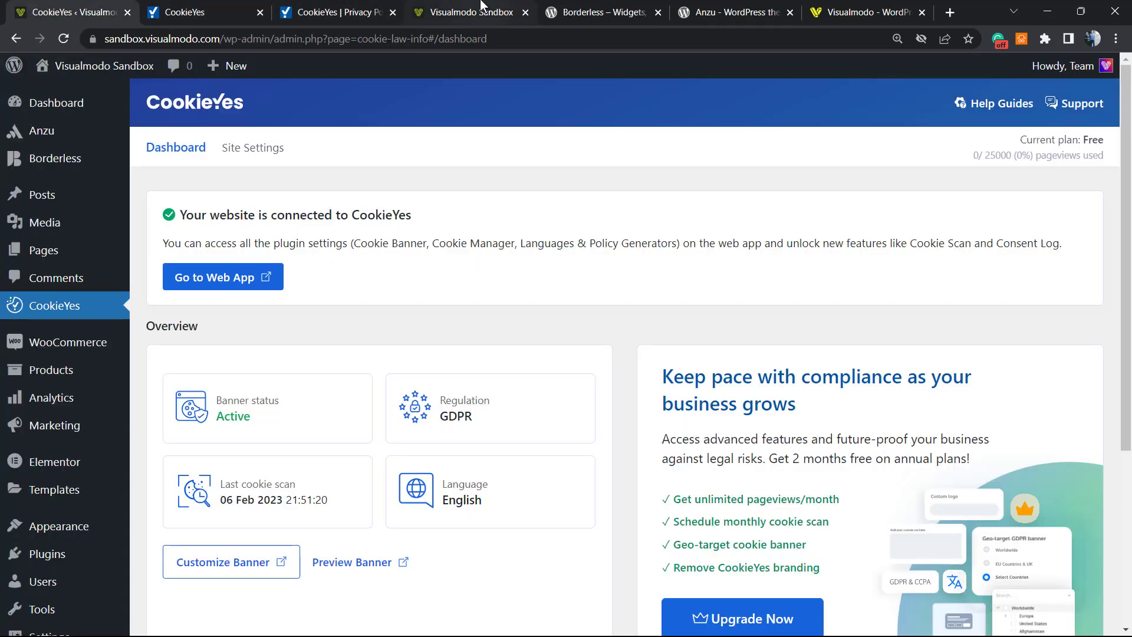
# Glance over the privacy policy generator, Sandbox homepage and CookieYes web app tabs
pyautogui.click(335, 13)
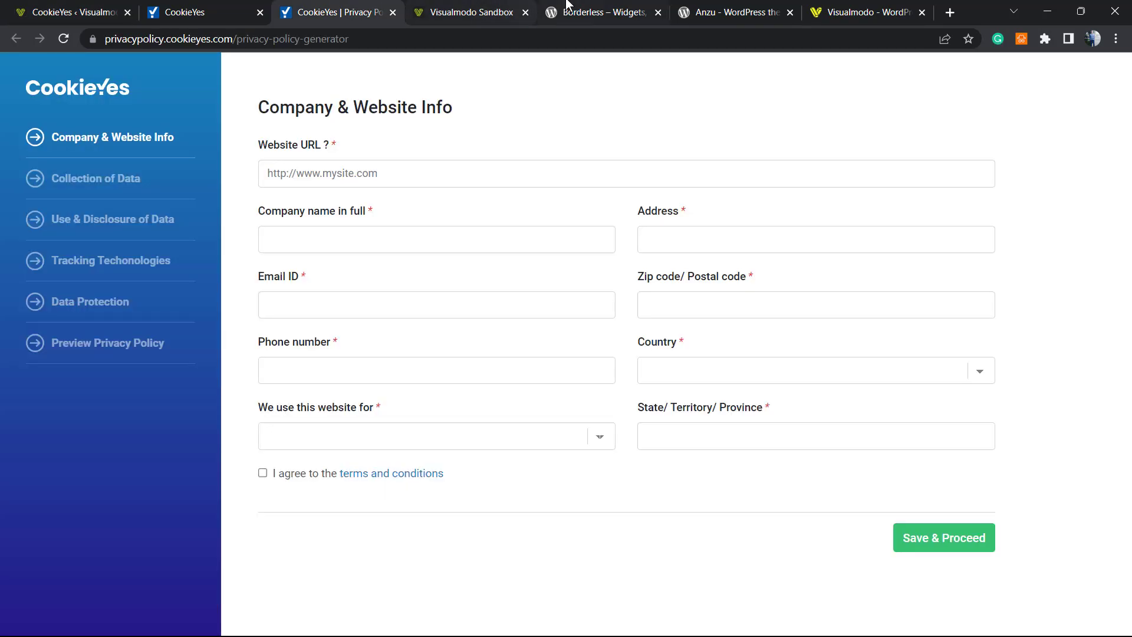
pyautogui.click(469, 12)
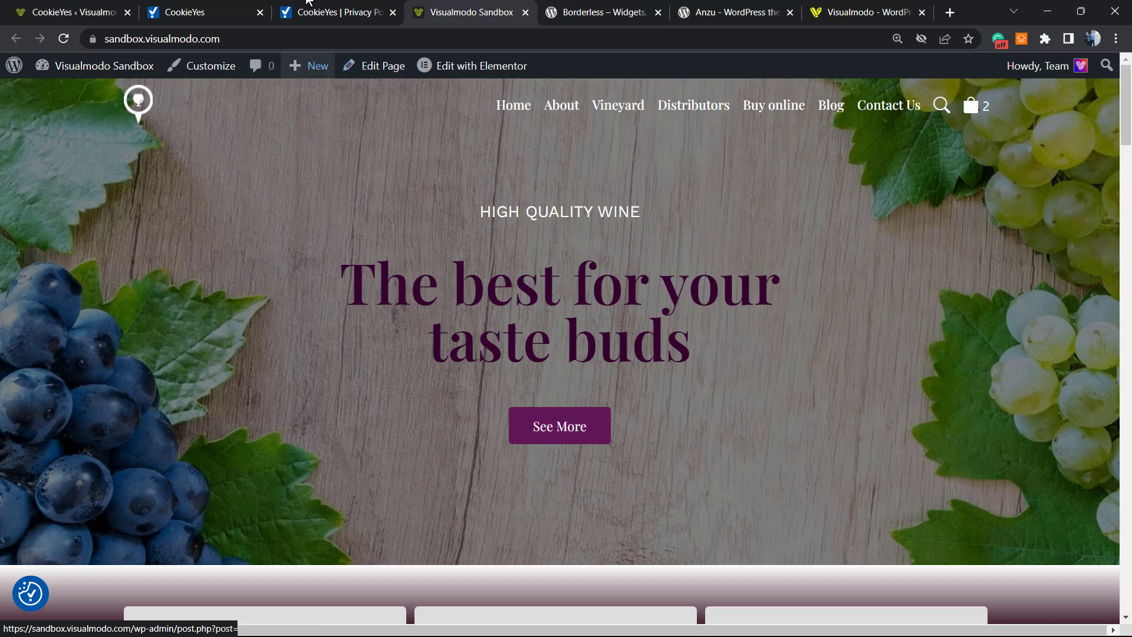
pyautogui.click(184, 12)
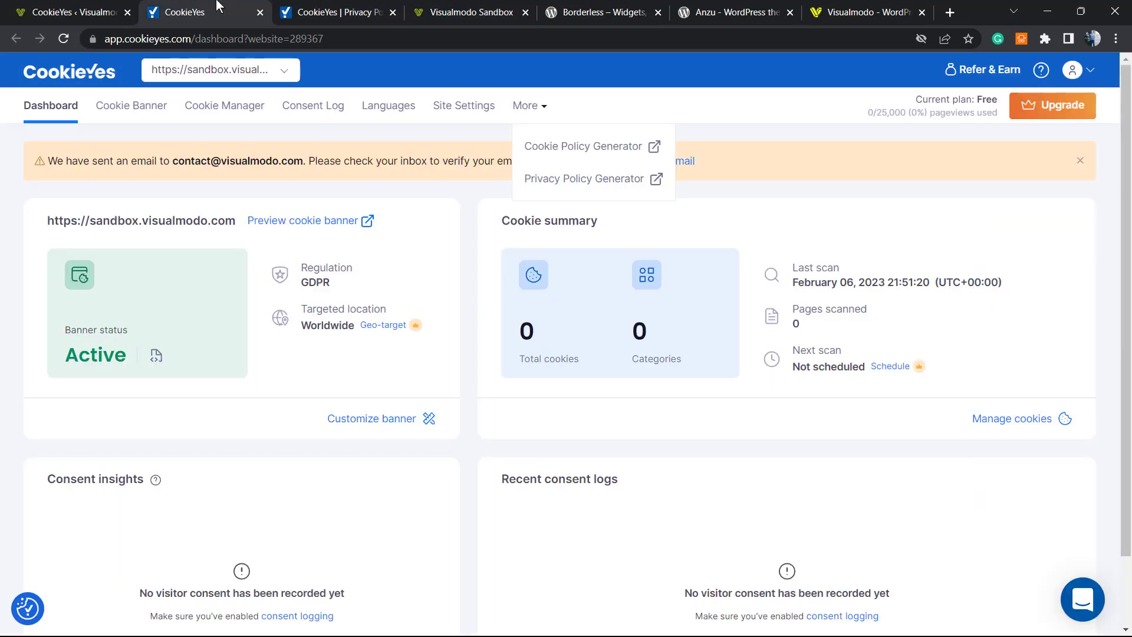
# Check the plugin's account connection details in Site Settings, ending on the Sandbox homepage
pyautogui.click(68, 13)
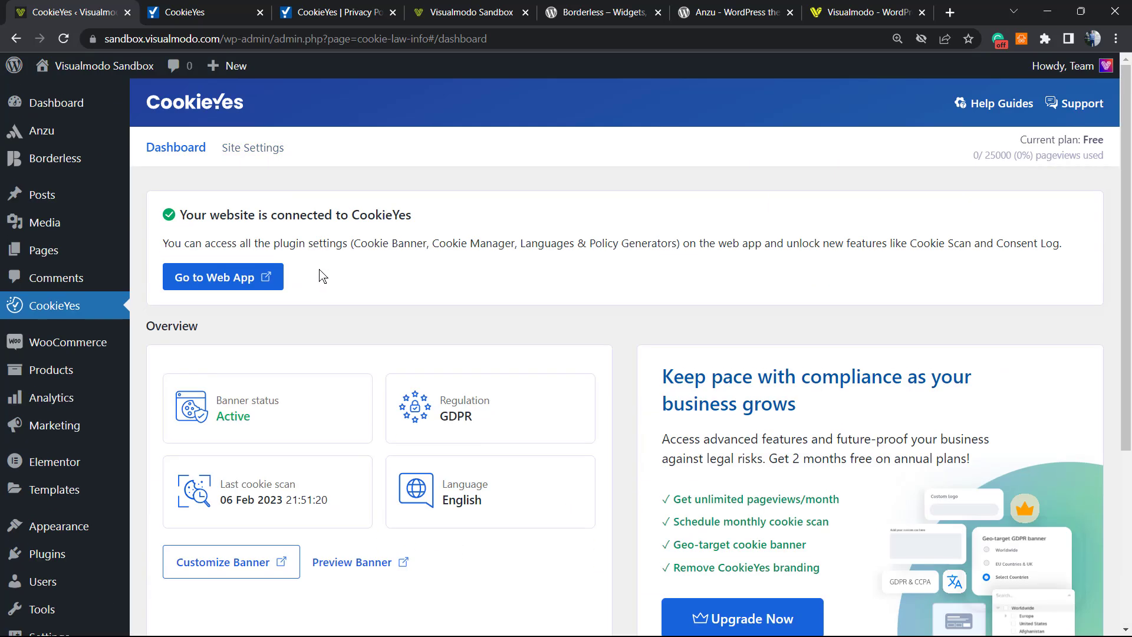
pyautogui.click(251, 147)
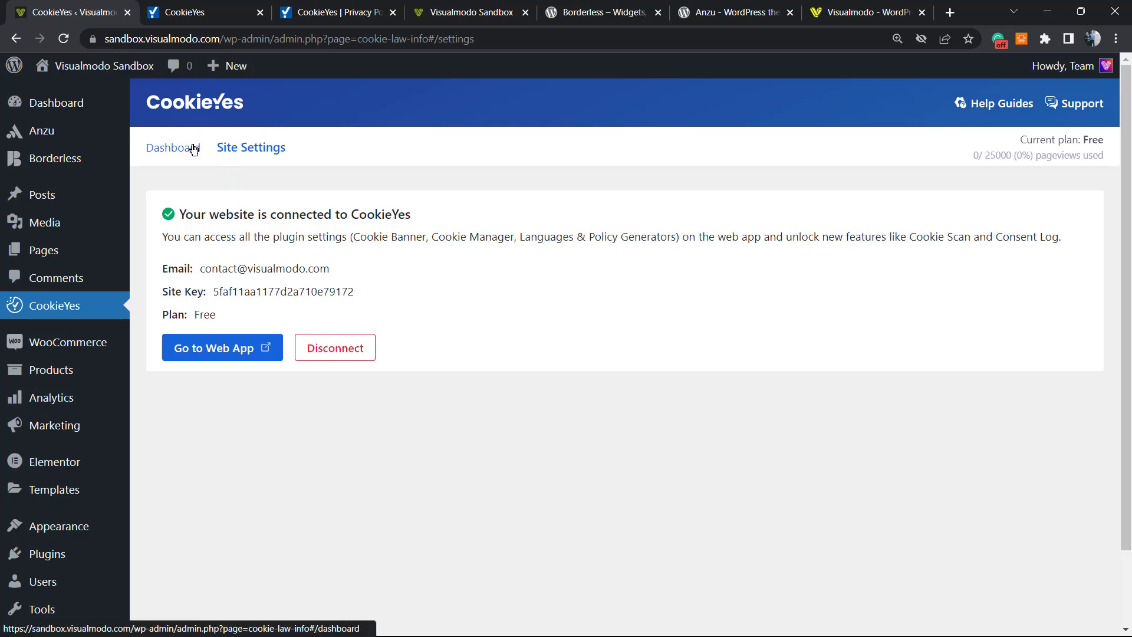
pyautogui.click(221, 347)
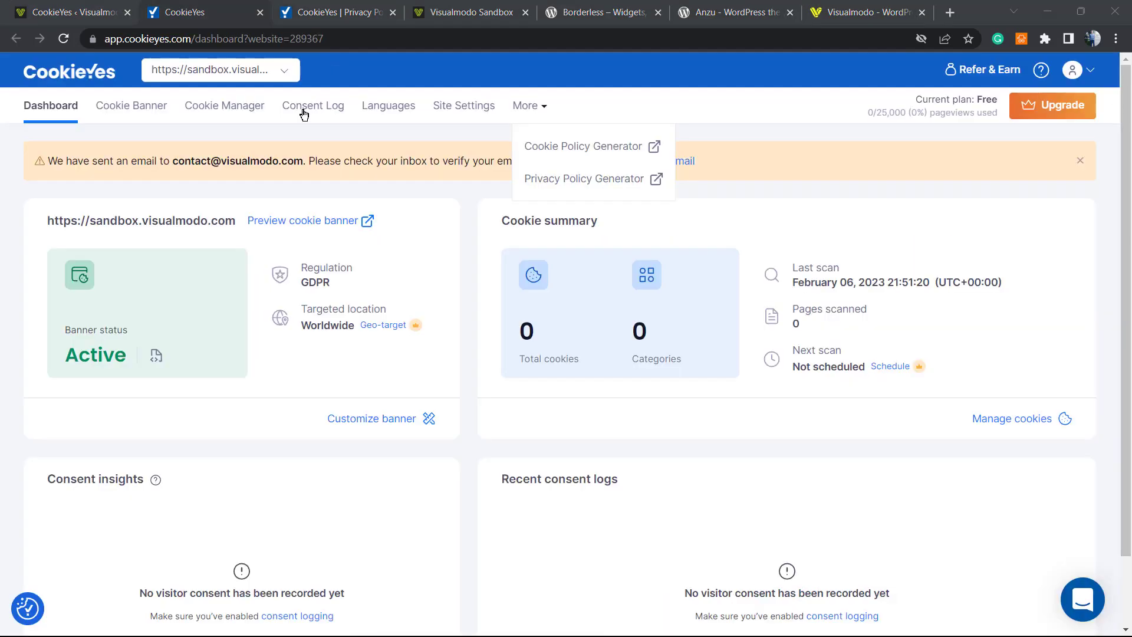
pyautogui.moveTo(382, 192)
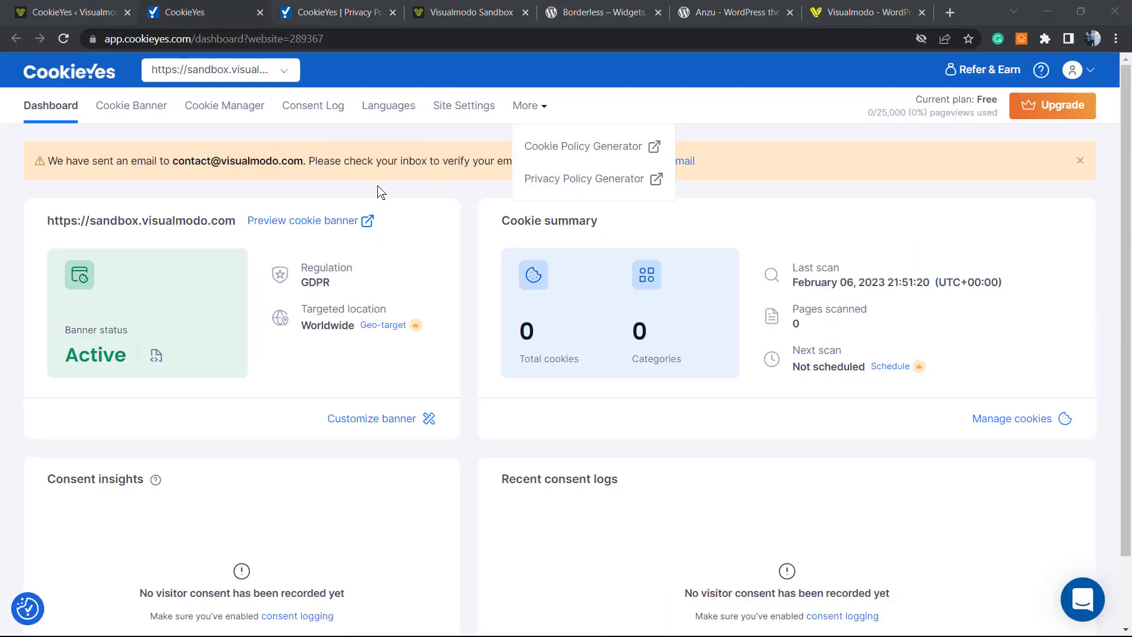
pyautogui.moveTo(131, 105)
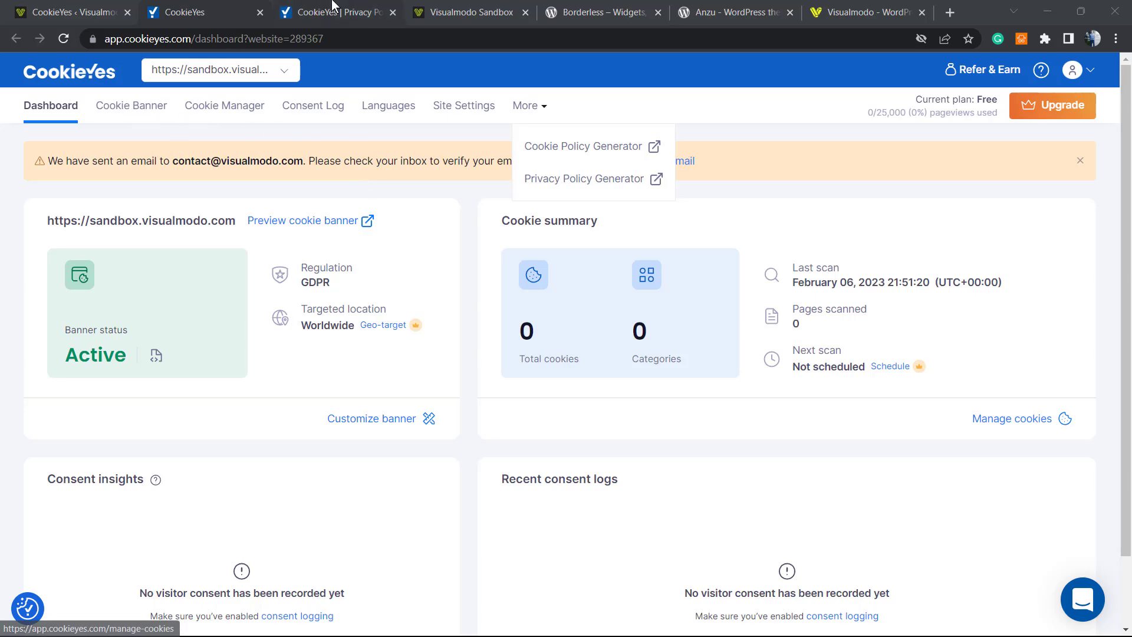
pyautogui.click(468, 12)
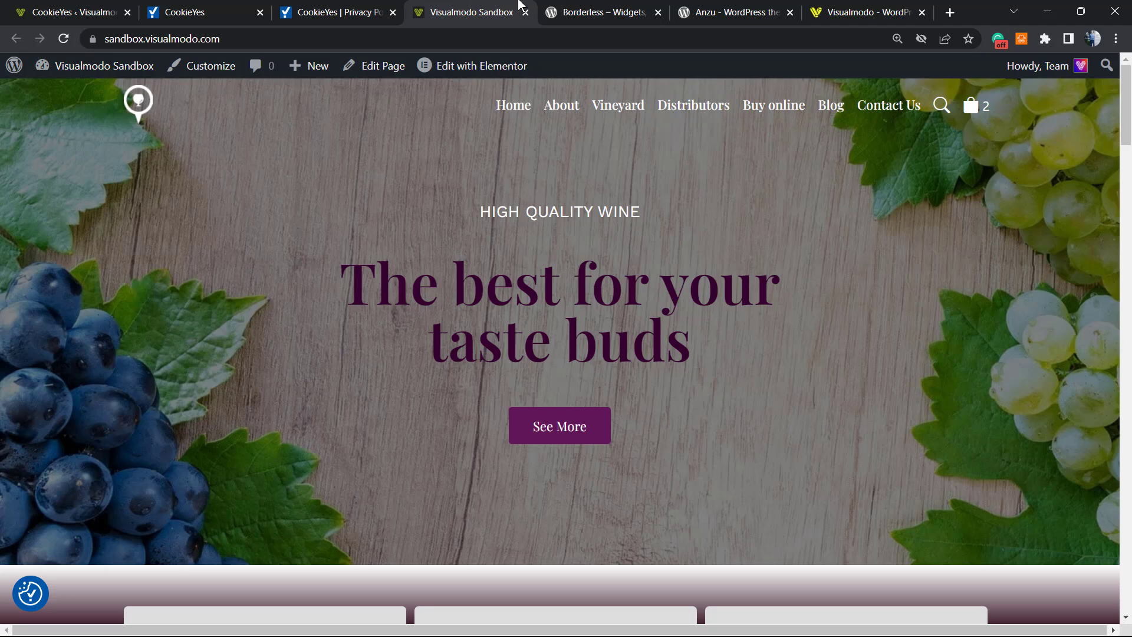
# Look over the Borderless plugin page, selecting 'Widgets' in its title, then view the Anzu theme page
pyautogui.click(598, 12)
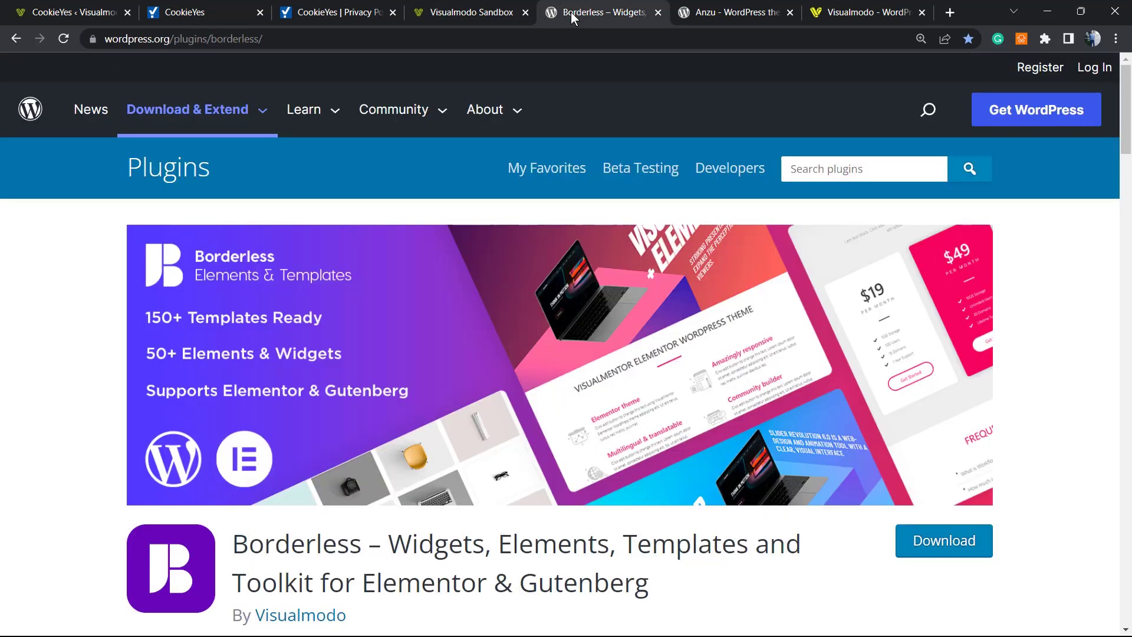
pyautogui.moveTo(408, 540)
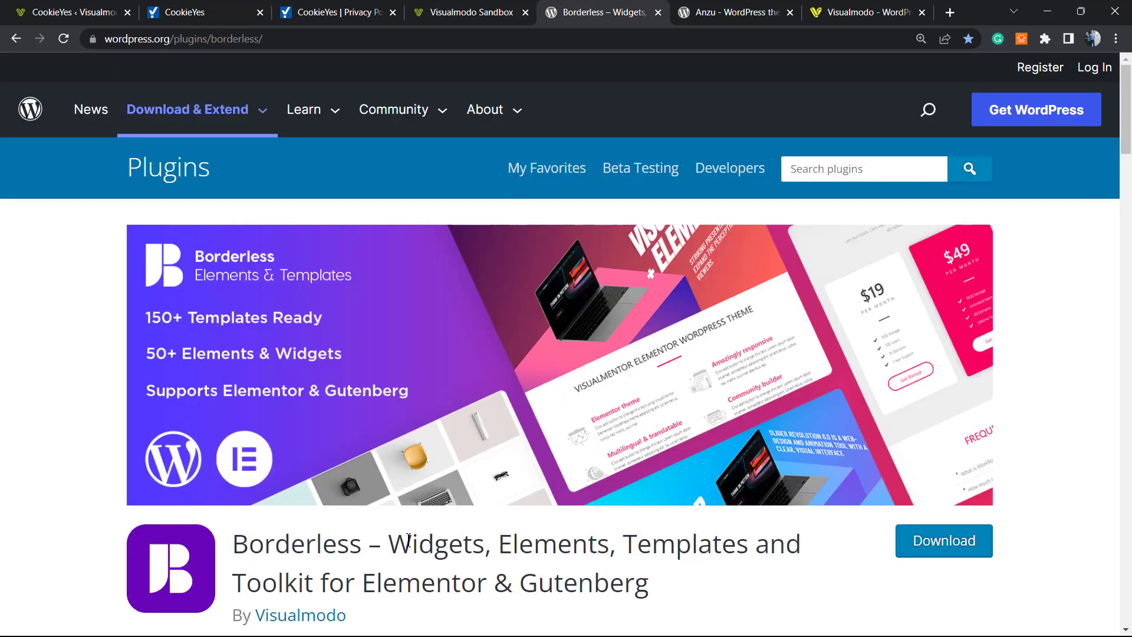
pyautogui.doubleClick(436, 544)
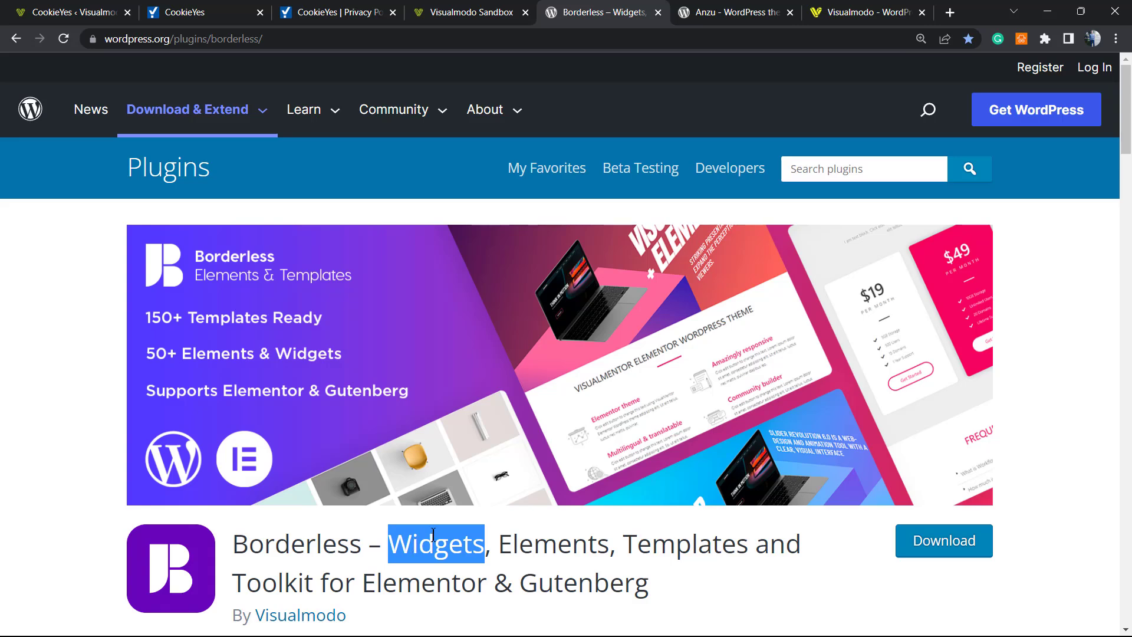
pyautogui.click(730, 12)
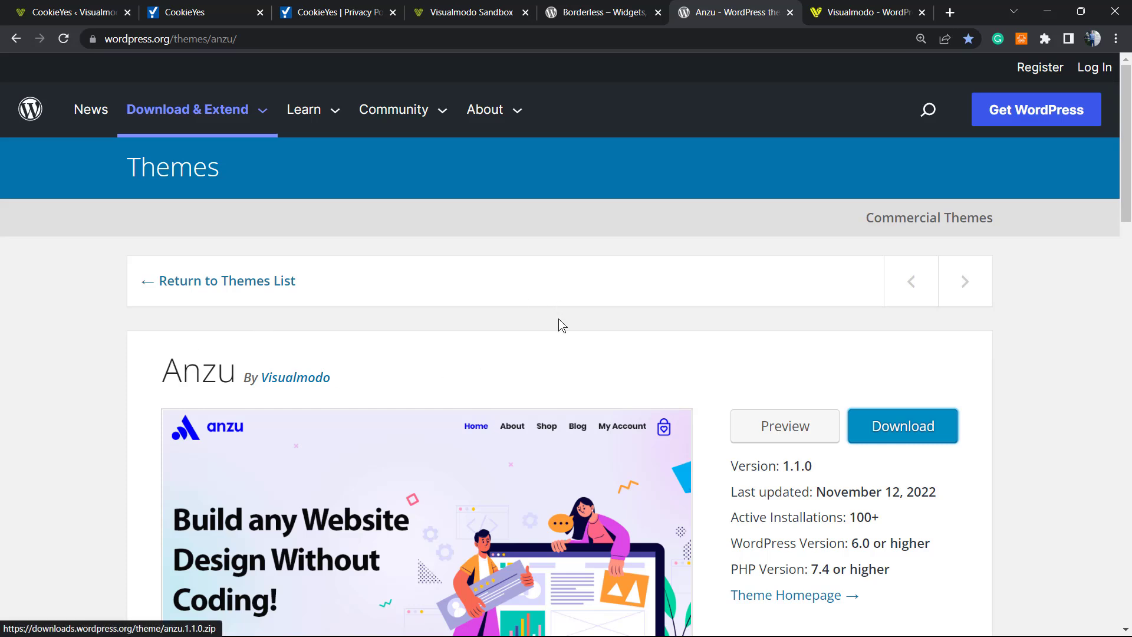
pyautogui.moveTo(550, 327)
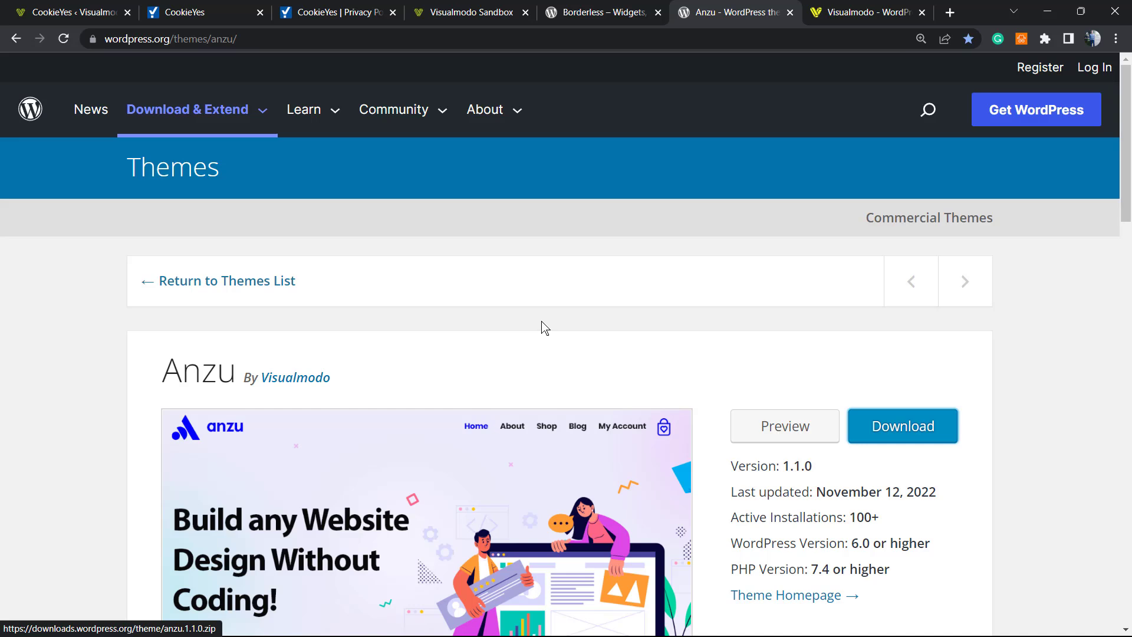
# Browse Visualmodo's Templates Library down to the Pharmacy and Shoe Shop templates
pyautogui.click(863, 13)
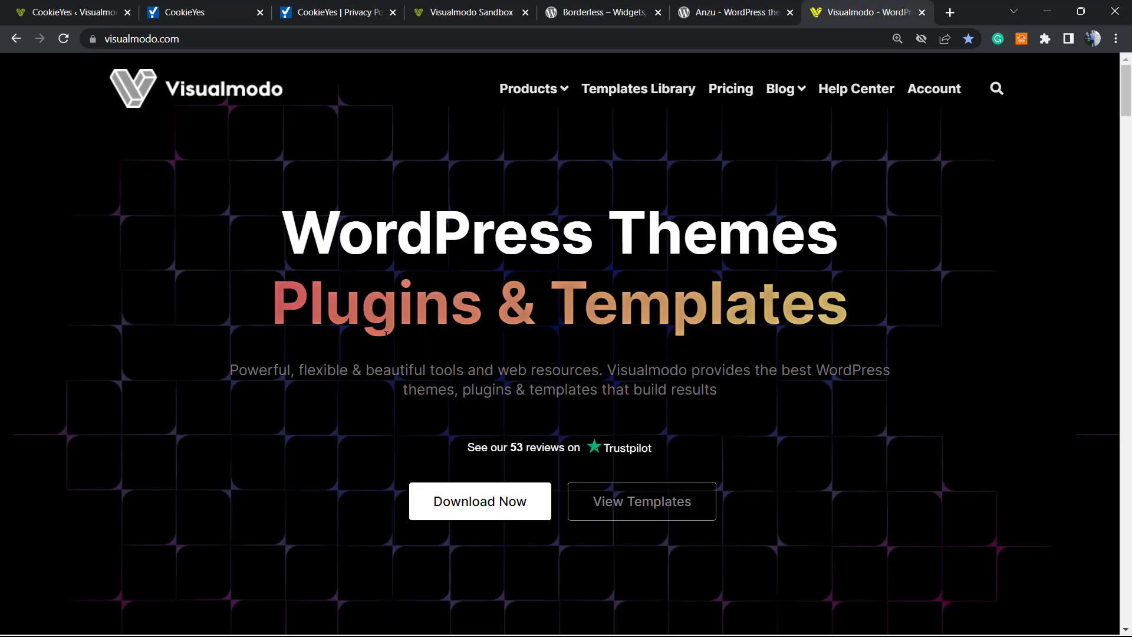
pyautogui.click(637, 87)
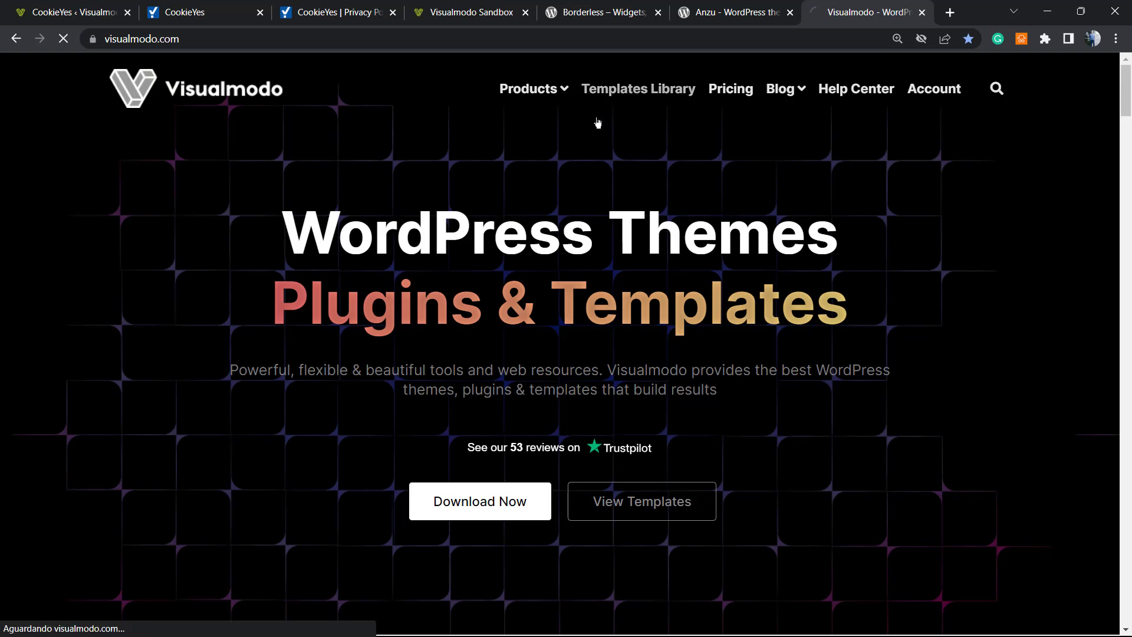
pyautogui.click(637, 88)
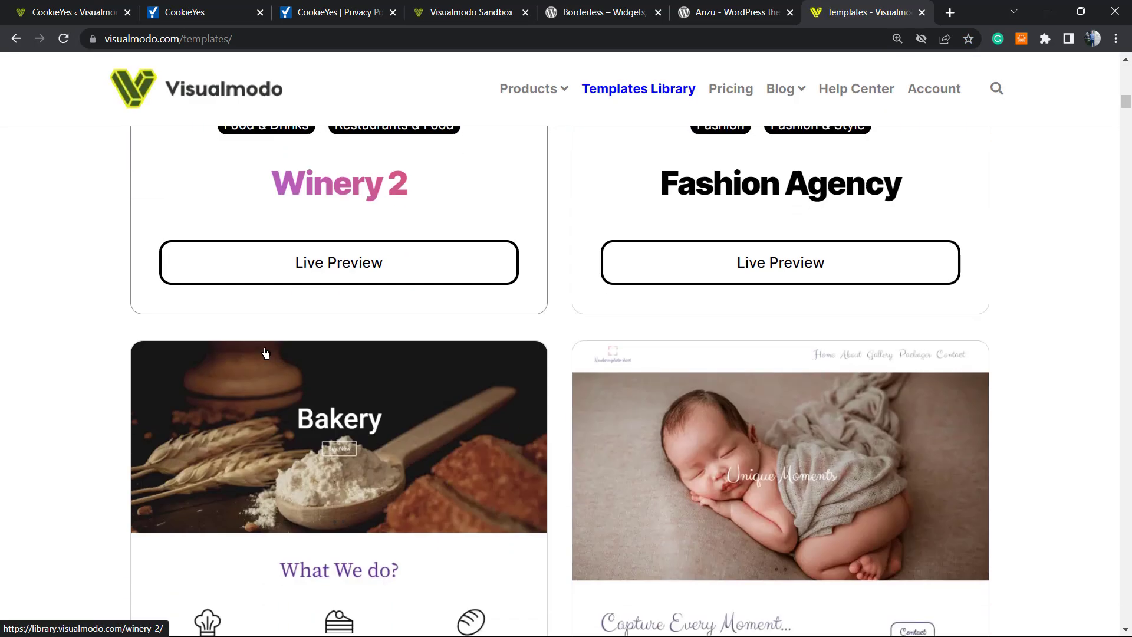
pyautogui.scroll(-3)
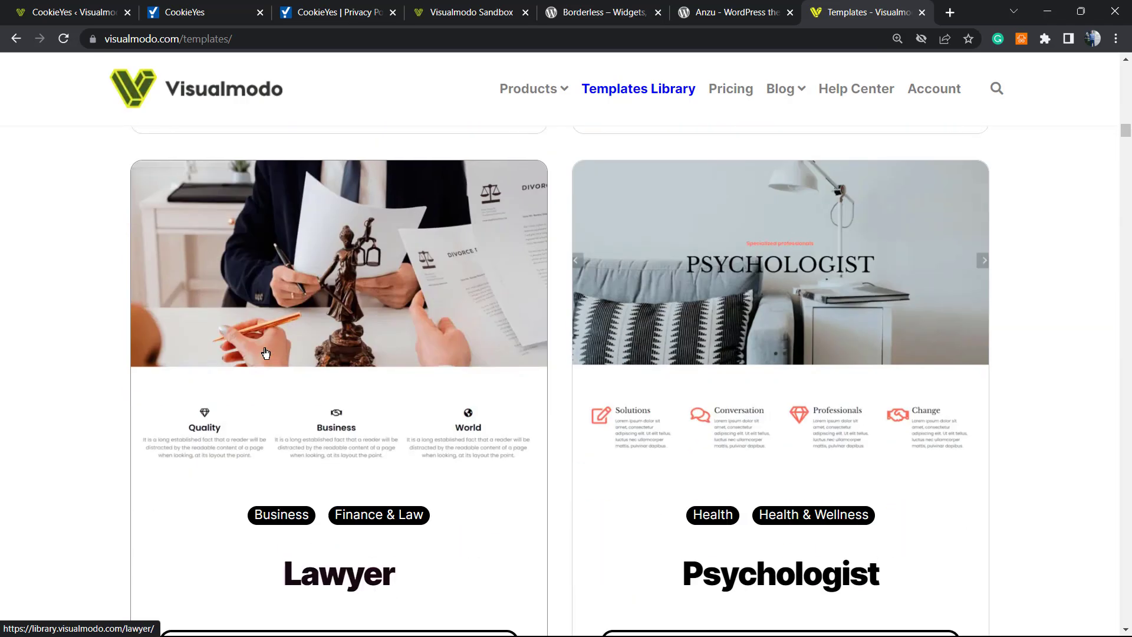
pyautogui.scroll(-3)
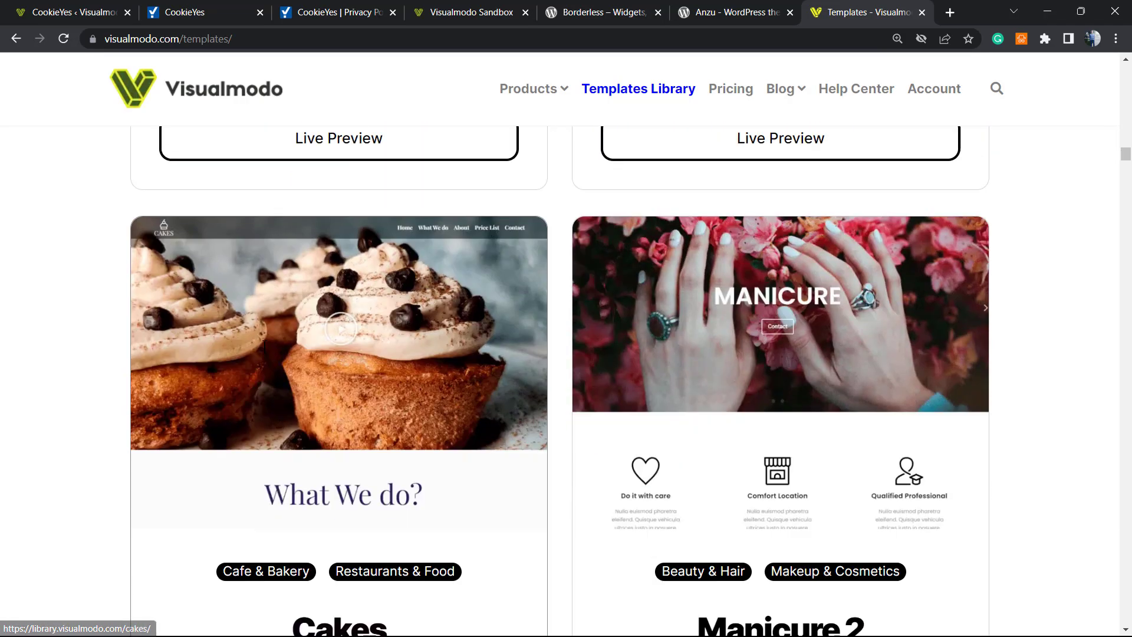
pyautogui.scroll(-3)
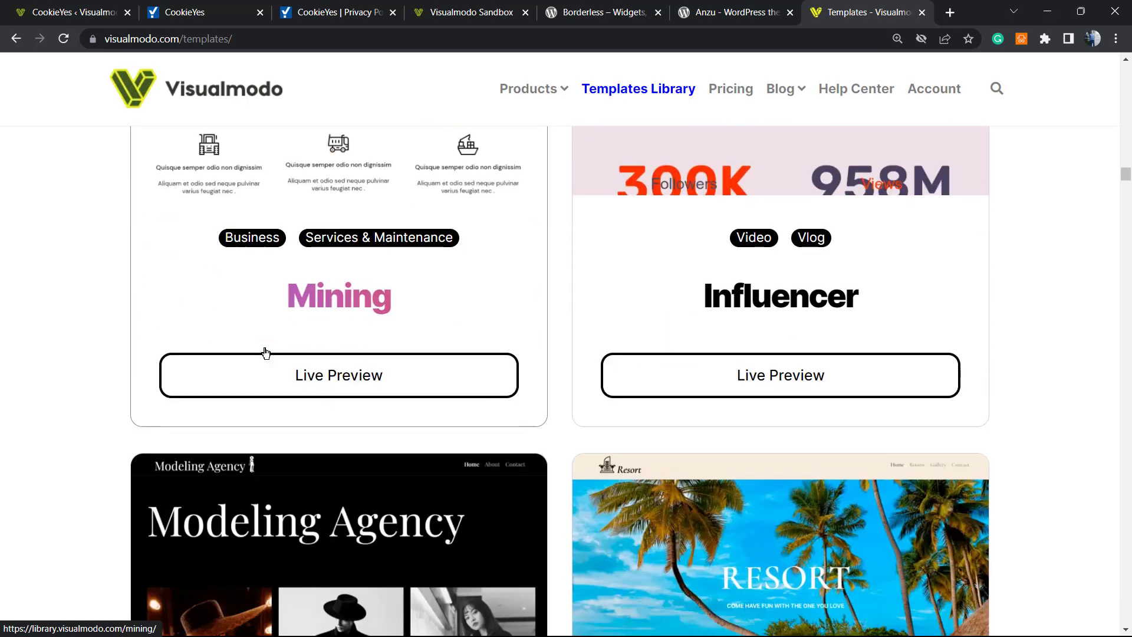
pyautogui.scroll(-3)
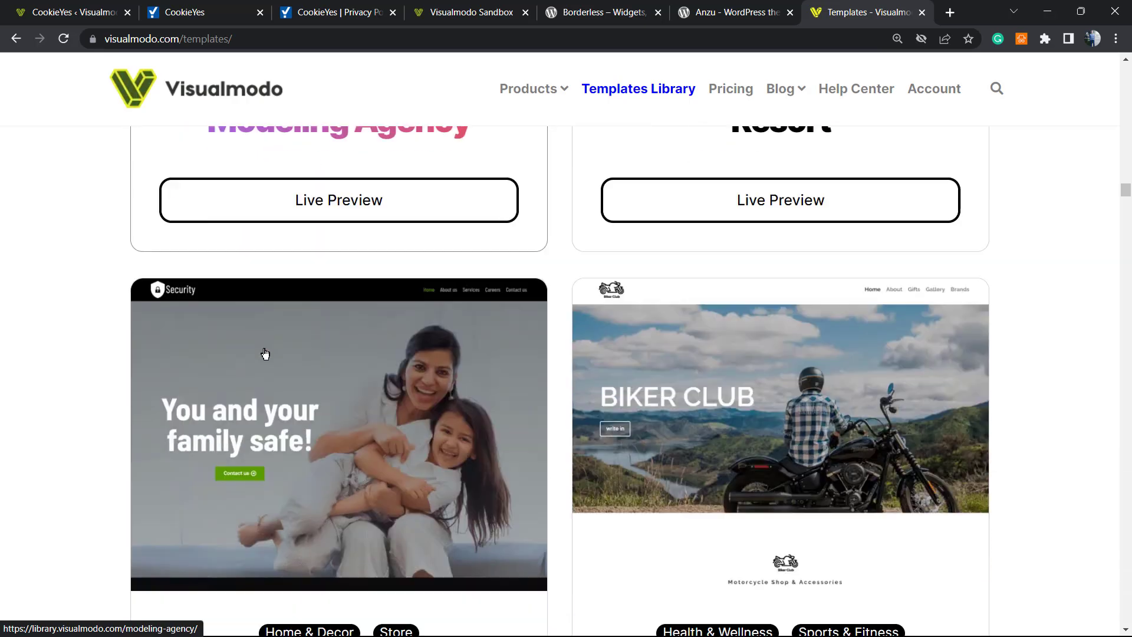
pyautogui.scroll(-3)
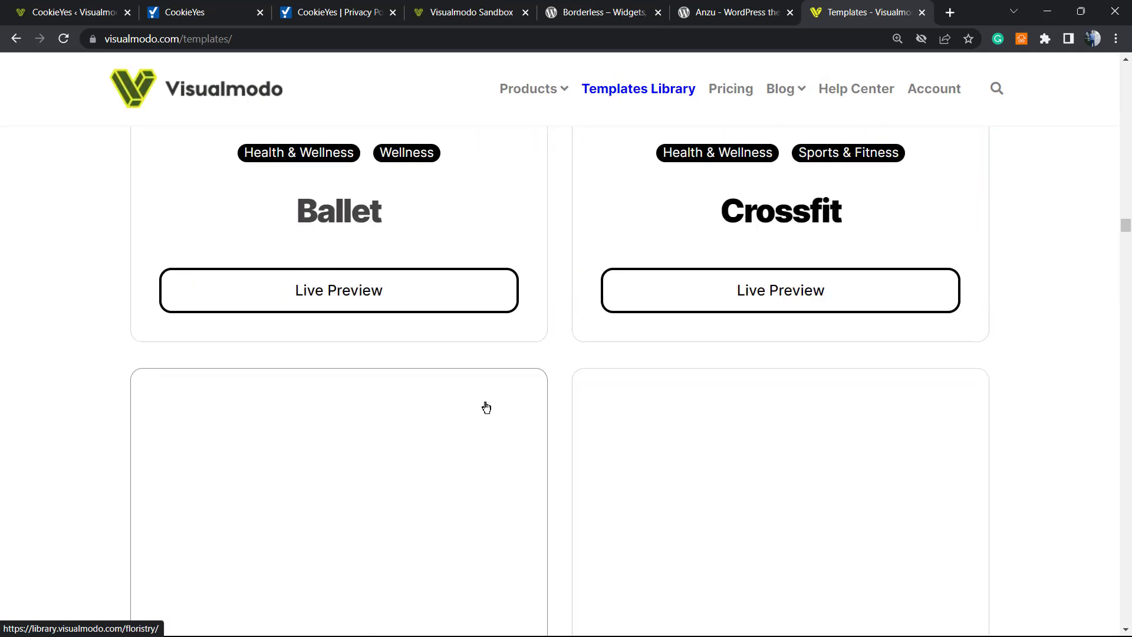
pyautogui.scroll(-3)
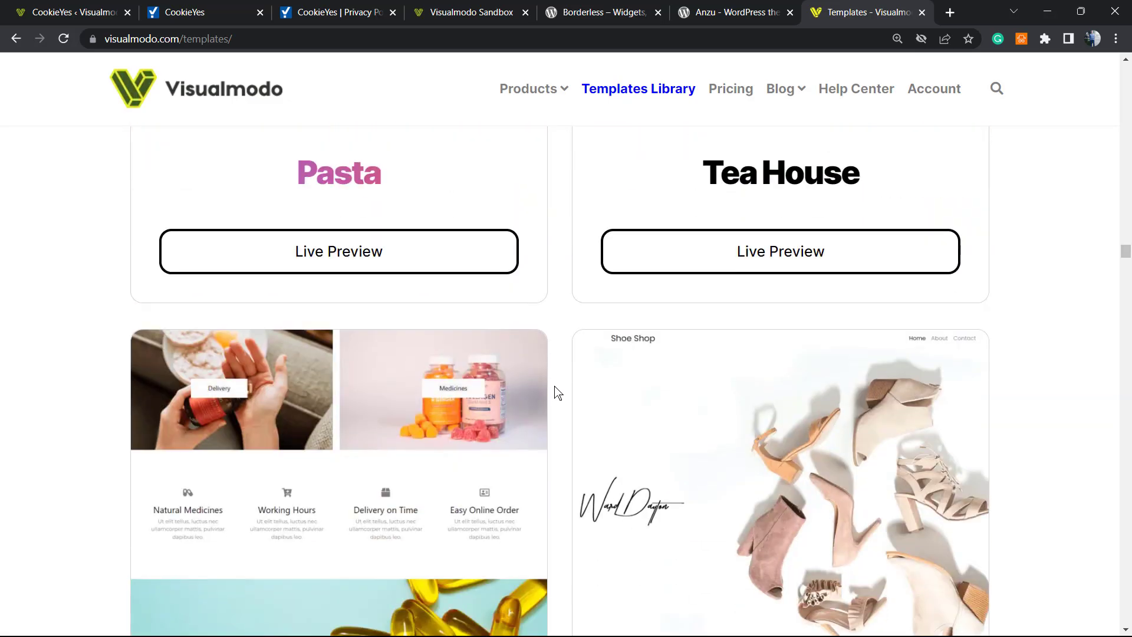
pyautogui.scroll(-3)
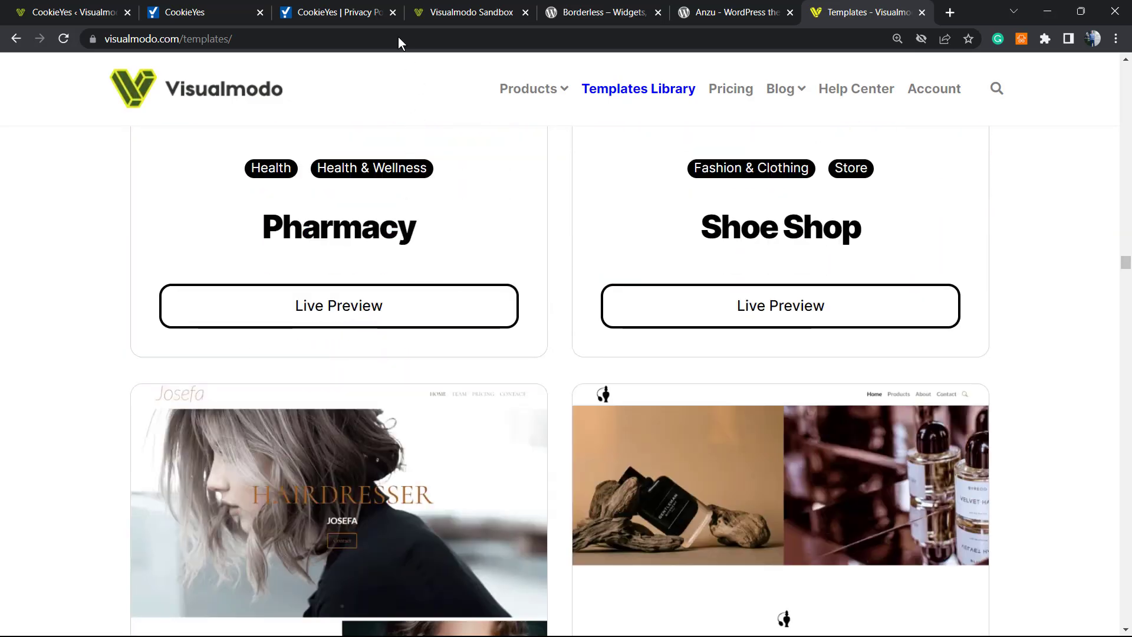